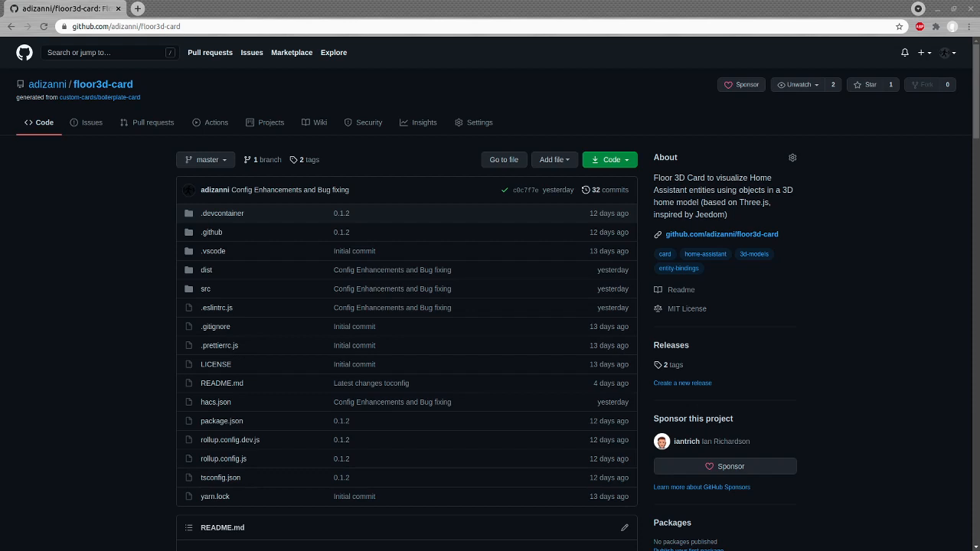
pyautogui.moveTo(550, 343)
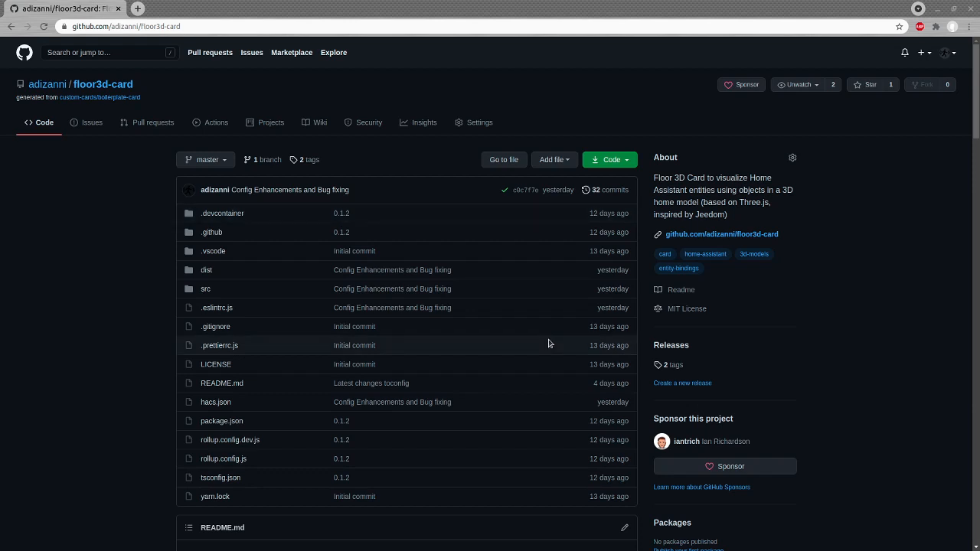
pyautogui.moveTo(578, 335)
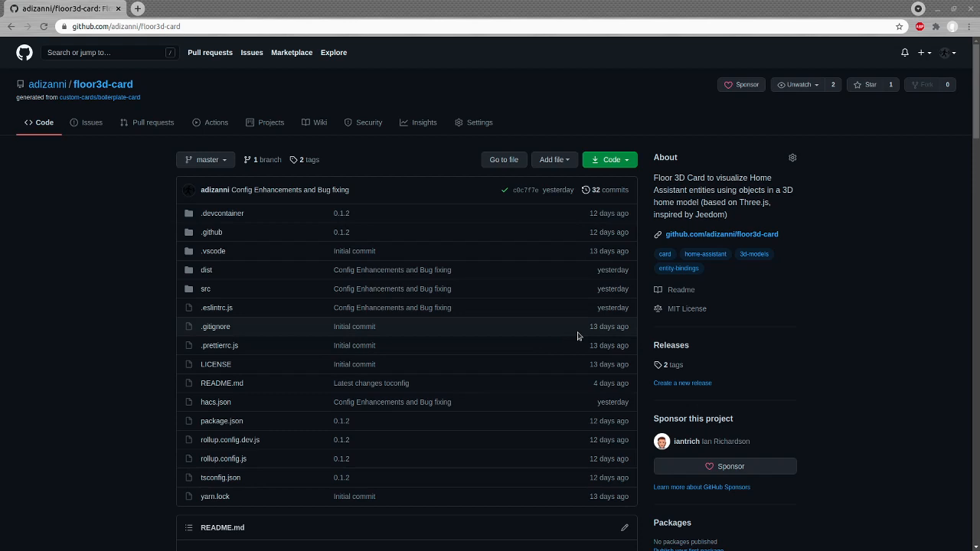
pyautogui.moveTo(585, 327)
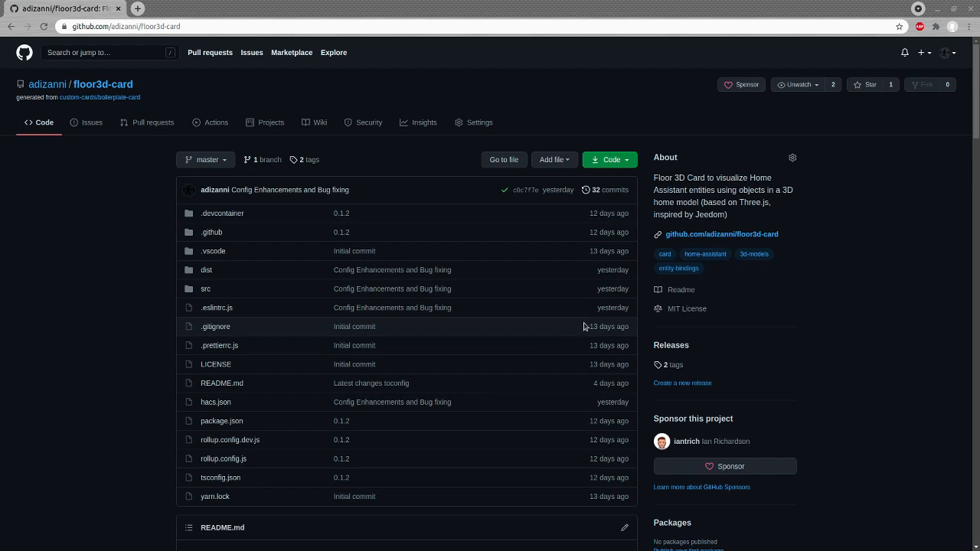
pyautogui.moveTo(498, 308)
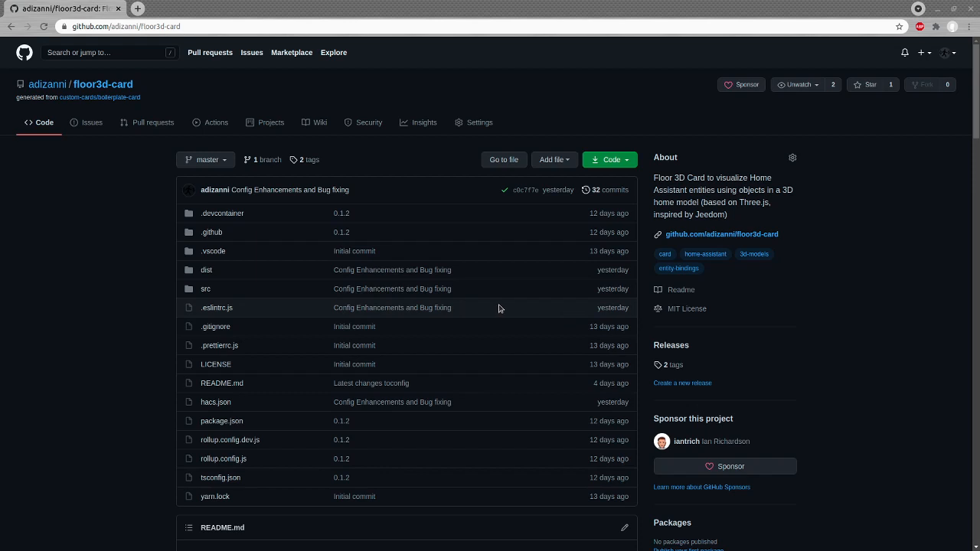
pyautogui.moveTo(349, 220)
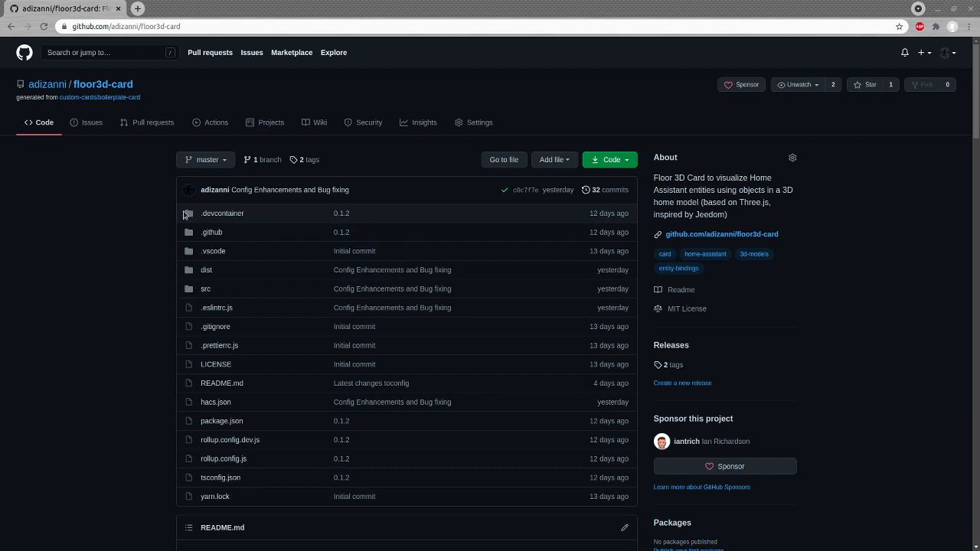
pyautogui.moveTo(195, 221)
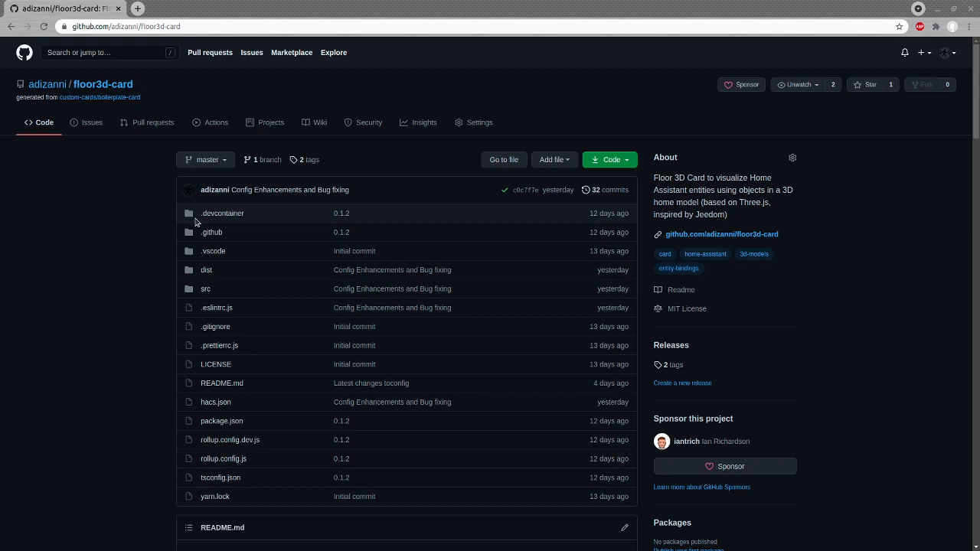
pyautogui.moveTo(205, 222)
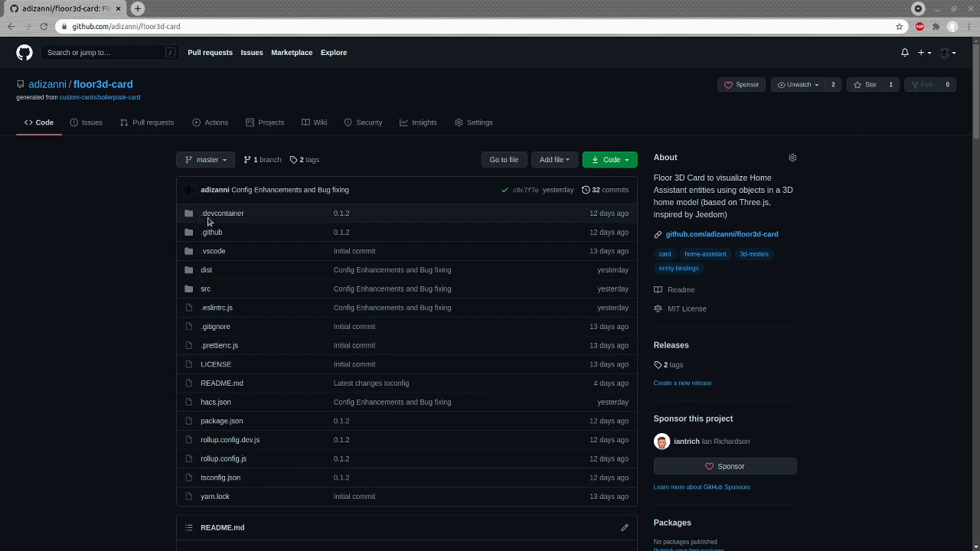
pyautogui.moveTo(222, 218)
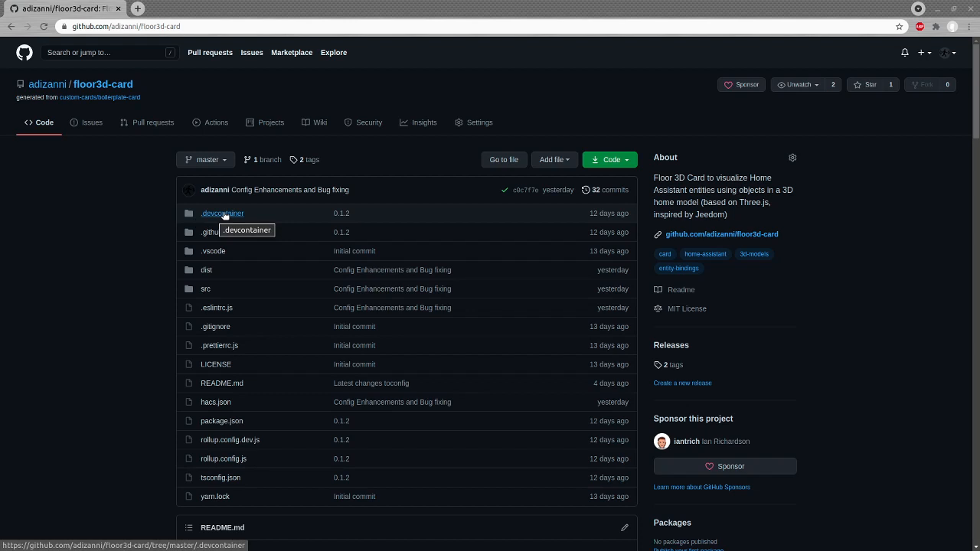
pyautogui.moveTo(230, 213)
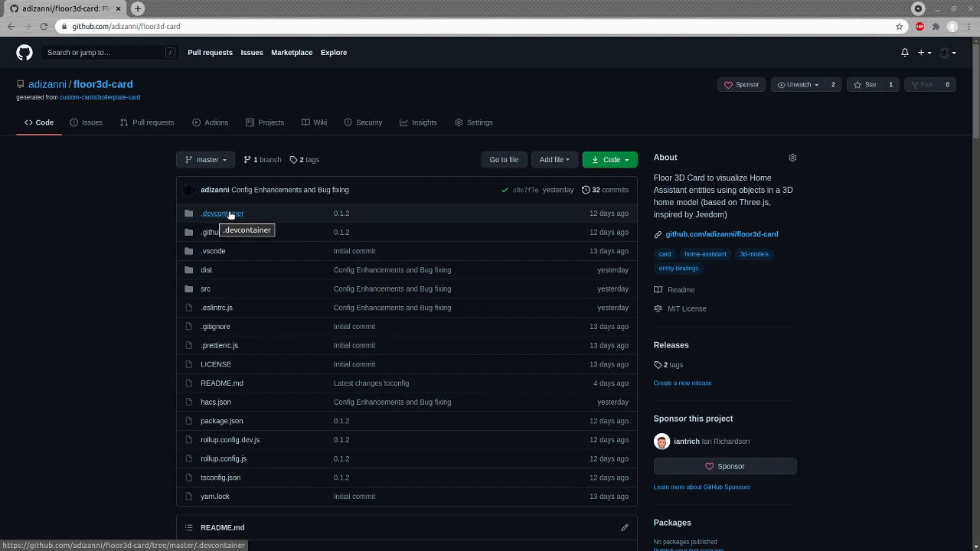
pyautogui.moveTo(233, 229)
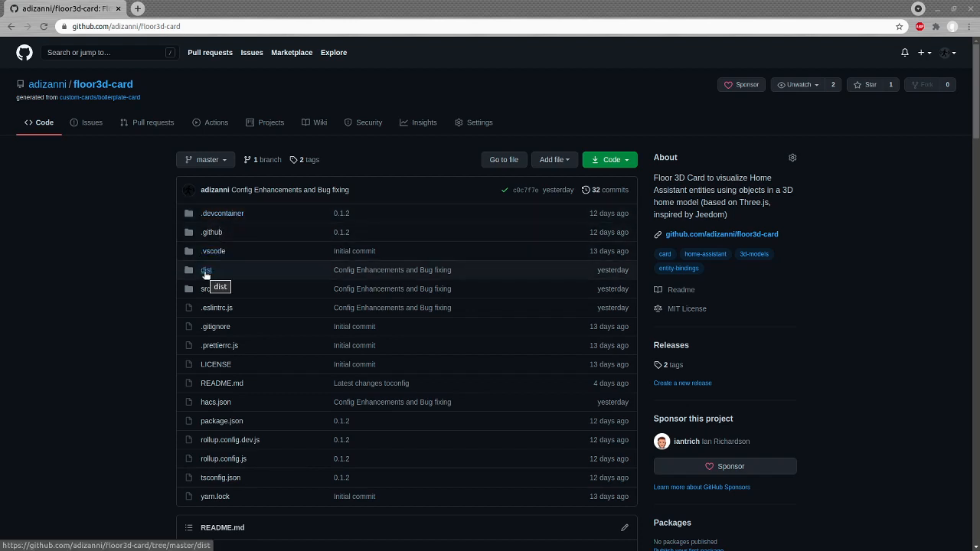
# Open the floor3d-card repository's dist folder on GitHub to view floor3d-card.js
pyautogui.click(206, 270)
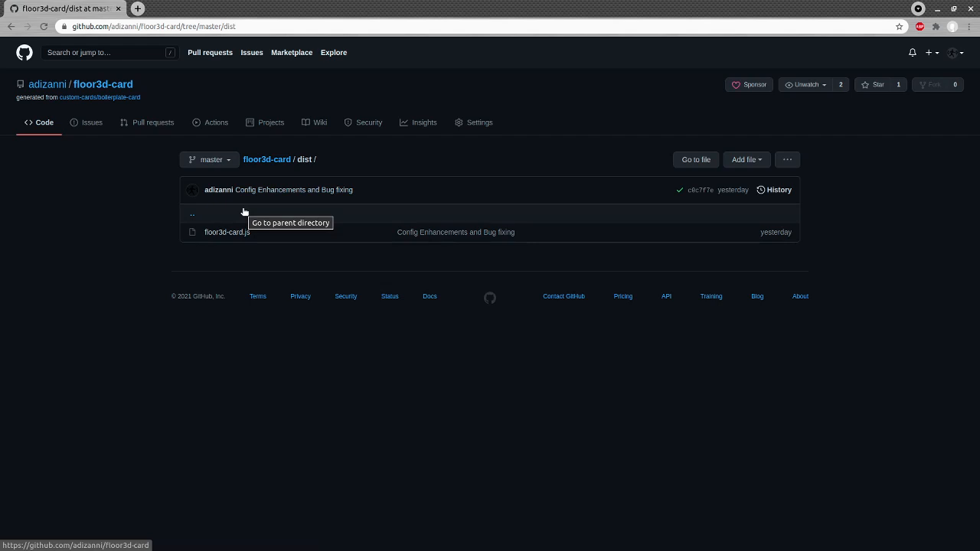
pyautogui.moveTo(225, 244)
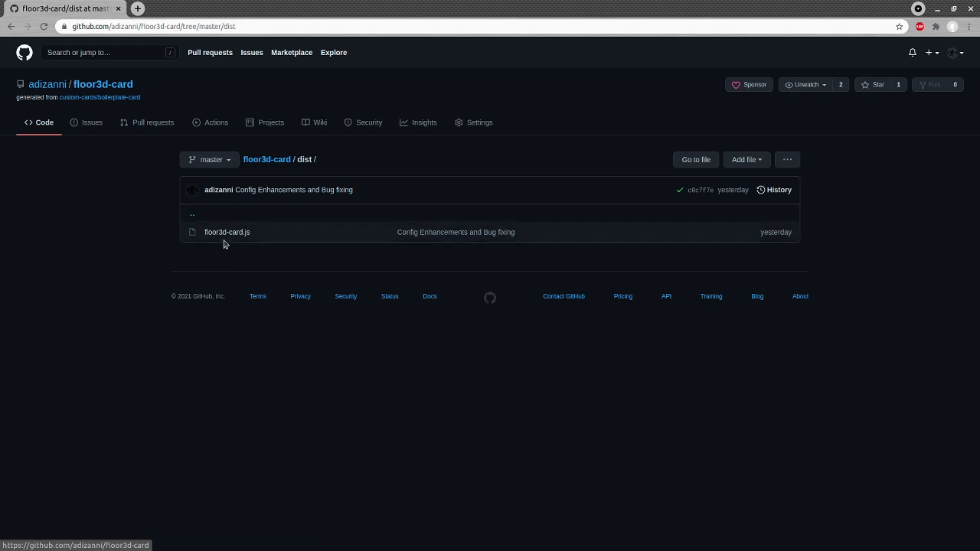
pyautogui.moveTo(232, 236)
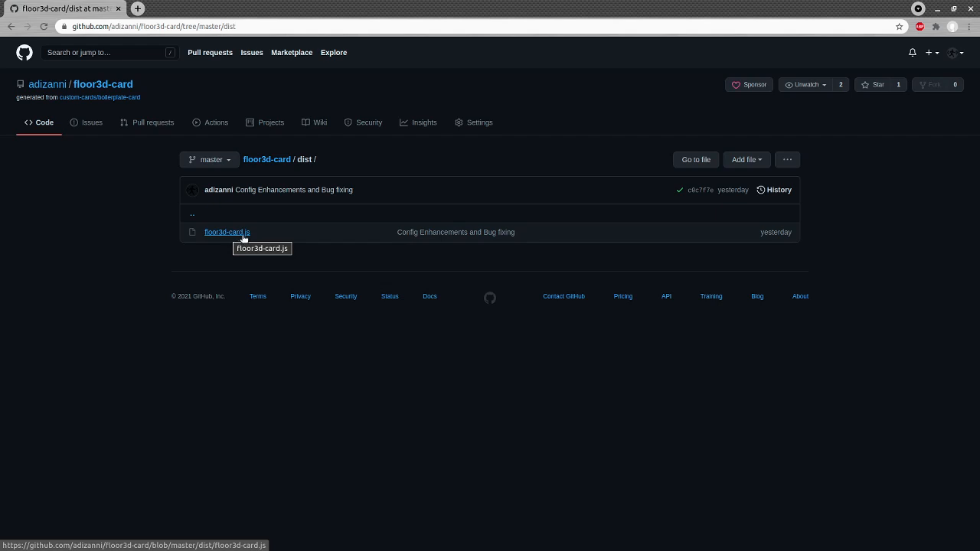
pyautogui.moveTo(243, 257)
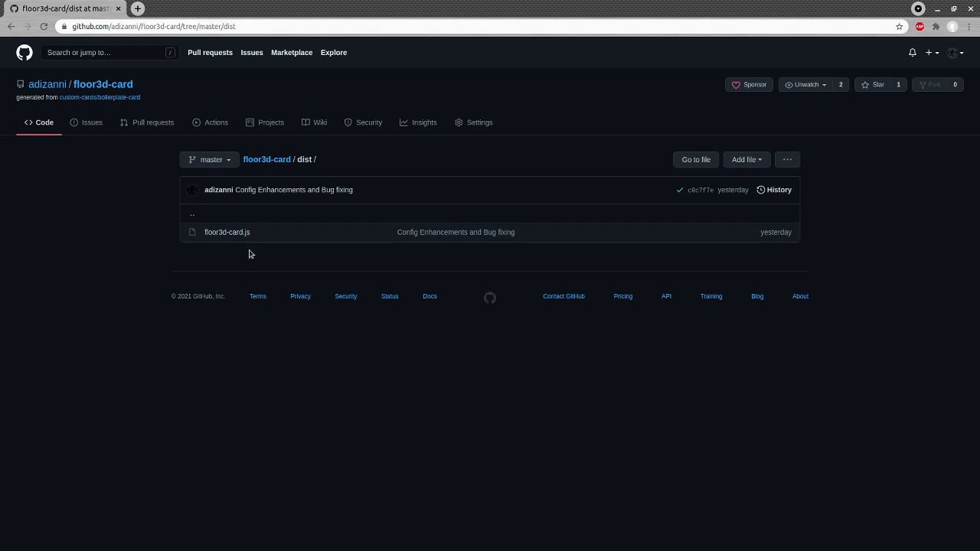
pyautogui.moveTo(254, 252)
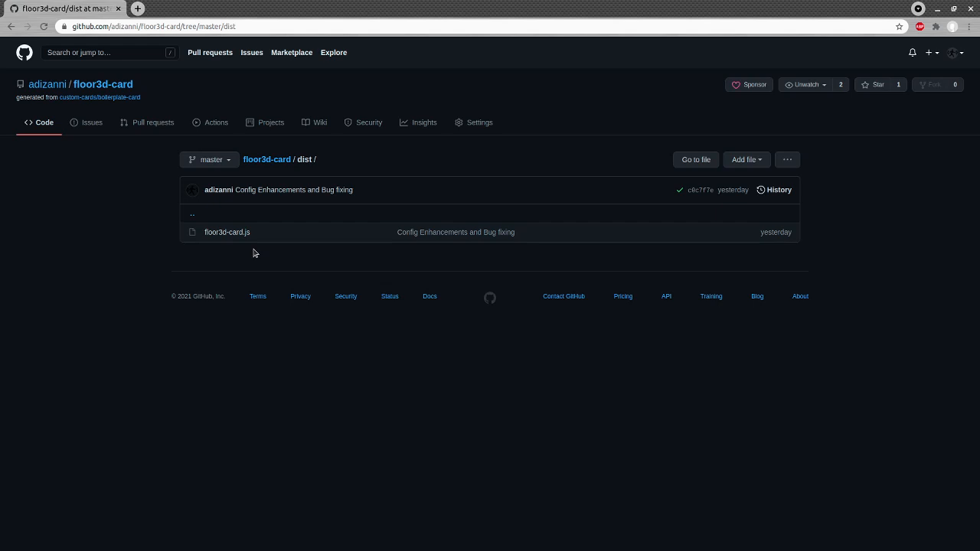
pyautogui.moveTo(467, 48)
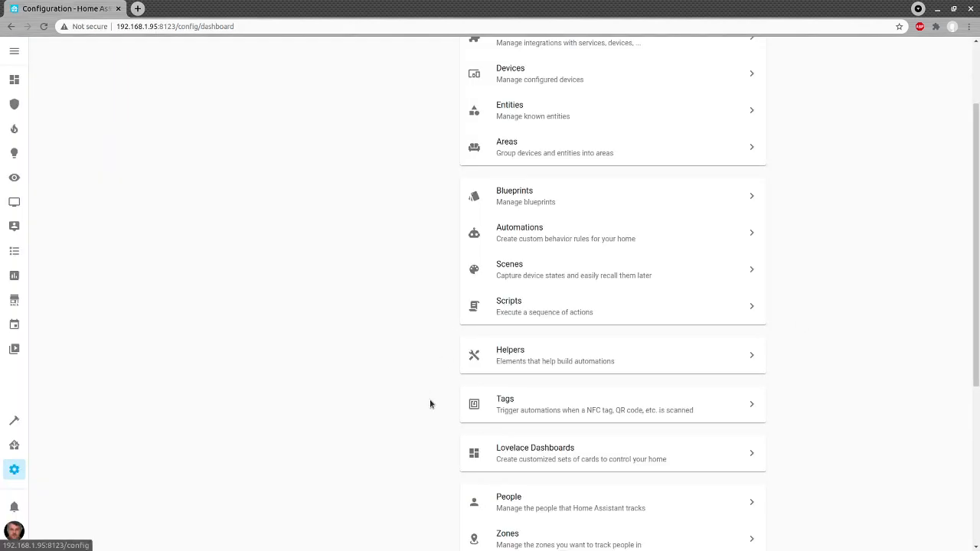
# Open the Lovelace Dashboards configuration and switch to its Resources list
pyautogui.click(535, 452)
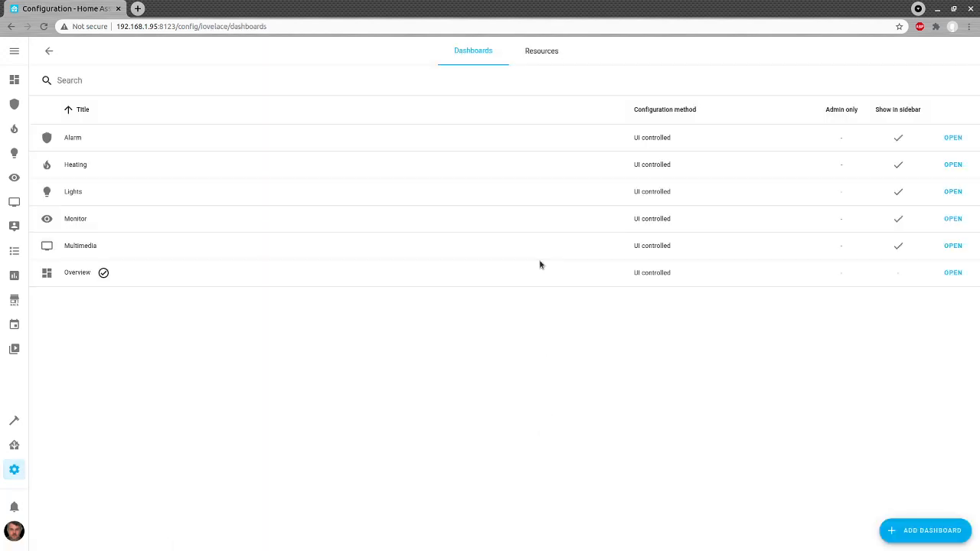
pyautogui.click(542, 51)
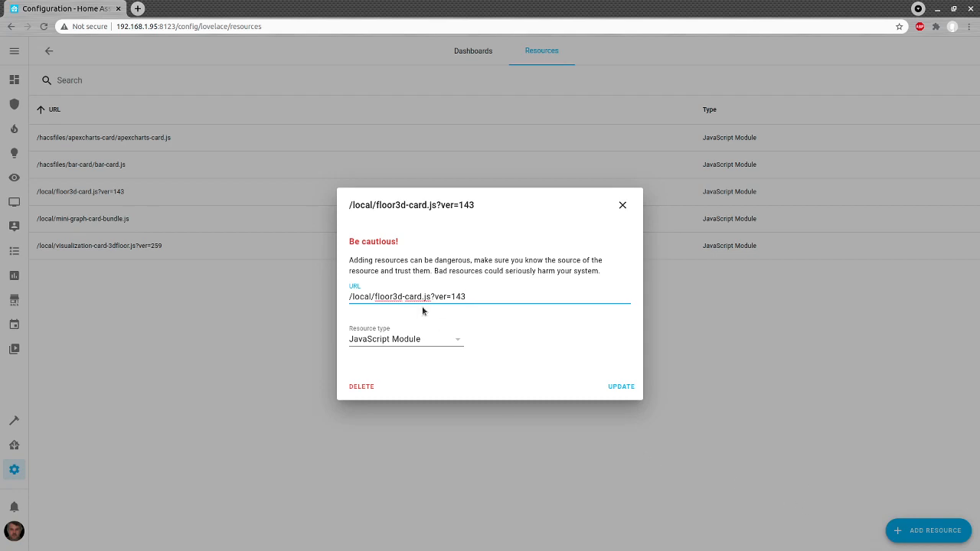
# Update the /local/floor3d-card.js?ver=143 resource entry to save it
pyautogui.click(353, 297)
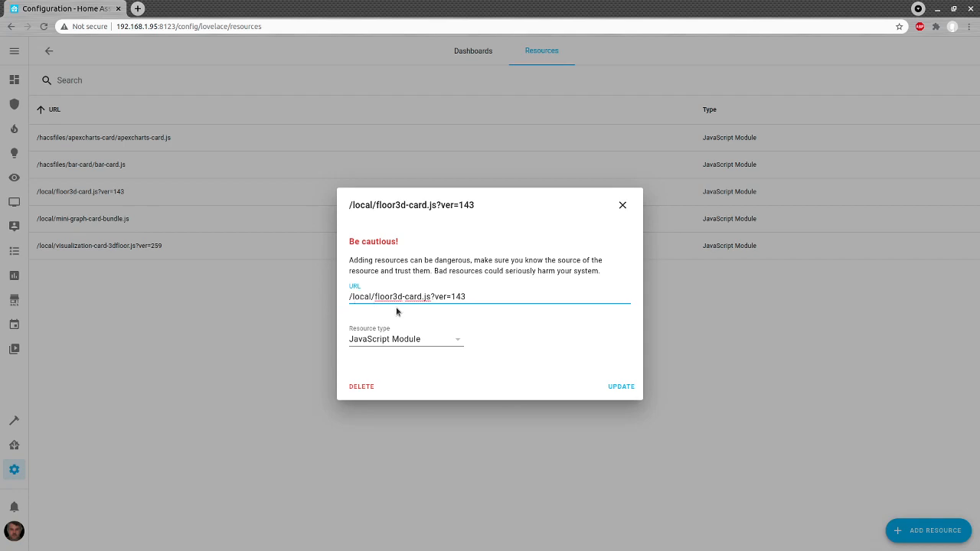
pyautogui.moveTo(428, 314)
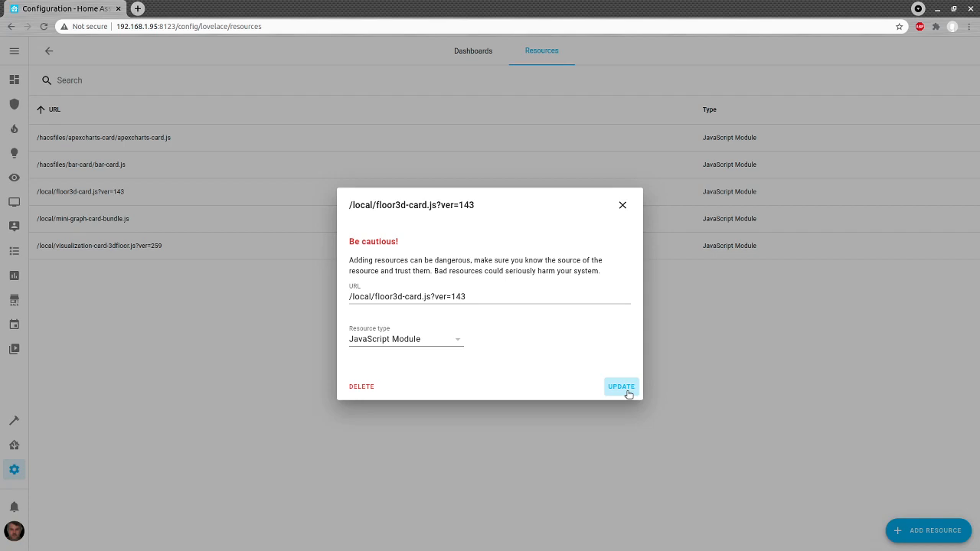
pyautogui.click(621, 387)
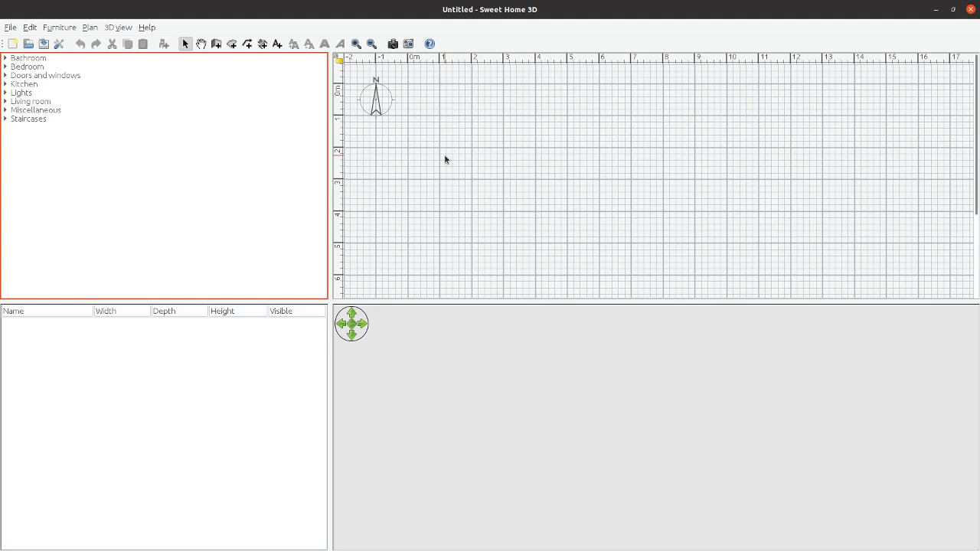
pyautogui.moveTo(64, 28)
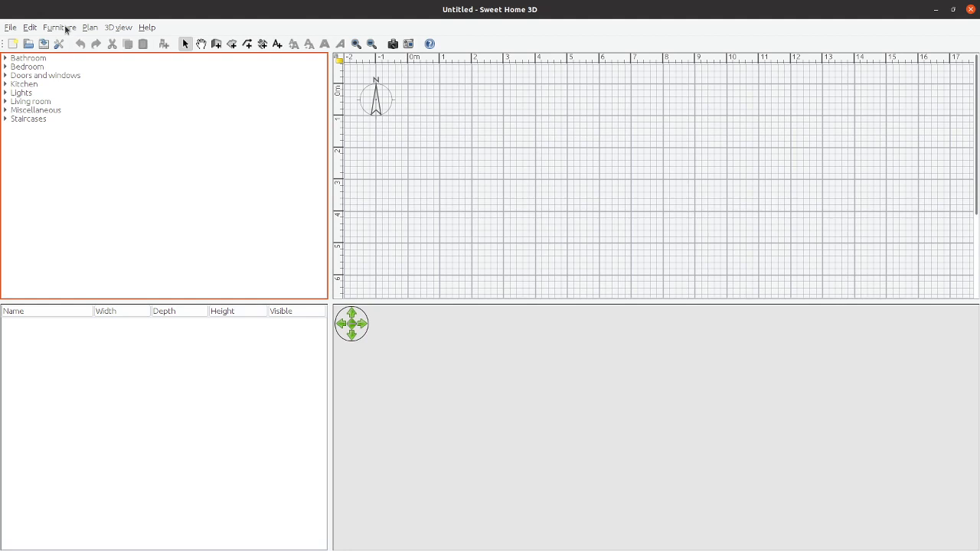
# Open userGuideExample.sh3d from the Downloads folder via File > Open
pyautogui.click(9, 27)
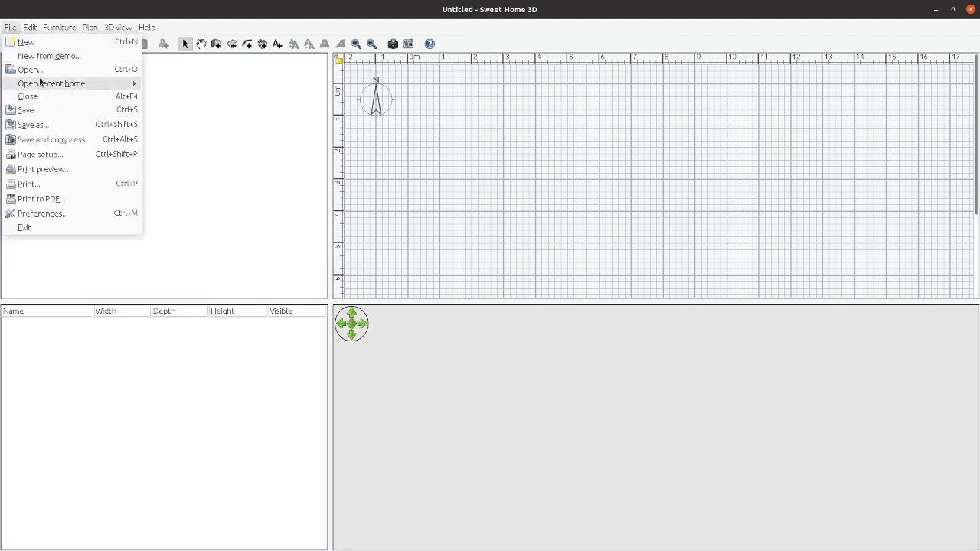
pyautogui.click(32, 69)
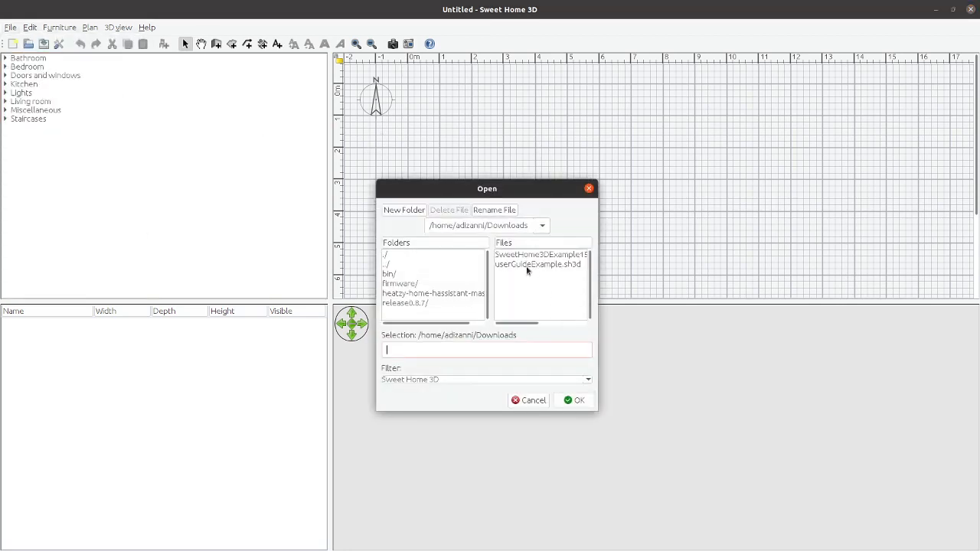
pyautogui.click(539, 264)
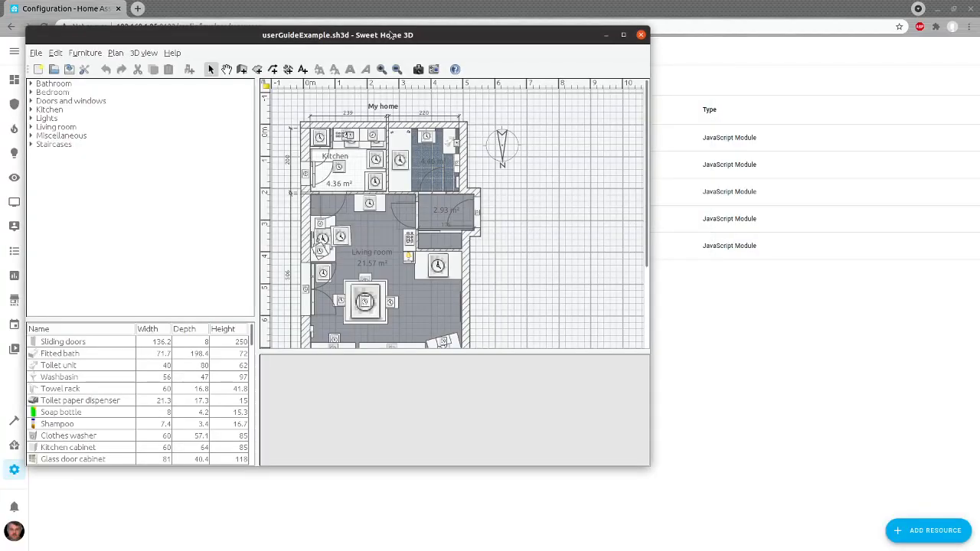
pyautogui.click(642, 35)
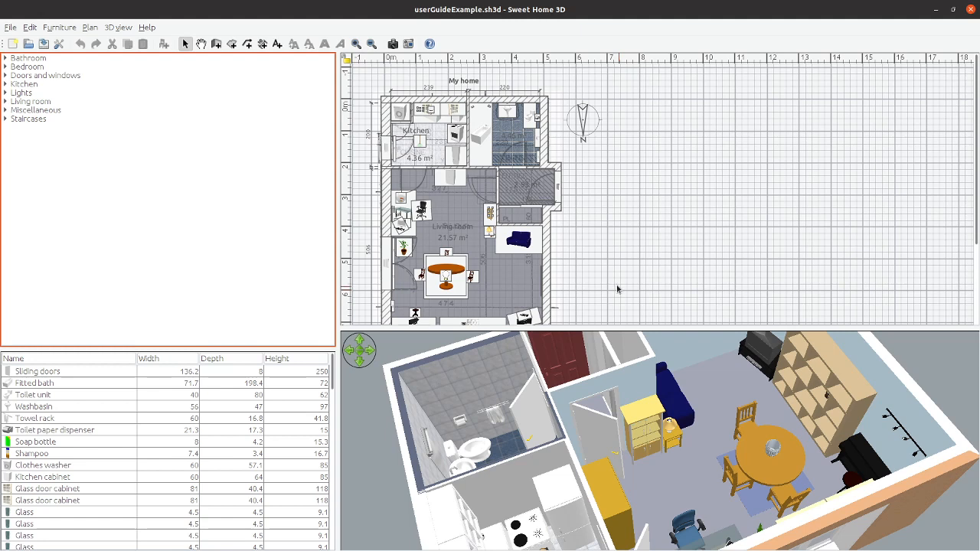
pyautogui.moveTo(584, 166)
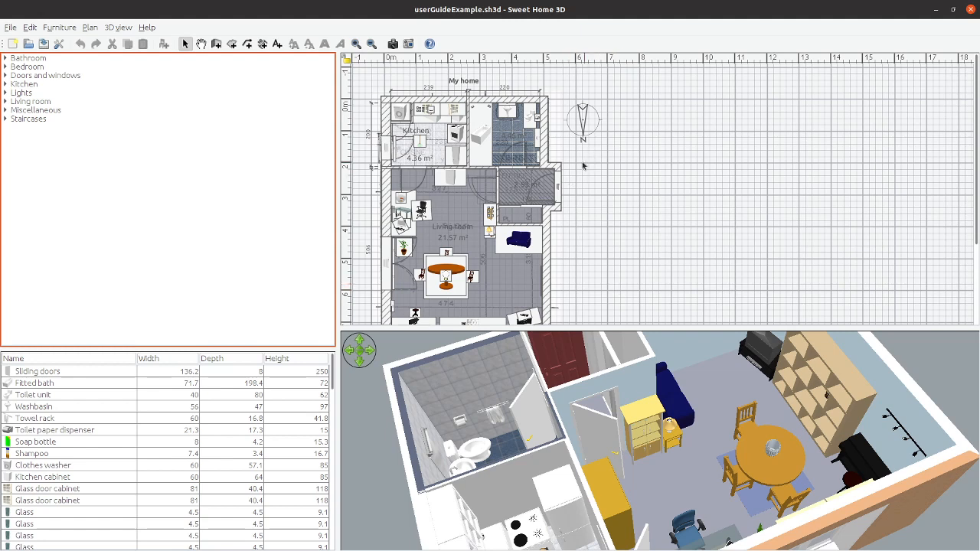
pyautogui.moveTo(570, 219)
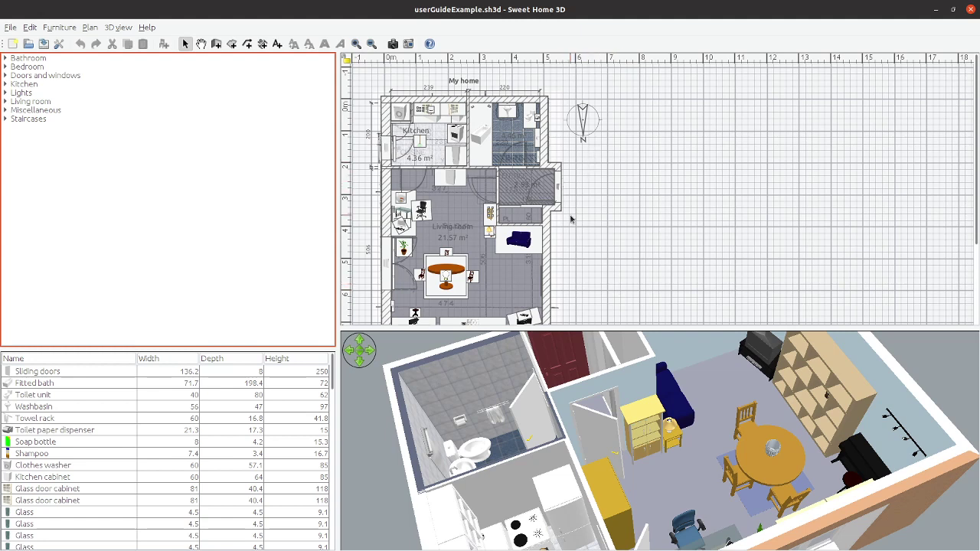
pyautogui.moveTo(585, 219)
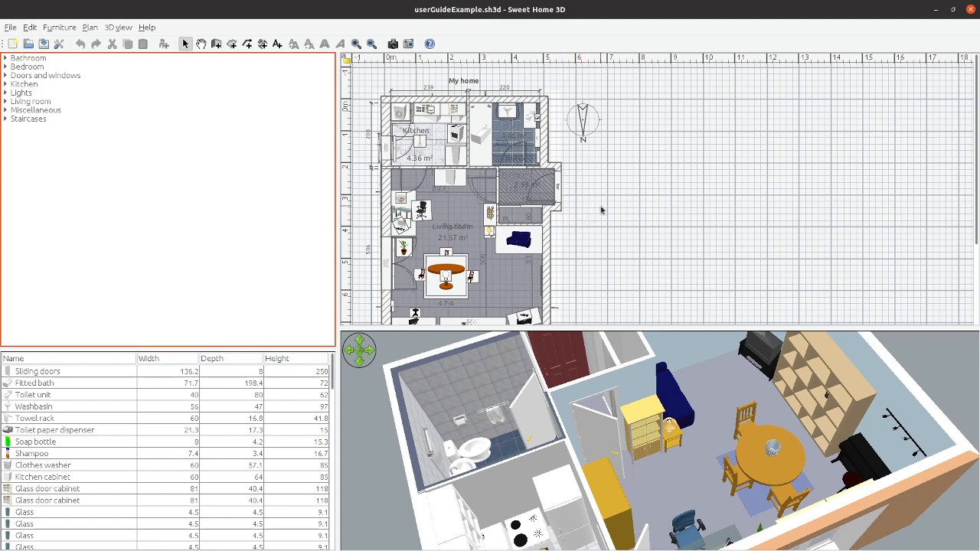
pyautogui.moveTo(582, 198)
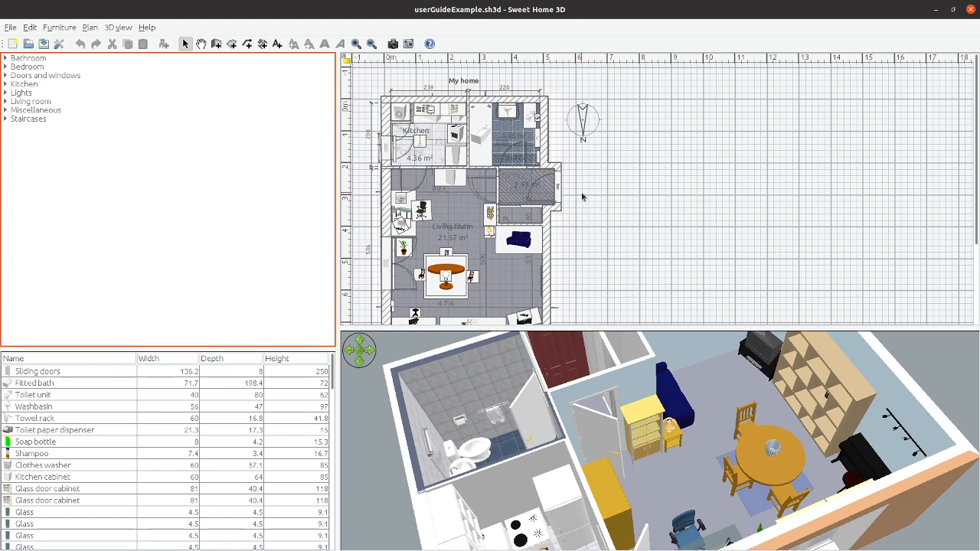
pyautogui.moveTo(543, 145)
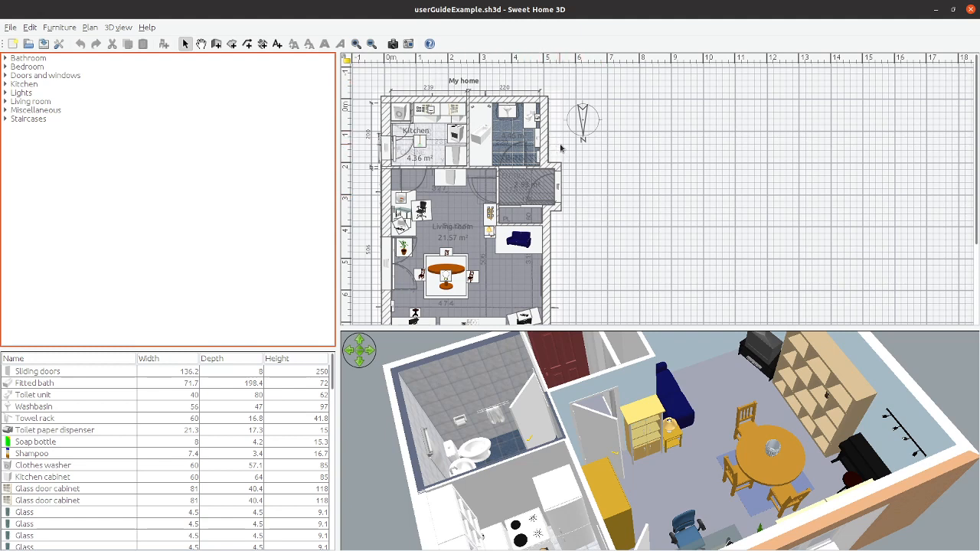
pyautogui.moveTo(586, 152)
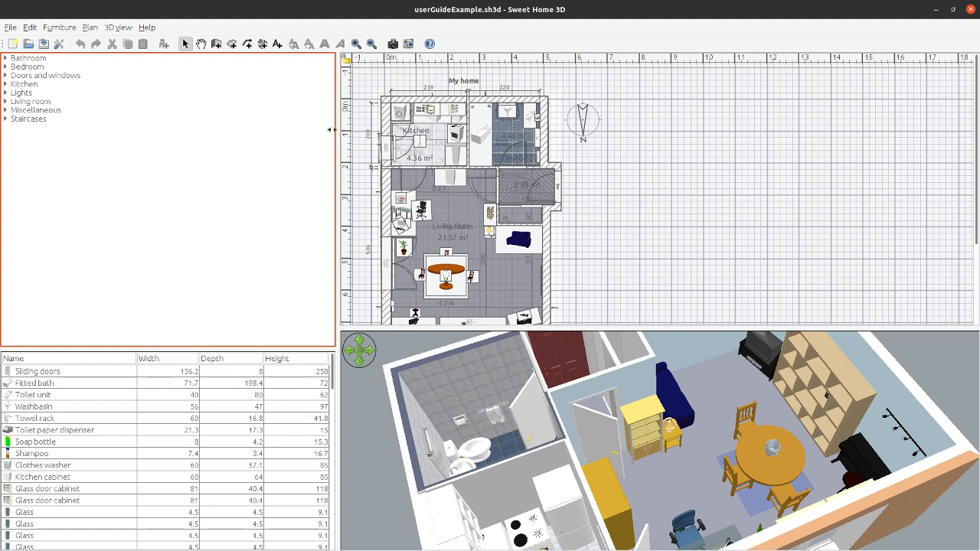
pyautogui.moveTo(351, 124)
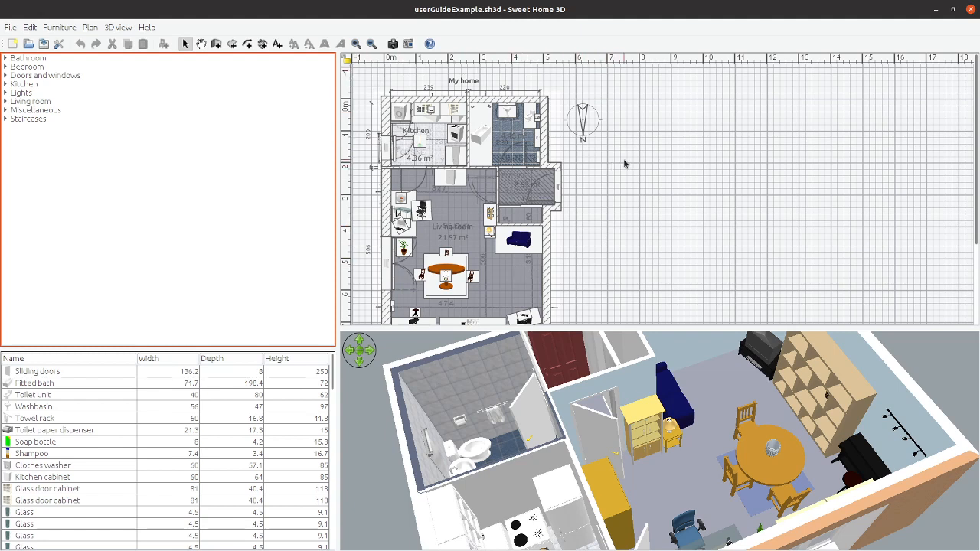
pyautogui.moveTo(479, 139)
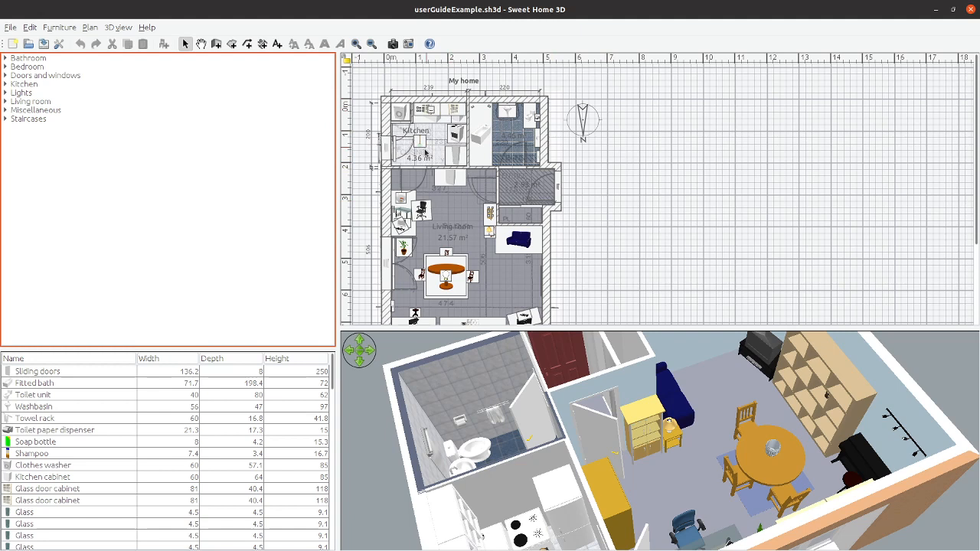
pyautogui.moveTo(515, 130)
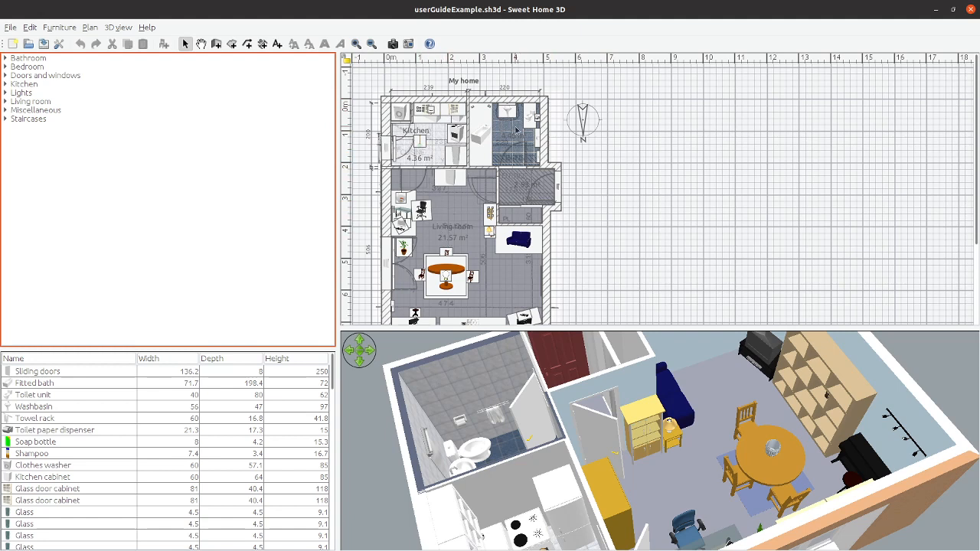
pyautogui.moveTo(475, 279)
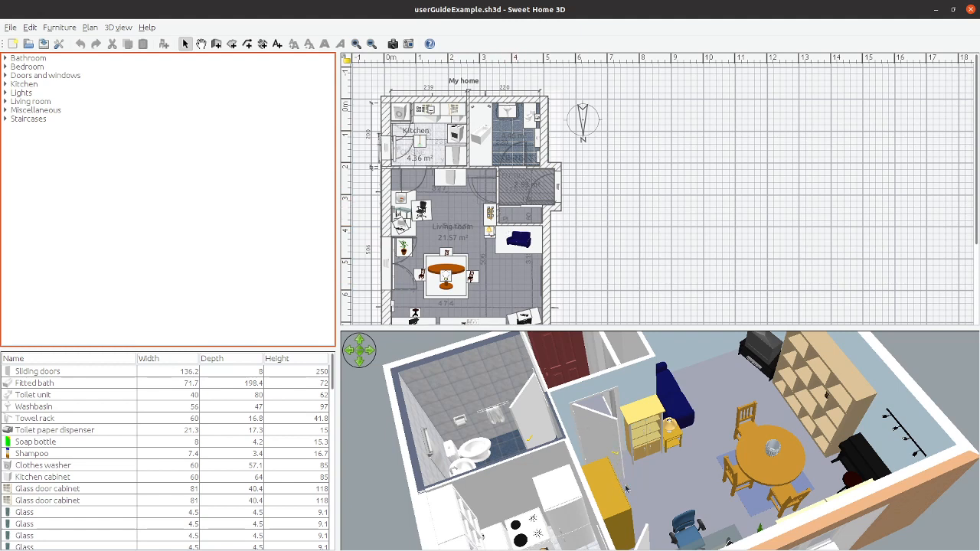
# Orbit the 3D view to look down over the kitchen, bathroom and living room
pyautogui.moveTo(625, 489); pyautogui.dragTo(684, 491)
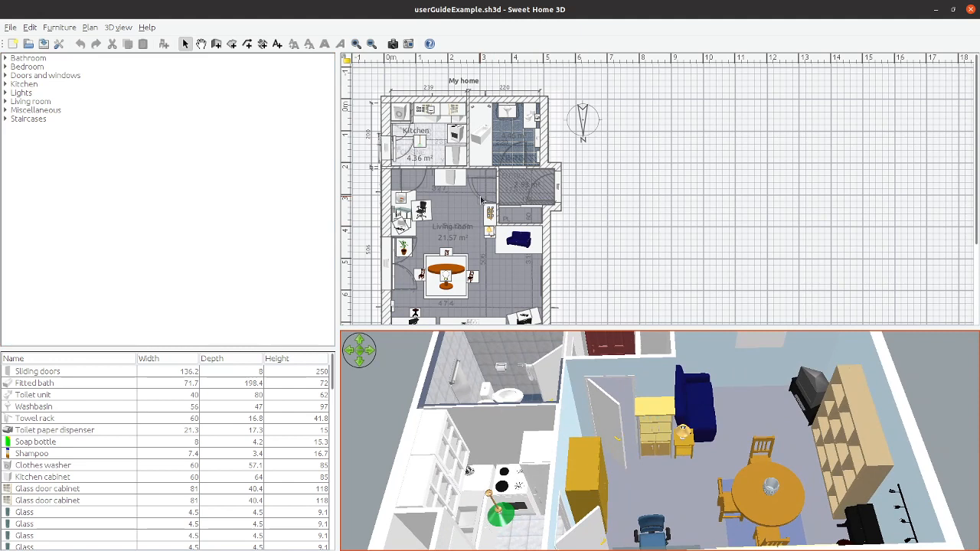
pyautogui.moveTo(530, 283)
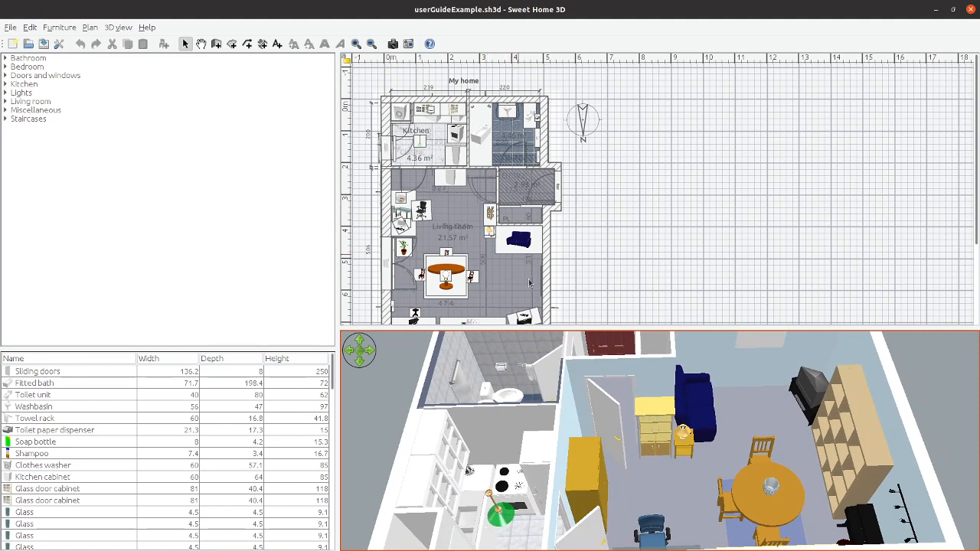
pyautogui.moveTo(609, 369)
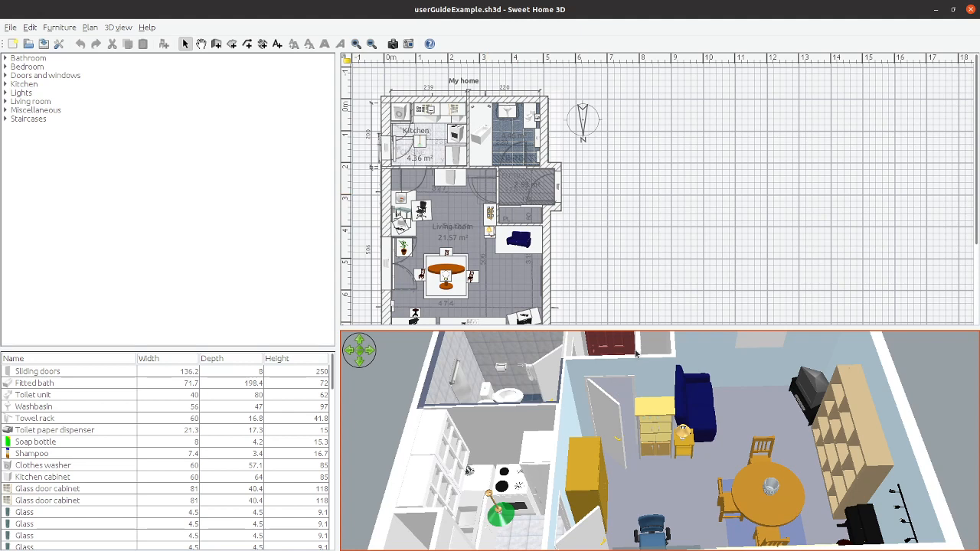
pyautogui.moveTo(665, 368)
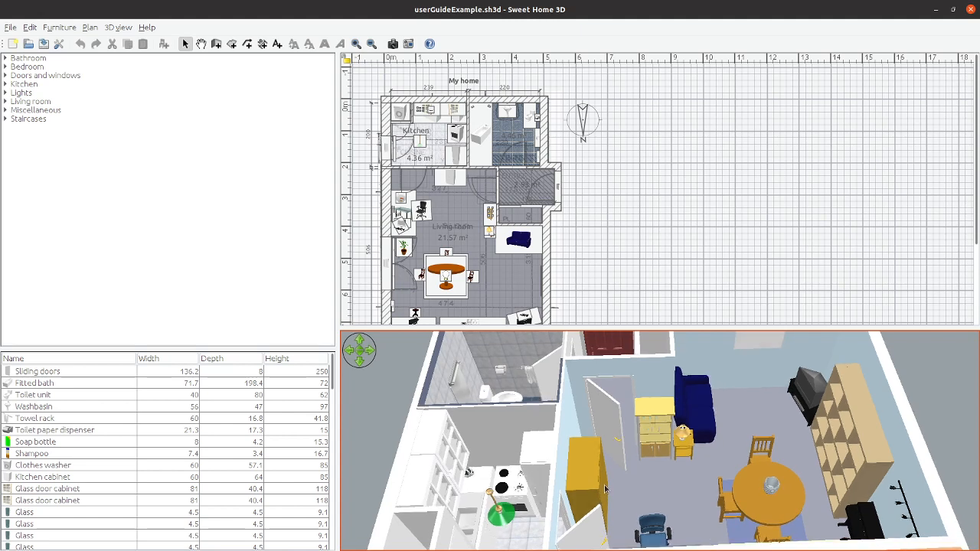
pyautogui.moveTo(605, 490); pyautogui.dragTo(616, 481)
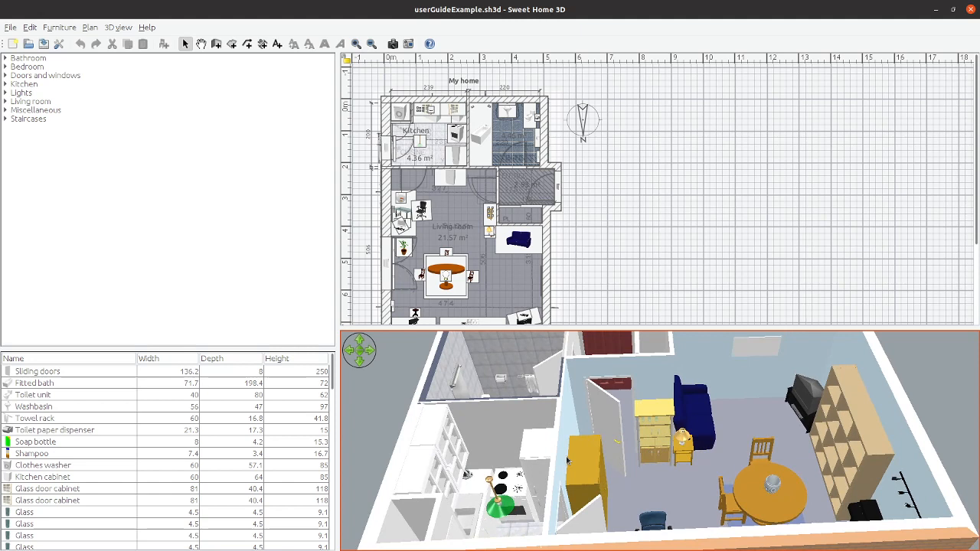
pyautogui.moveTo(506, 452)
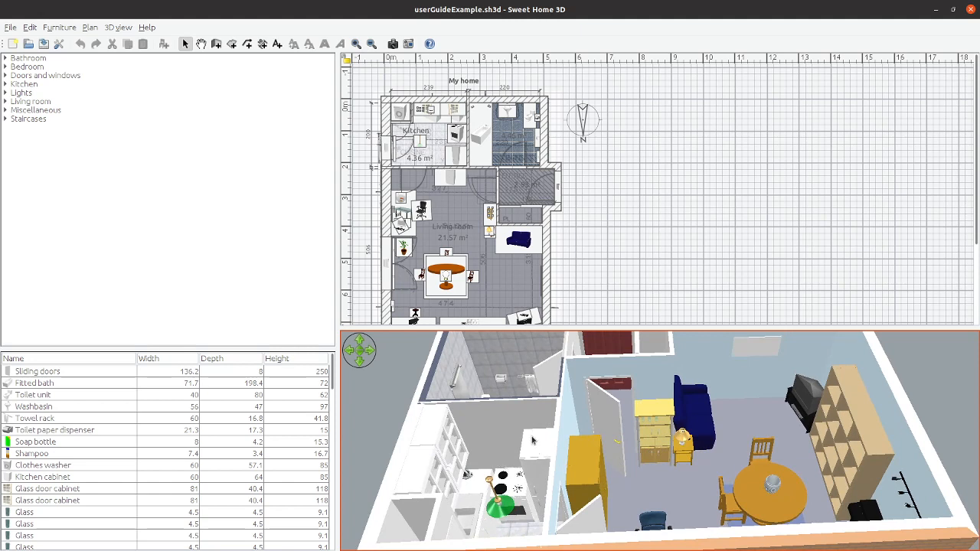
pyautogui.moveTo(572, 447)
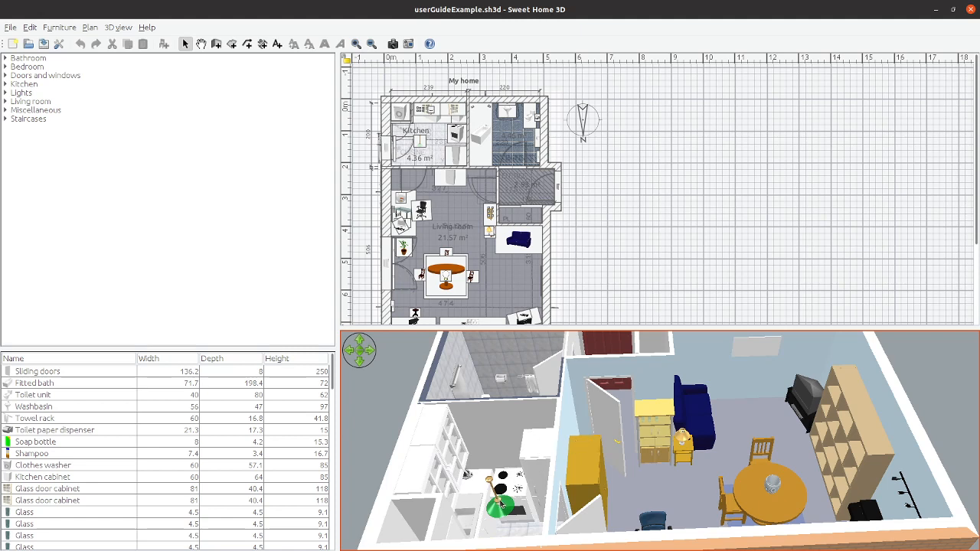
pyautogui.moveTo(502, 517)
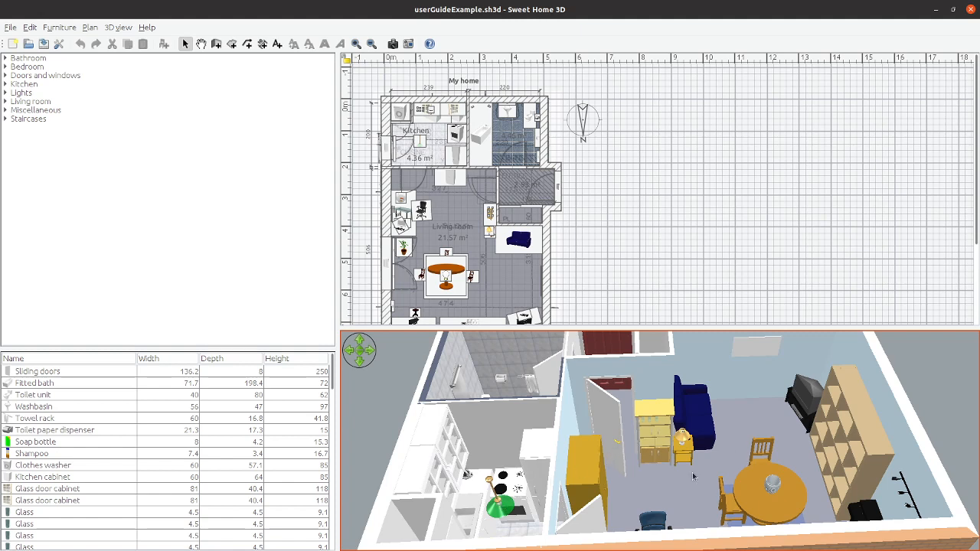
pyautogui.moveTo(768, 459)
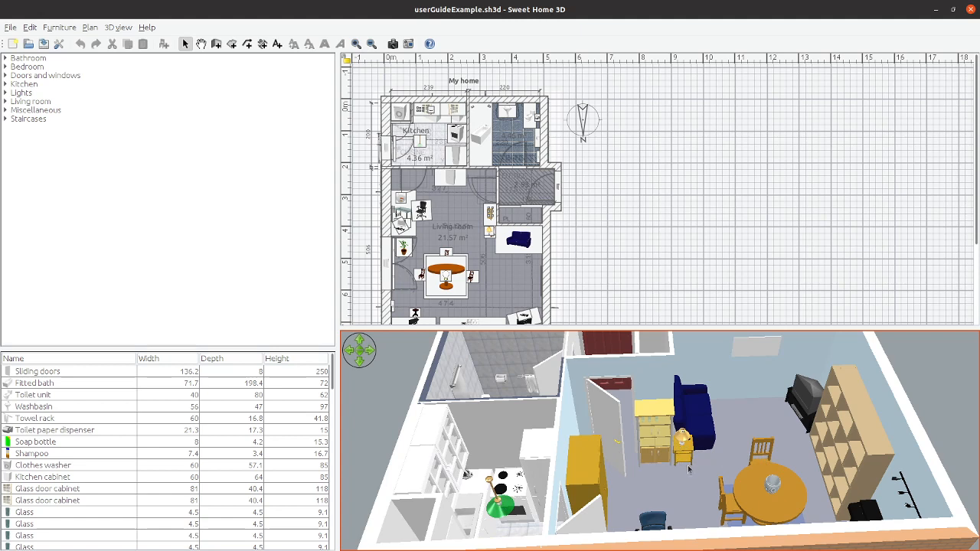
pyautogui.moveTo(667, 462)
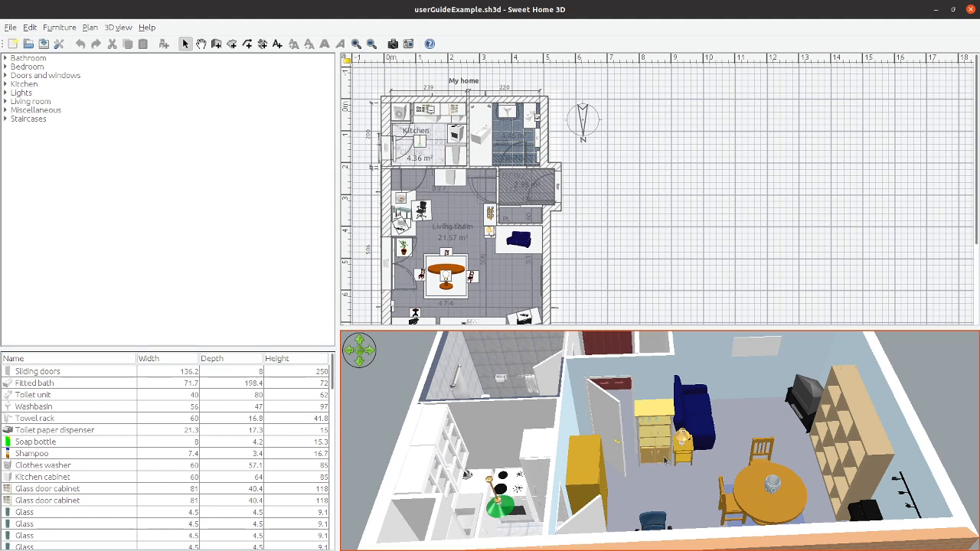
pyautogui.moveTo(811, 422)
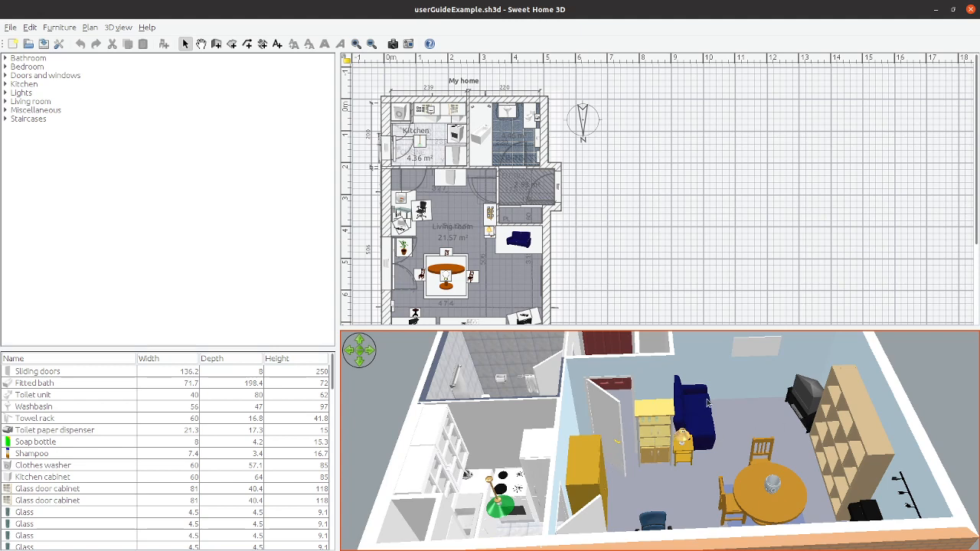
pyautogui.moveTo(655, 440)
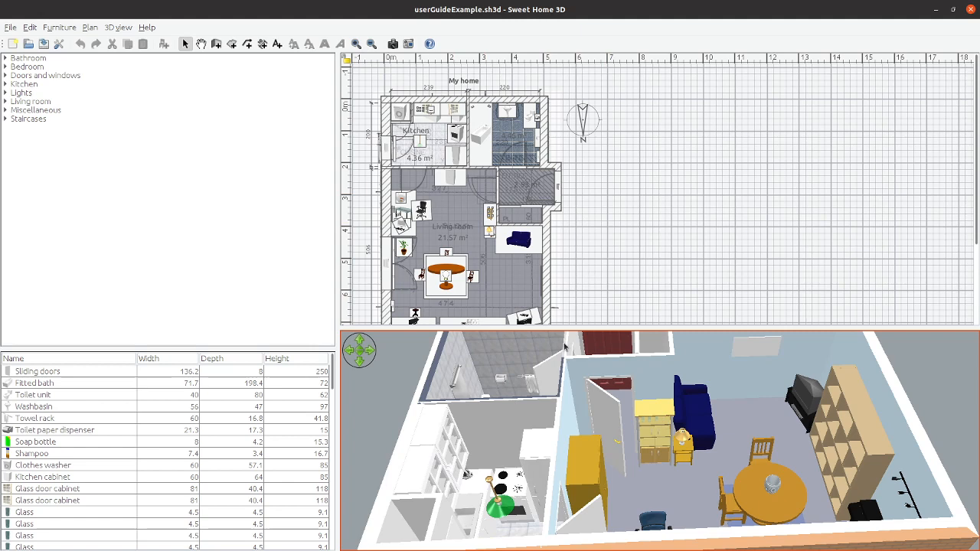
# Start an OBJ export of the home, targeting Documents/ExampleHome/UserGuide
pyautogui.click(118, 27)
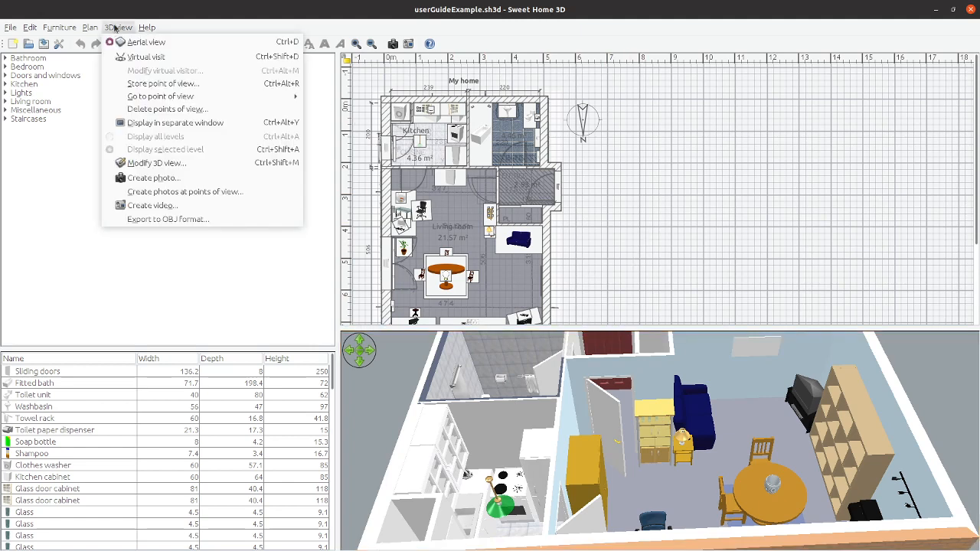
pyautogui.moveTo(184, 223)
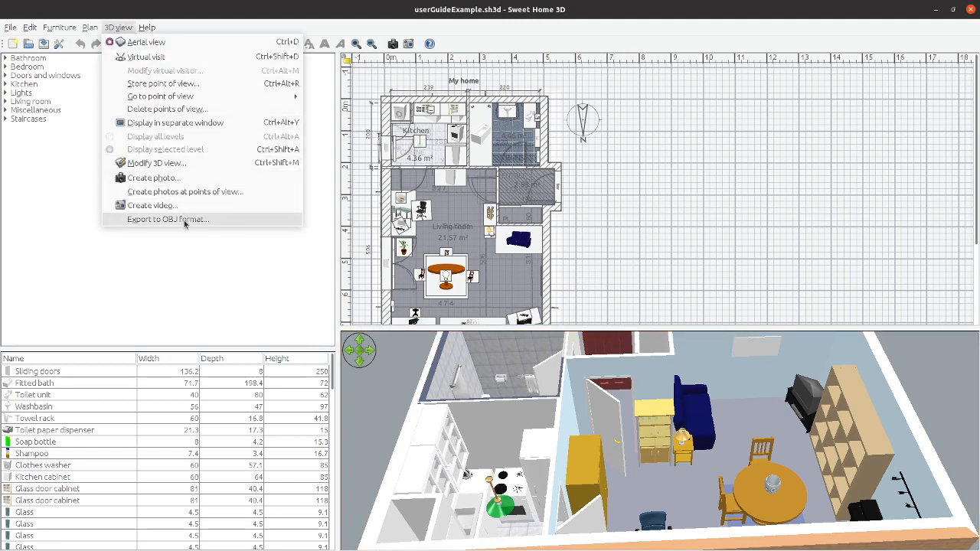
pyautogui.moveTo(183, 220)
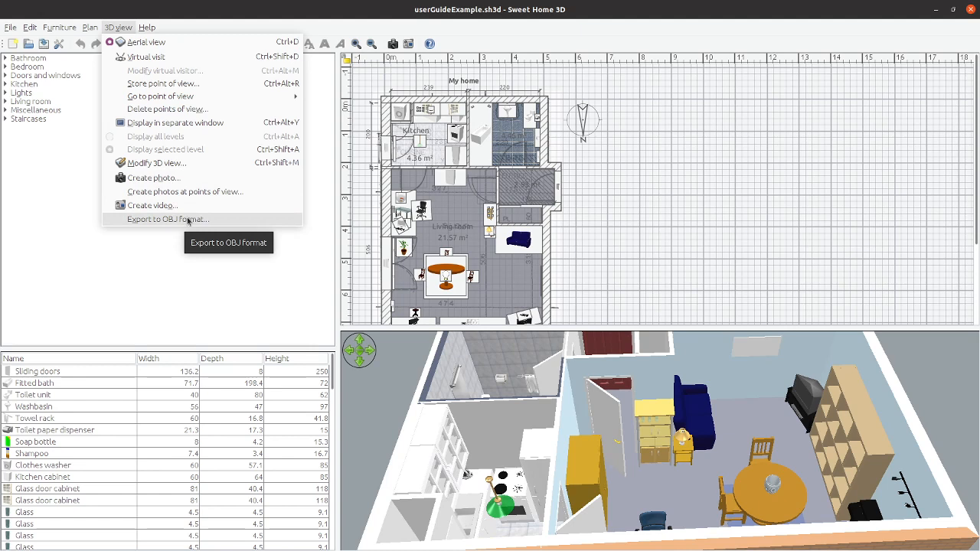
pyautogui.click(167, 219)
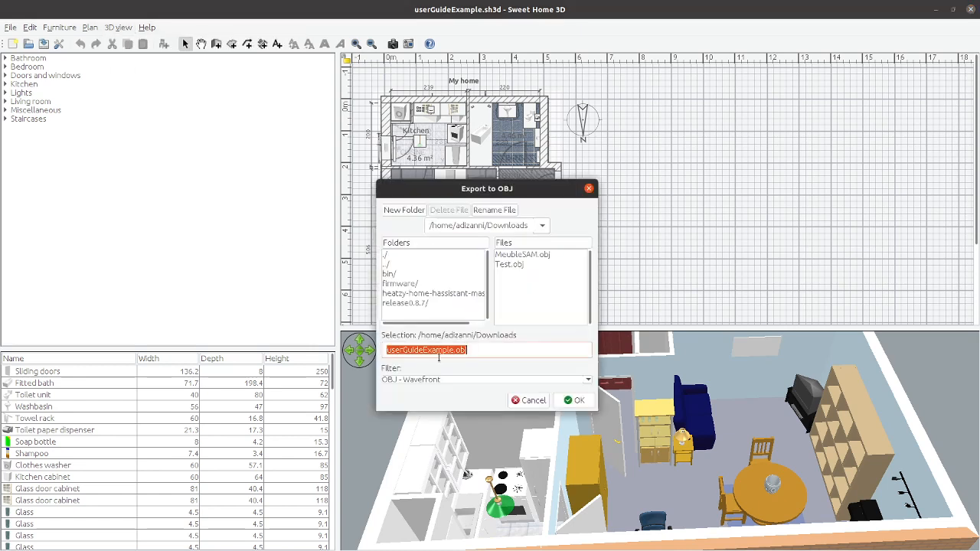
pyautogui.moveTo(408, 389)
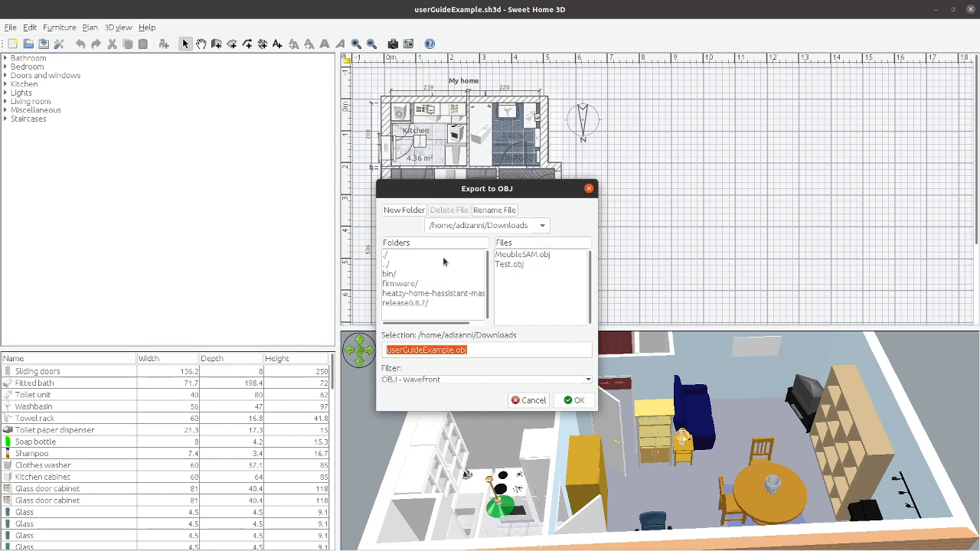
pyautogui.moveTo(476, 281)
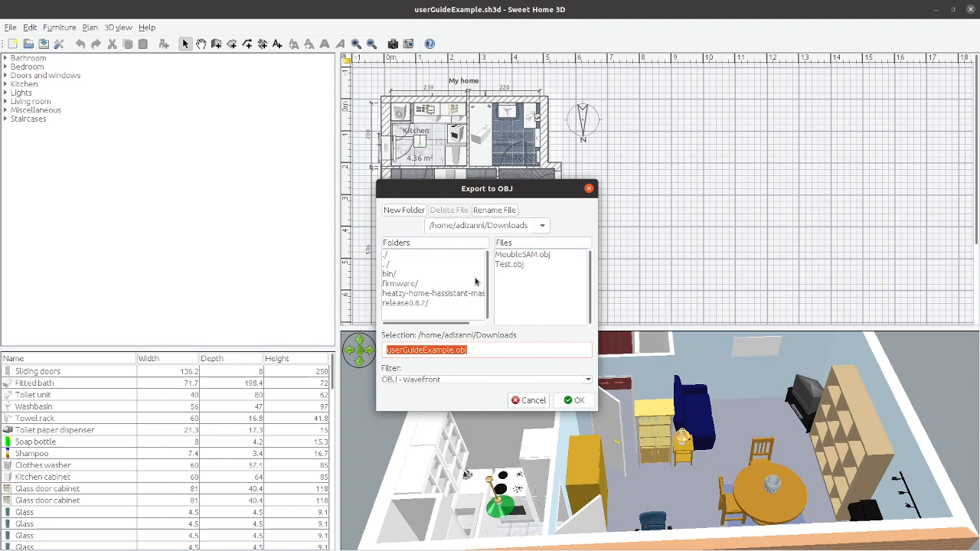
pyautogui.moveTo(465, 262)
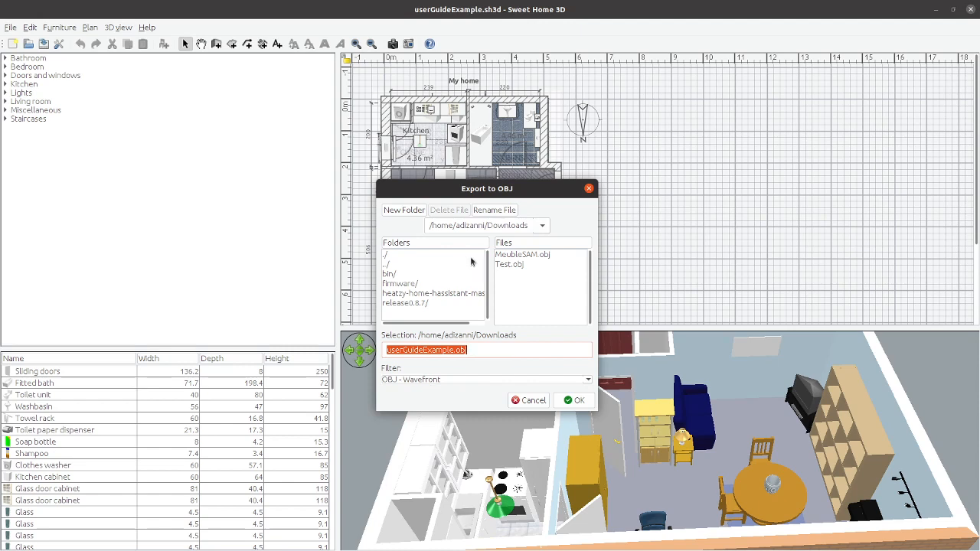
pyautogui.moveTo(480, 269)
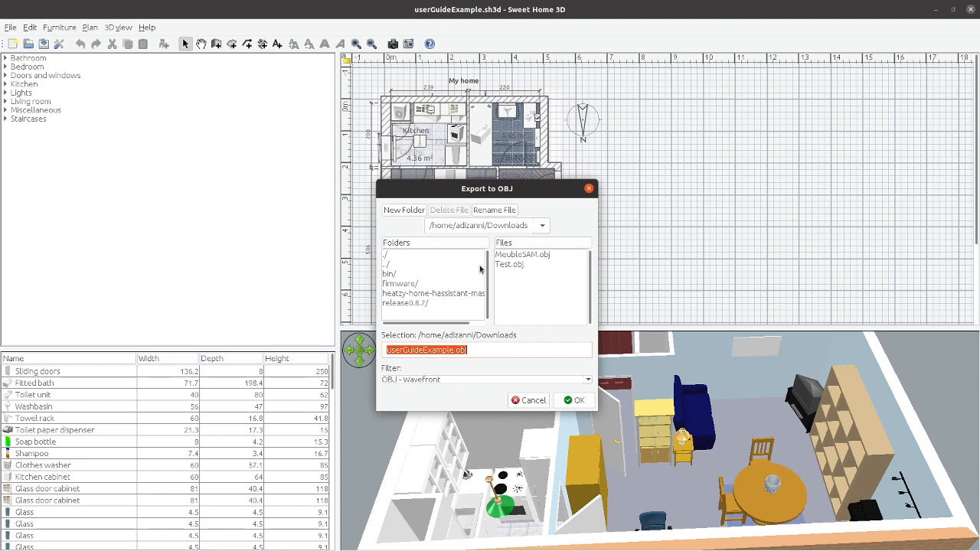
pyautogui.moveTo(459, 297)
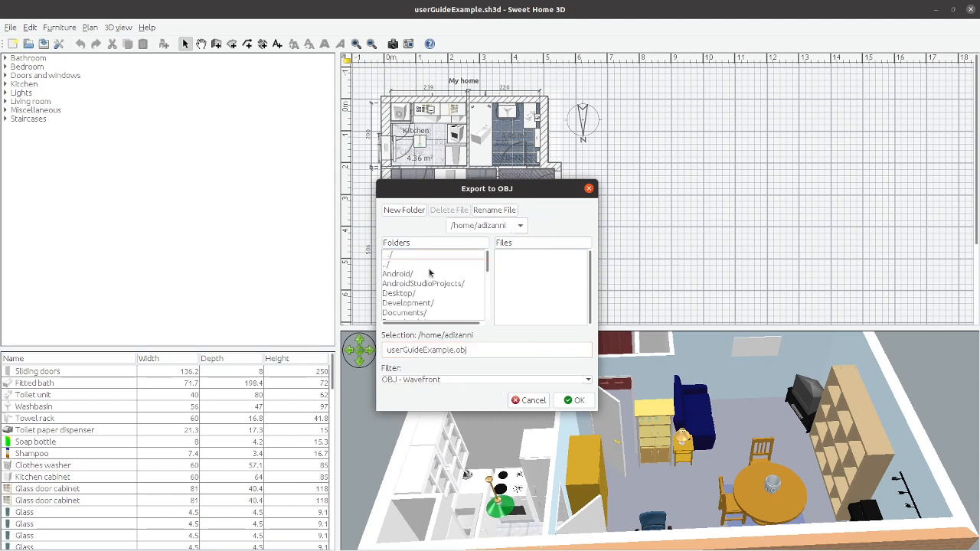
pyautogui.scroll(-3)
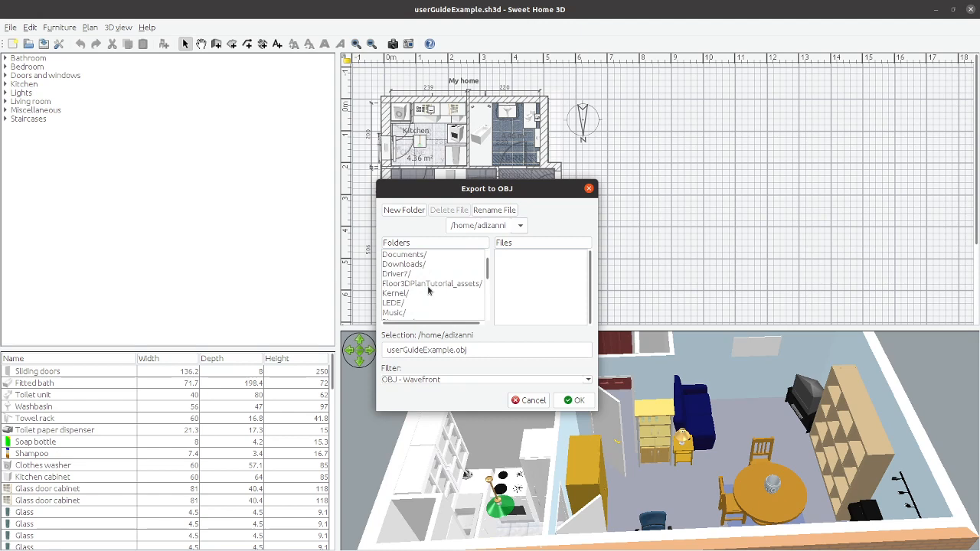
pyautogui.click(408, 254)
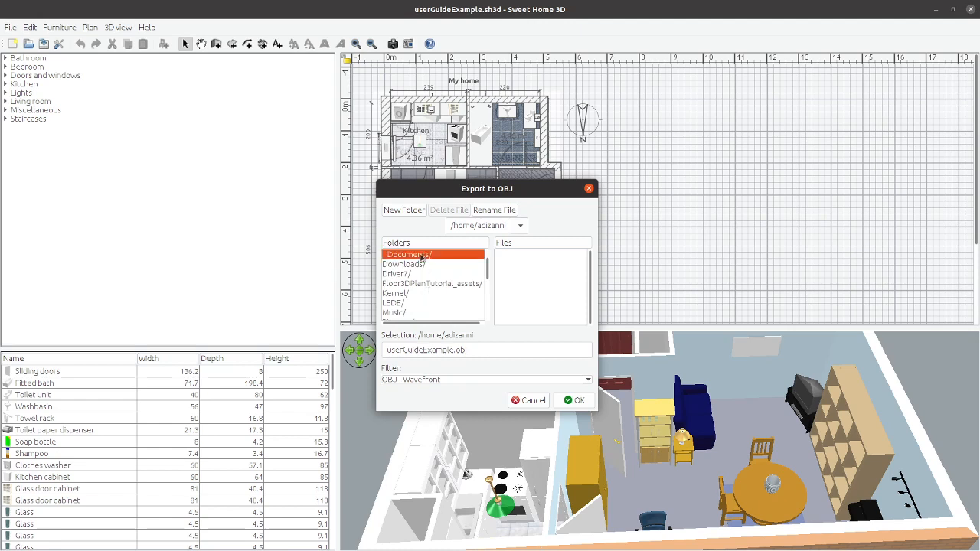
pyautogui.doubleClick(409, 254)
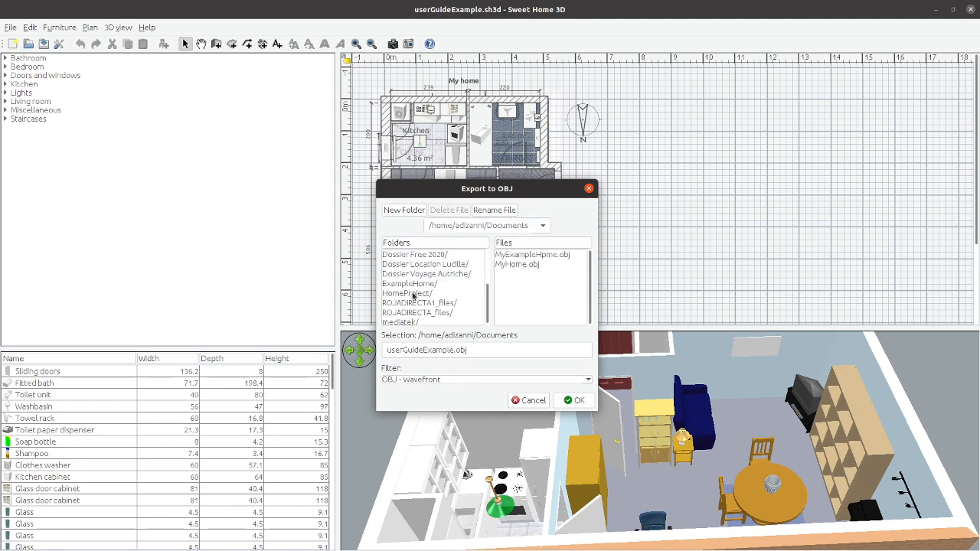
pyautogui.doubleClick(411, 284)
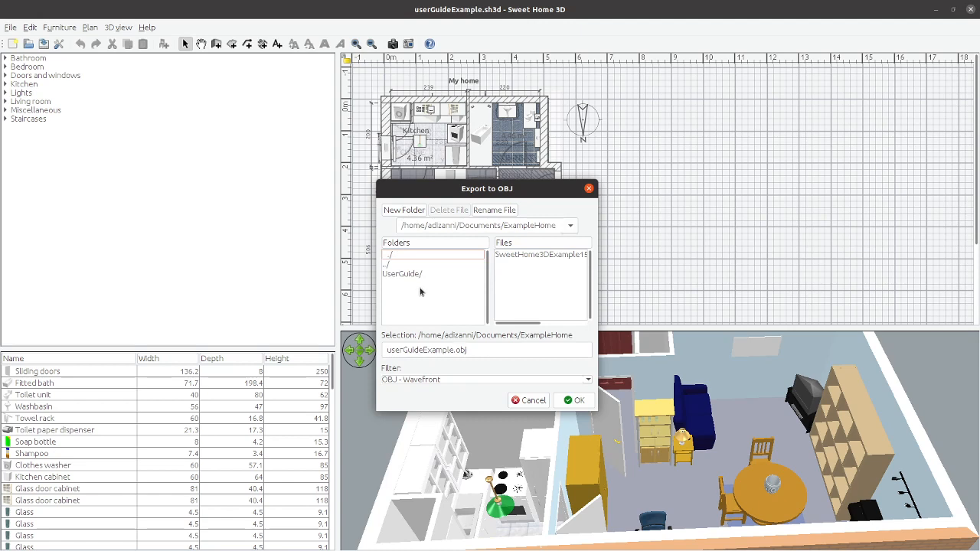
pyautogui.doubleClick(402, 273)
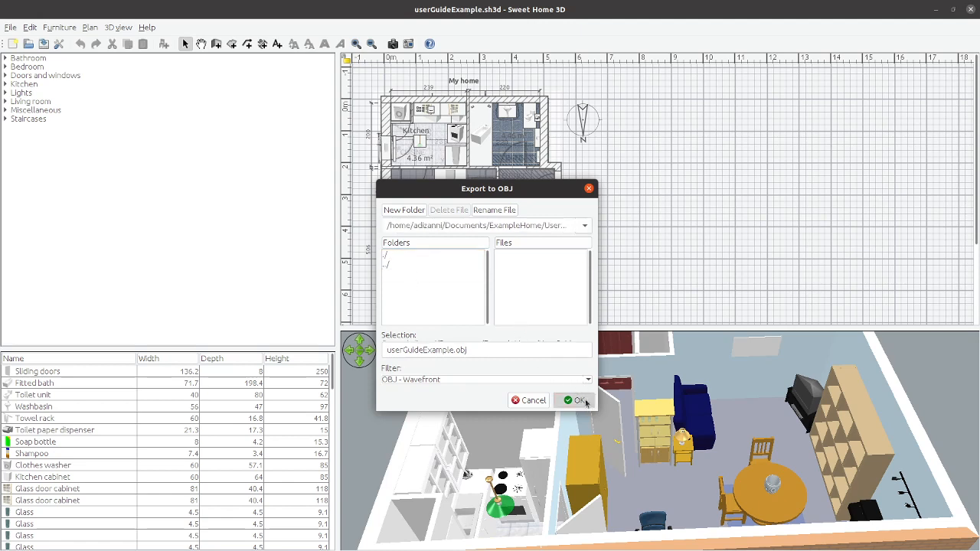
# Export the model to OBJ and inspect the .mtl and jpeg texture files in UserGuide
pyautogui.click(577, 400)
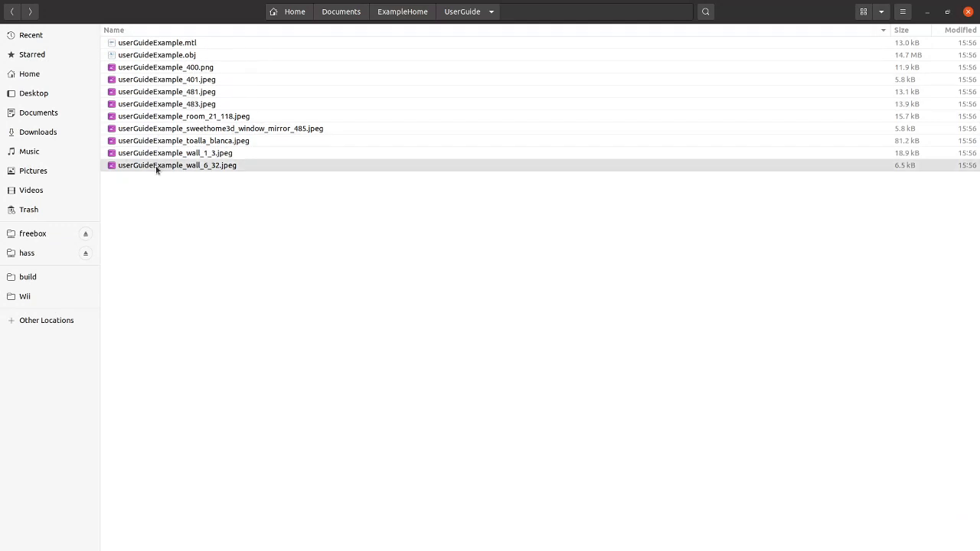
pyautogui.click(157, 42)
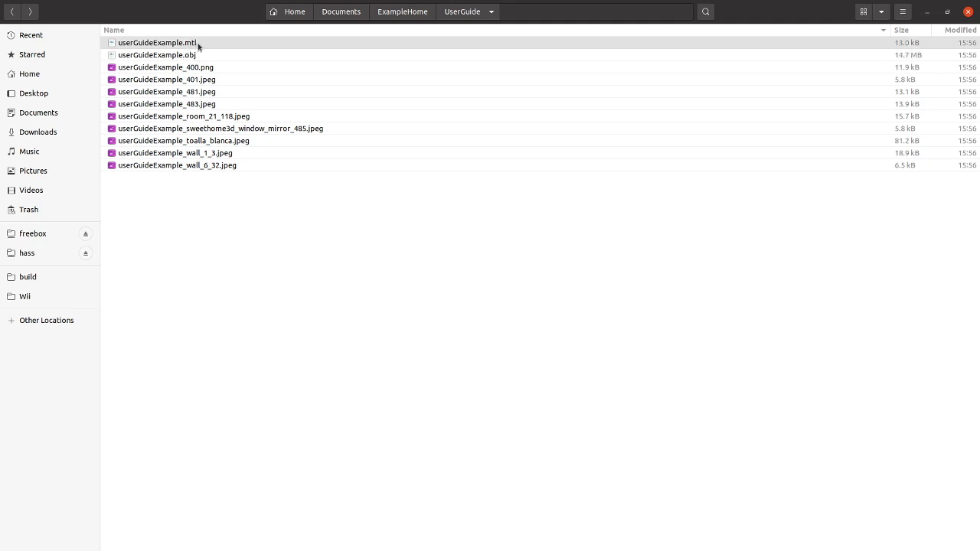
pyautogui.click(193, 222)
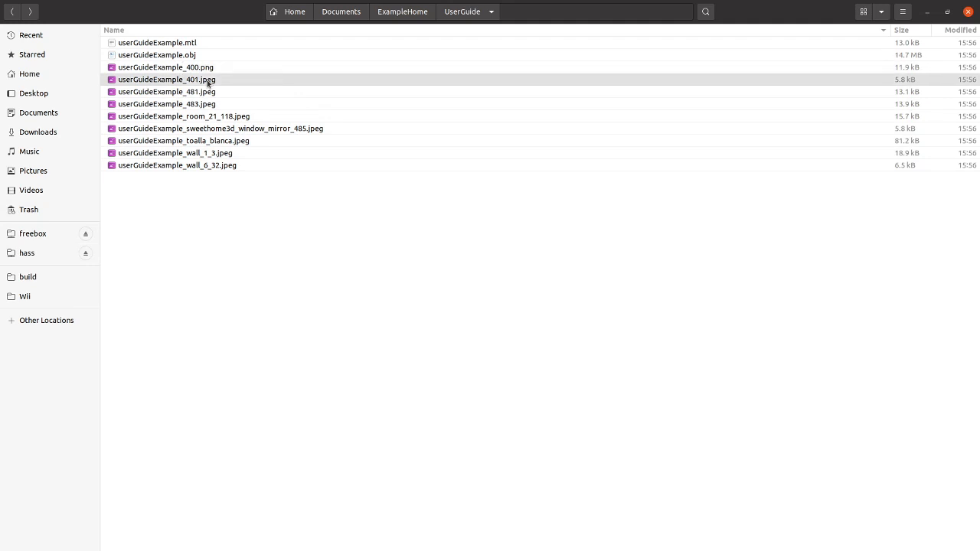
pyautogui.moveTo(238, 80)
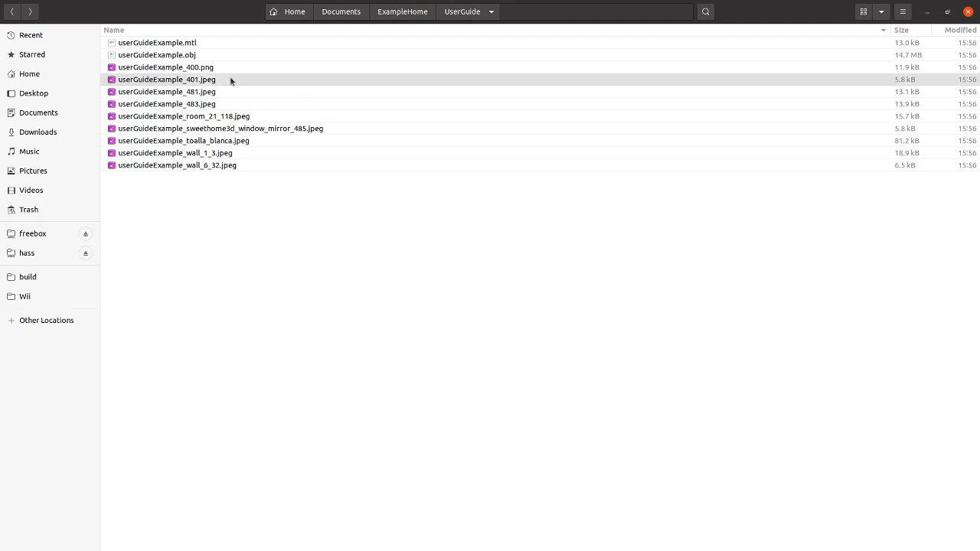
pyautogui.moveTo(238, 91)
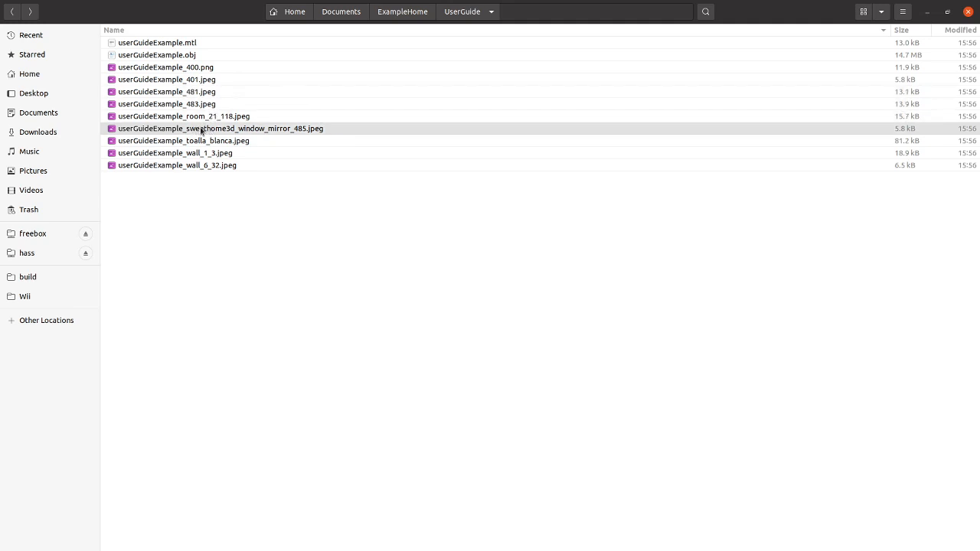
pyautogui.moveTo(171, 128)
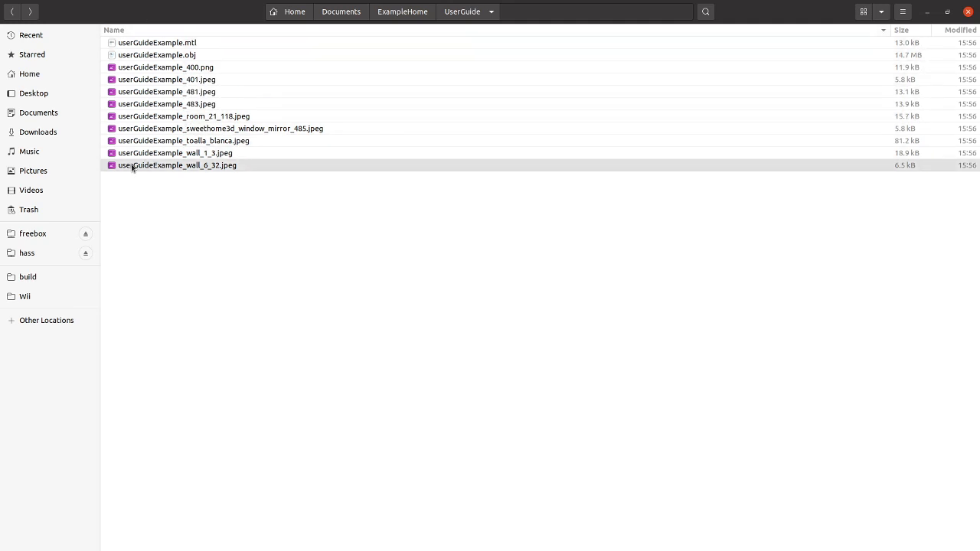
pyautogui.click(26, 252)
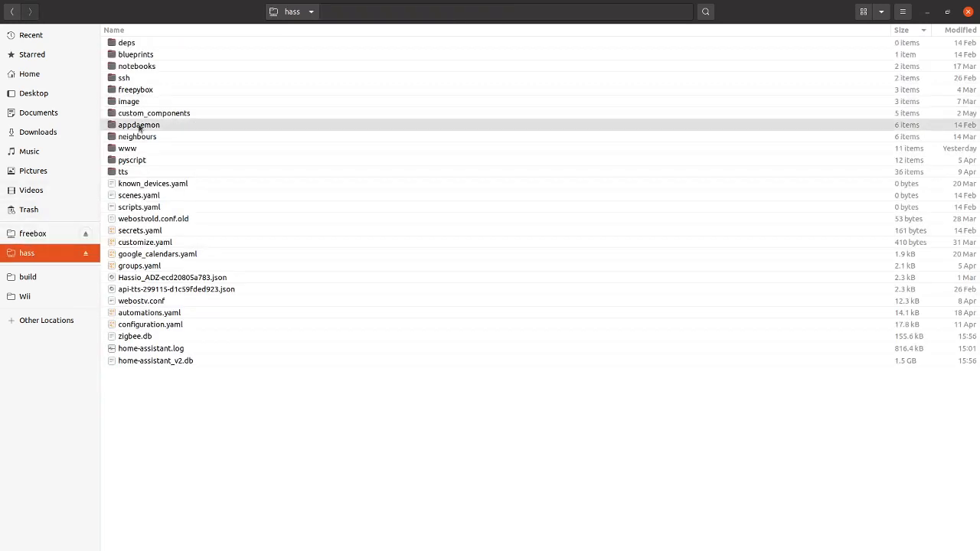
# Open the hass www folder, browse home1, modules and floor3d-card.js, then open home3
pyautogui.doubleClick(127, 148)
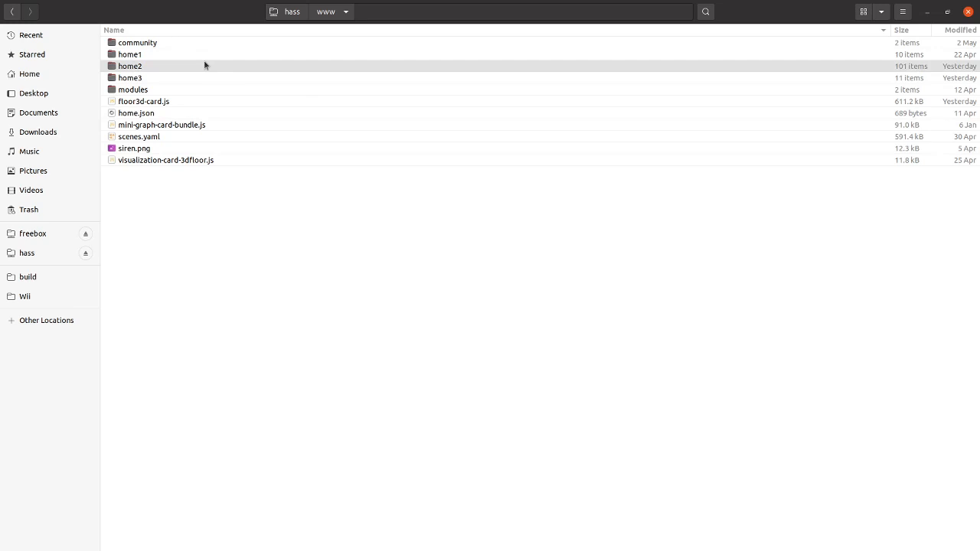
pyautogui.click(132, 54)
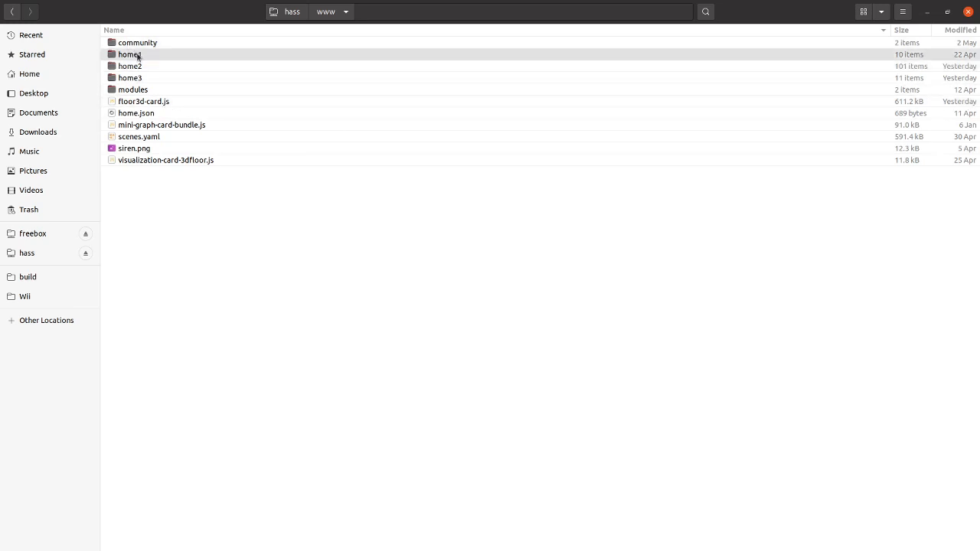
pyautogui.click(133, 90)
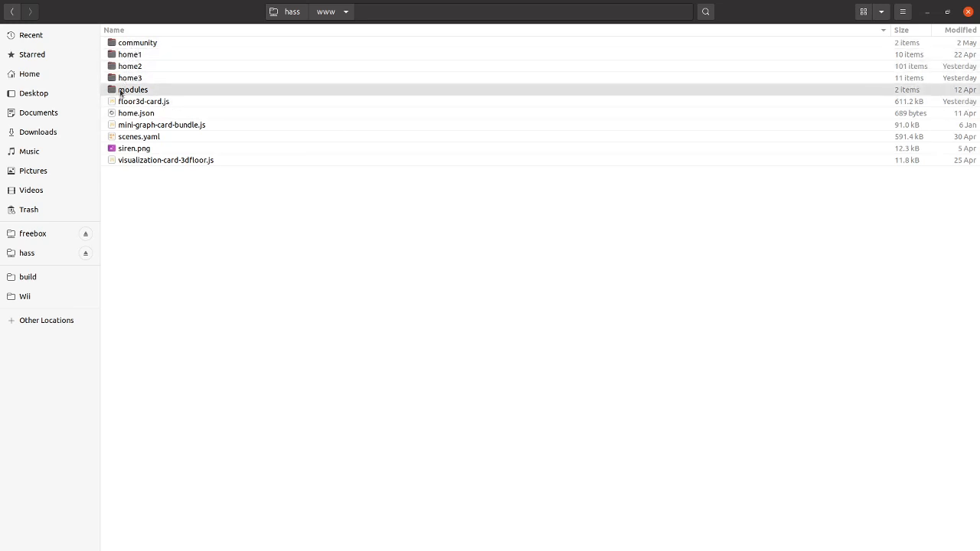
pyautogui.click(144, 101)
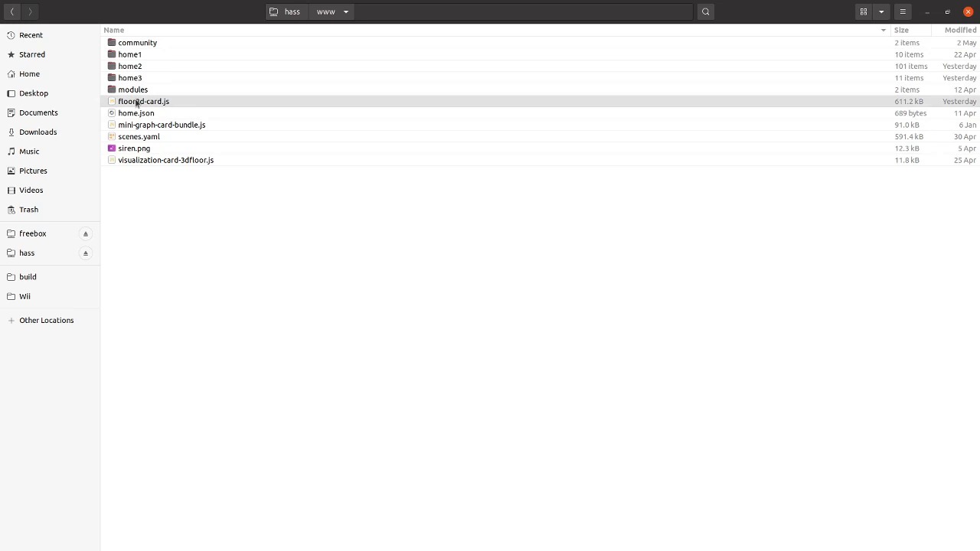
pyautogui.moveTo(213, 110)
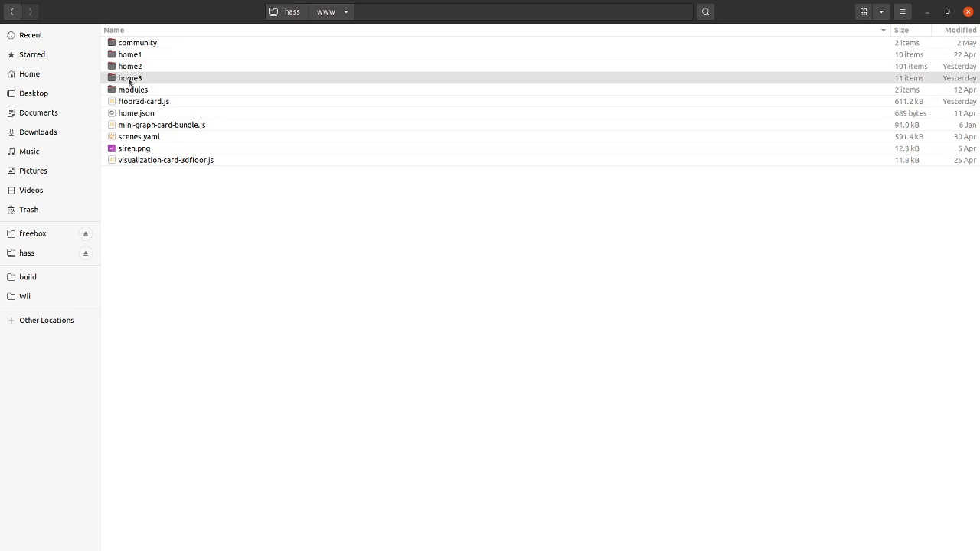
pyautogui.doubleClick(130, 78)
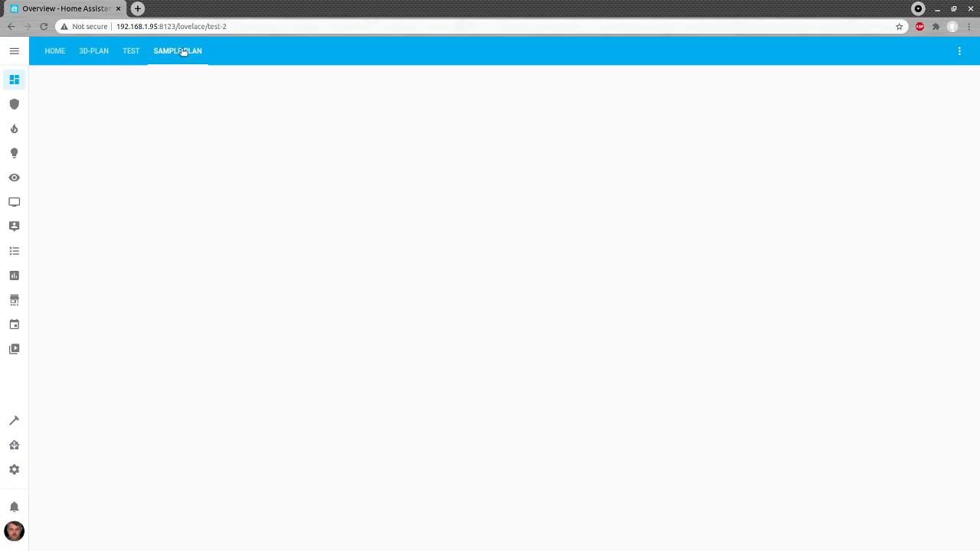
pyautogui.moveTo(221, 129)
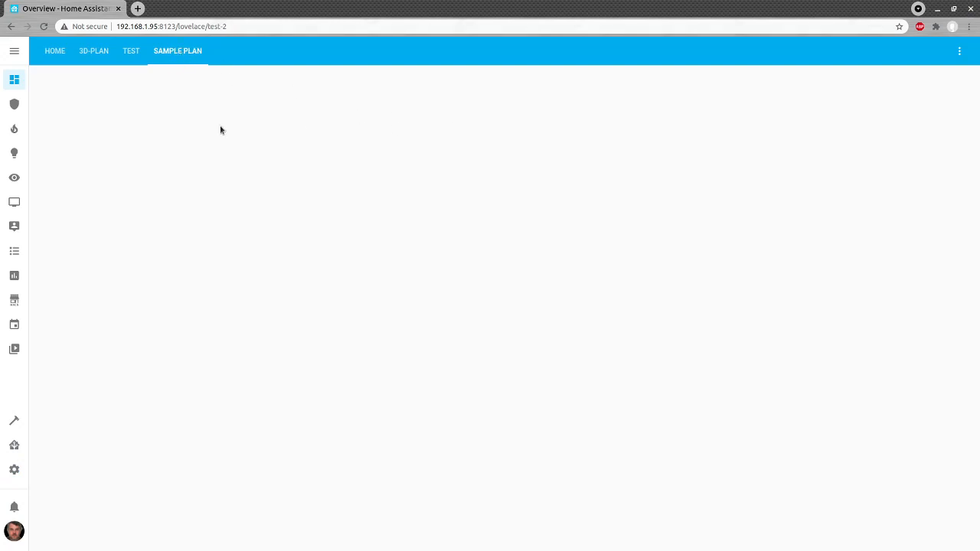
pyautogui.moveTo(171, 53)
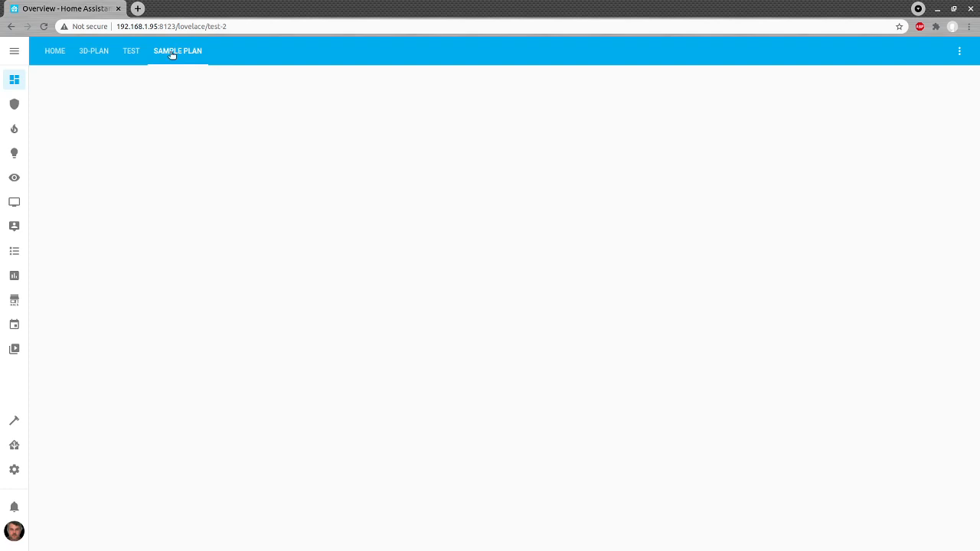
pyautogui.moveTo(175, 54)
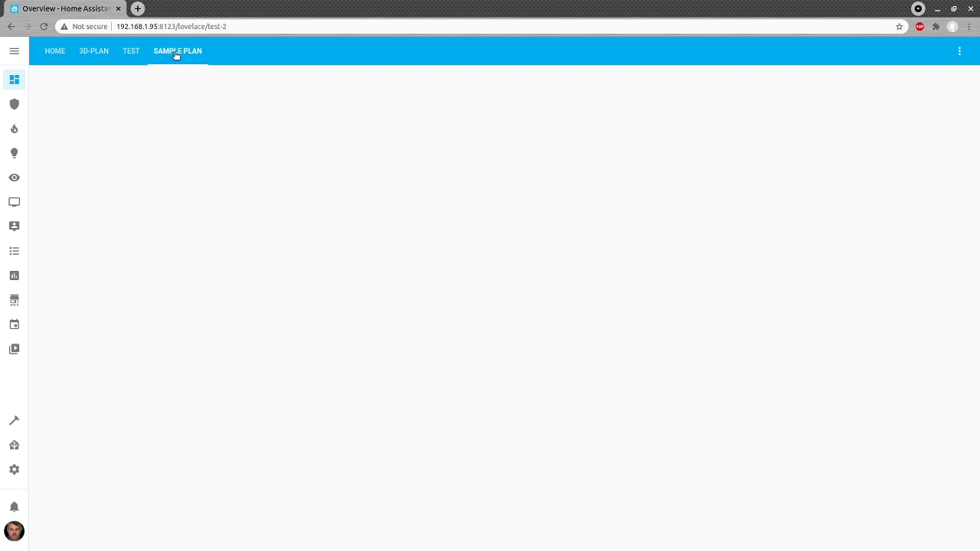
pyautogui.moveTo(186, 47)
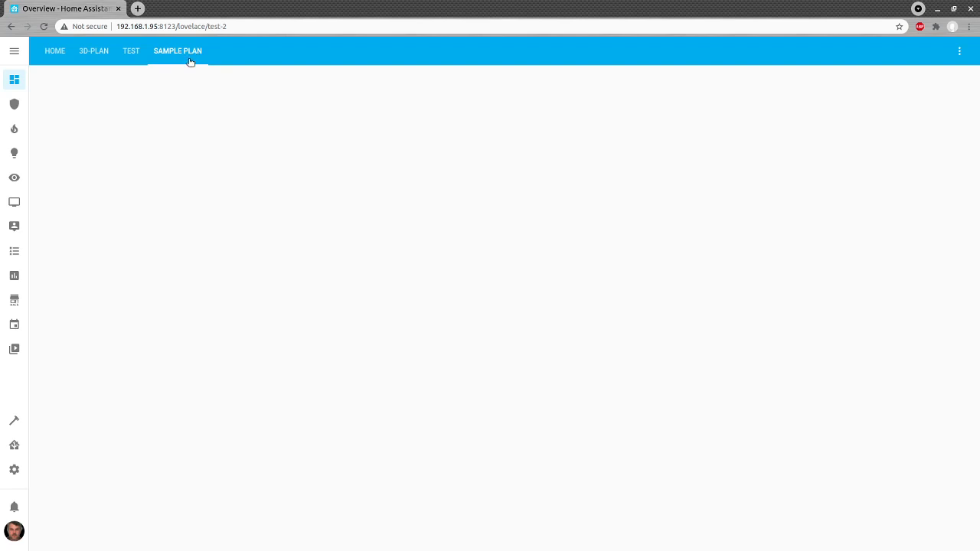
pyautogui.moveTo(196, 72)
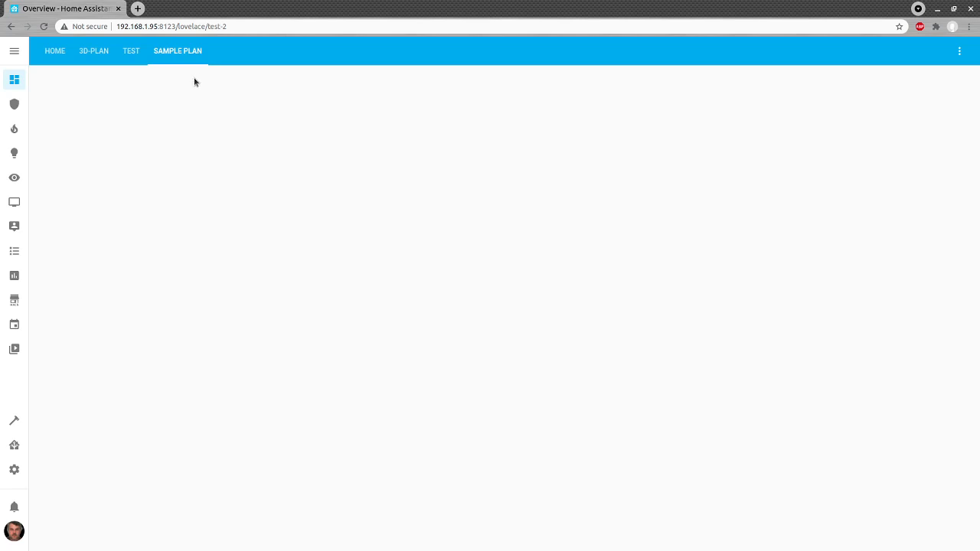
pyautogui.moveTo(220, 86)
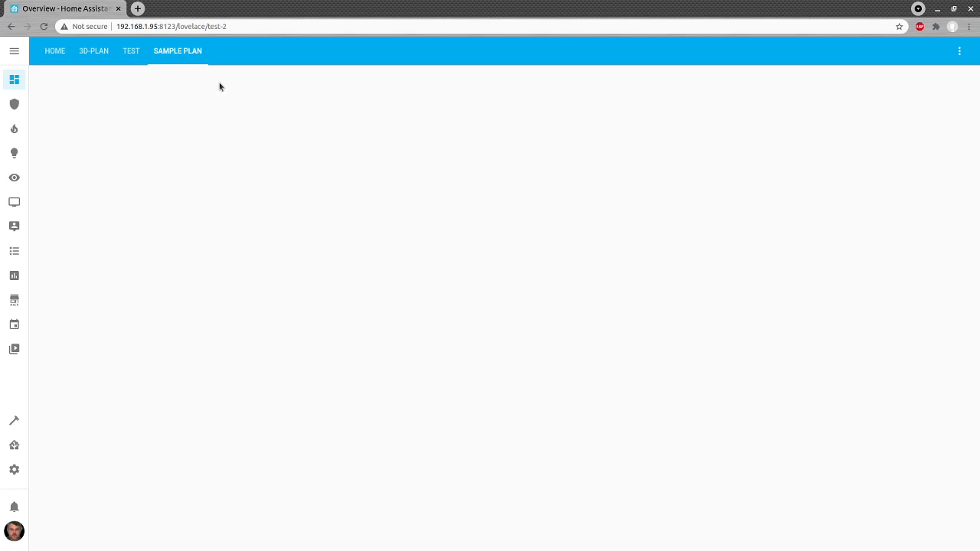
pyautogui.moveTo(202, 88)
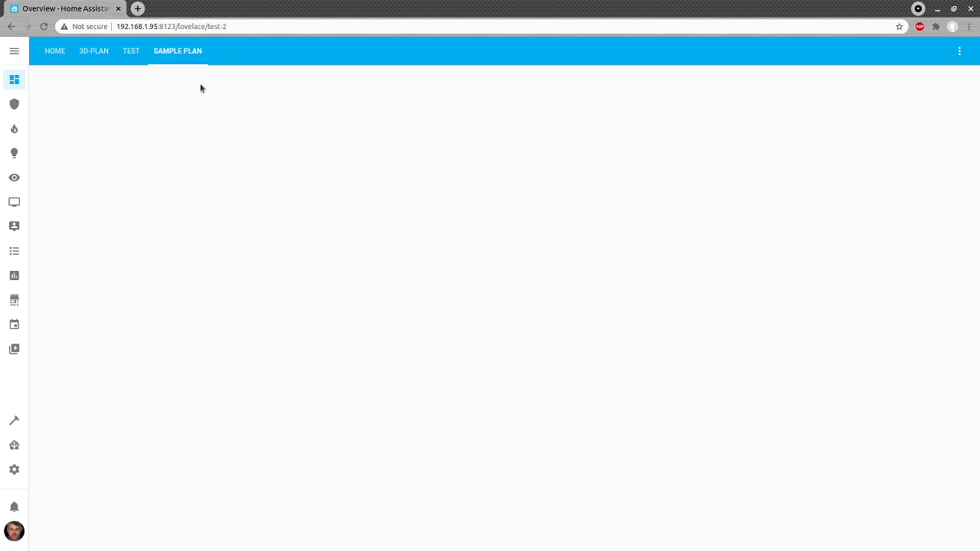
pyautogui.moveTo(215, 92)
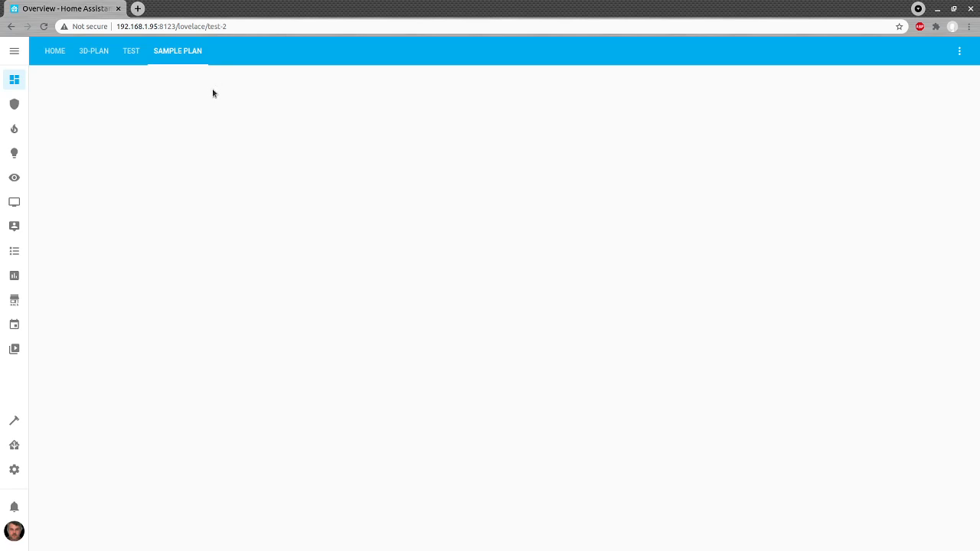
pyautogui.moveTo(281, 49)
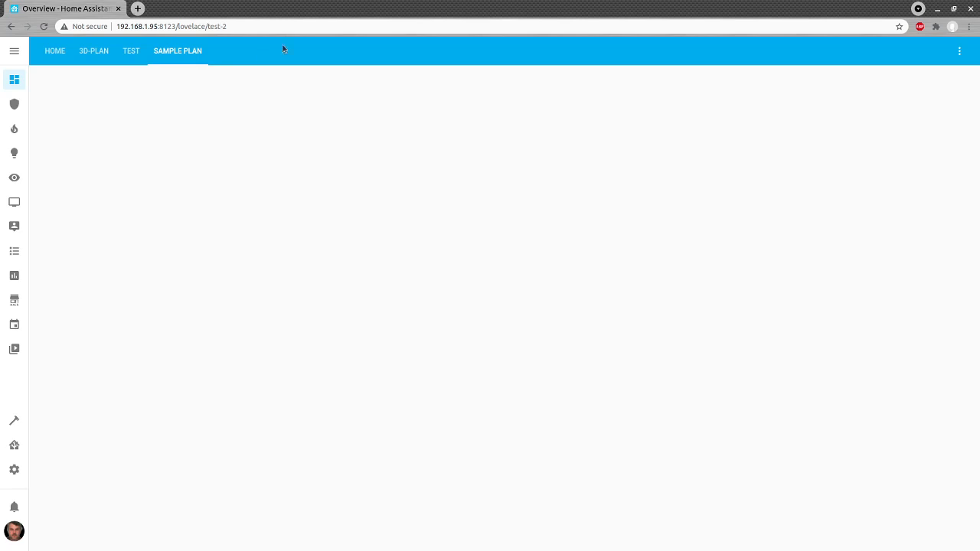
pyautogui.moveTo(250, 150)
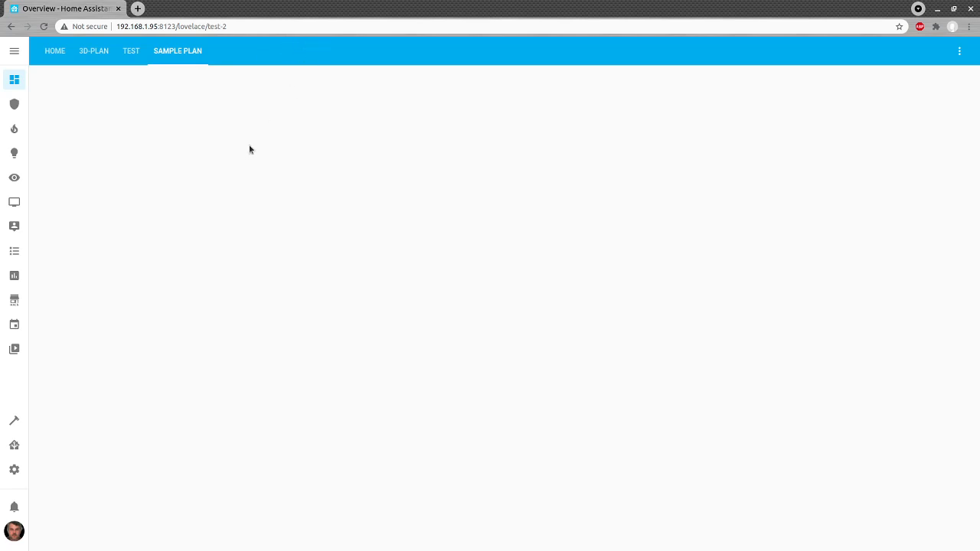
pyautogui.moveTo(960, 53)
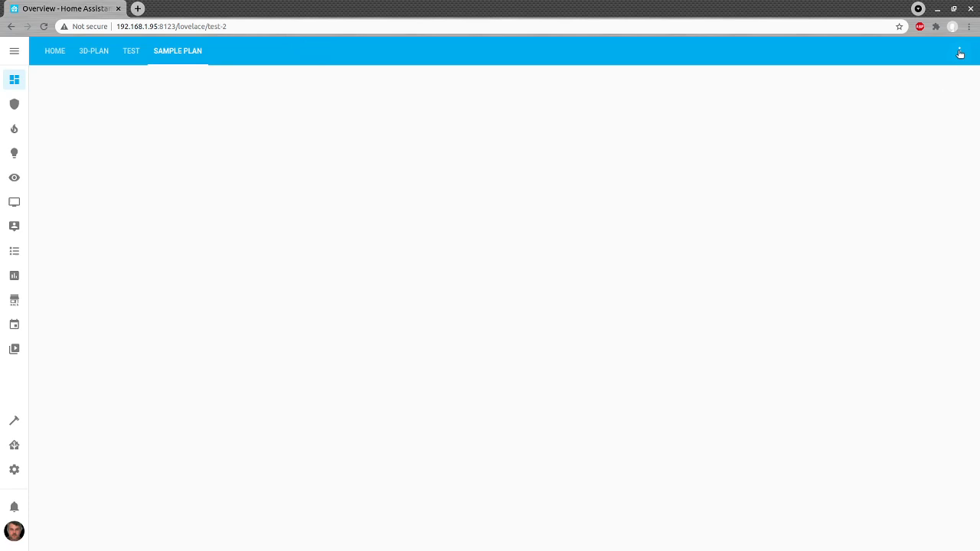
# Put Sample Plan into edit mode and scroll the card picker toward Custom: Floor3d Card
pyautogui.click(960, 51)
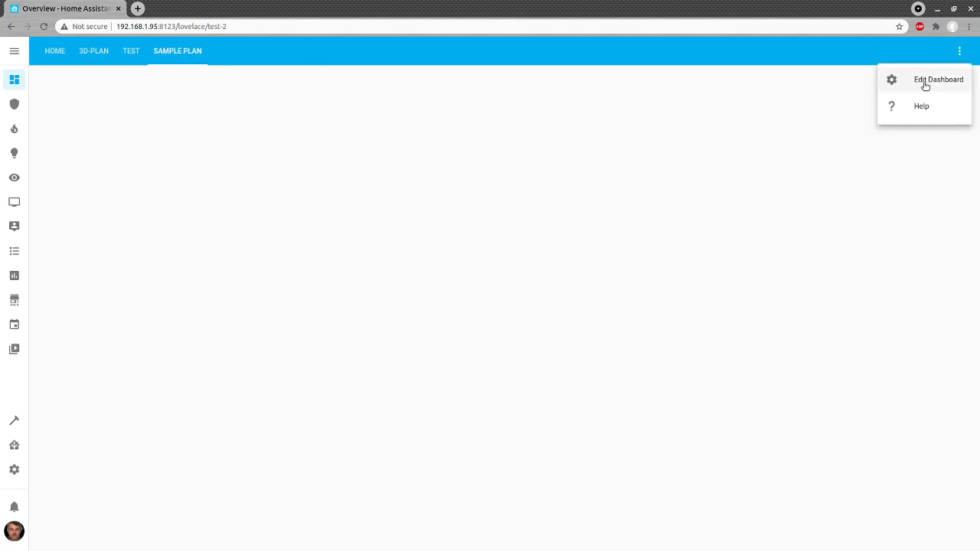
pyautogui.click(938, 79)
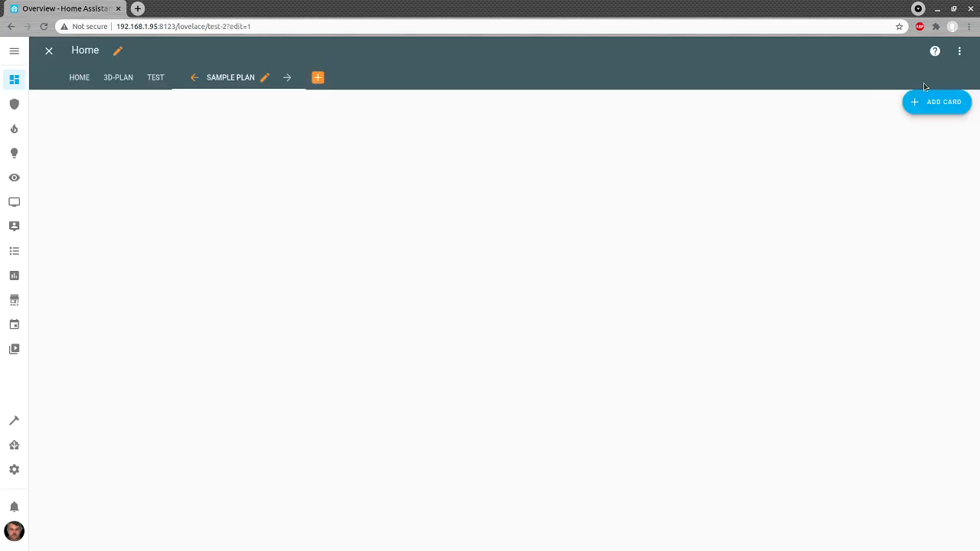
pyautogui.moveTo(242, 171)
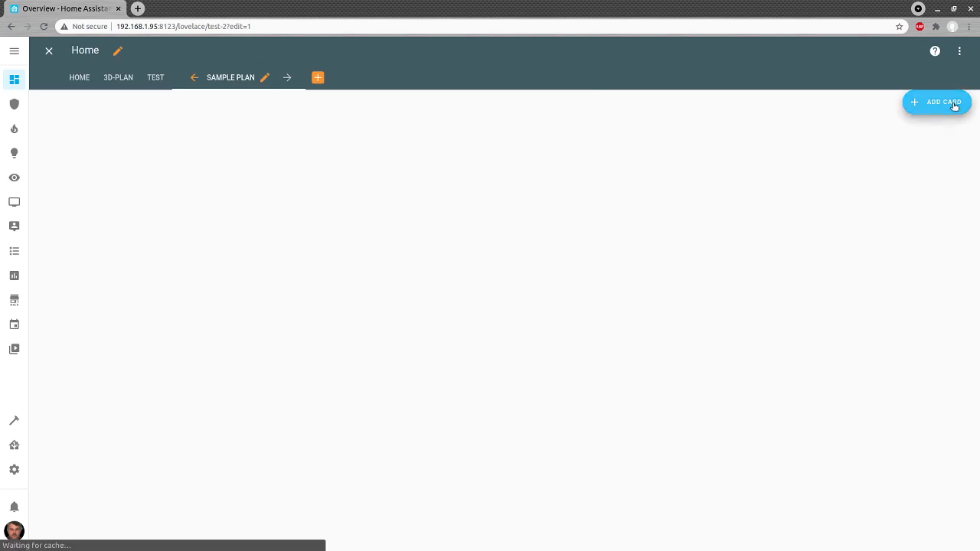
pyautogui.click(936, 101)
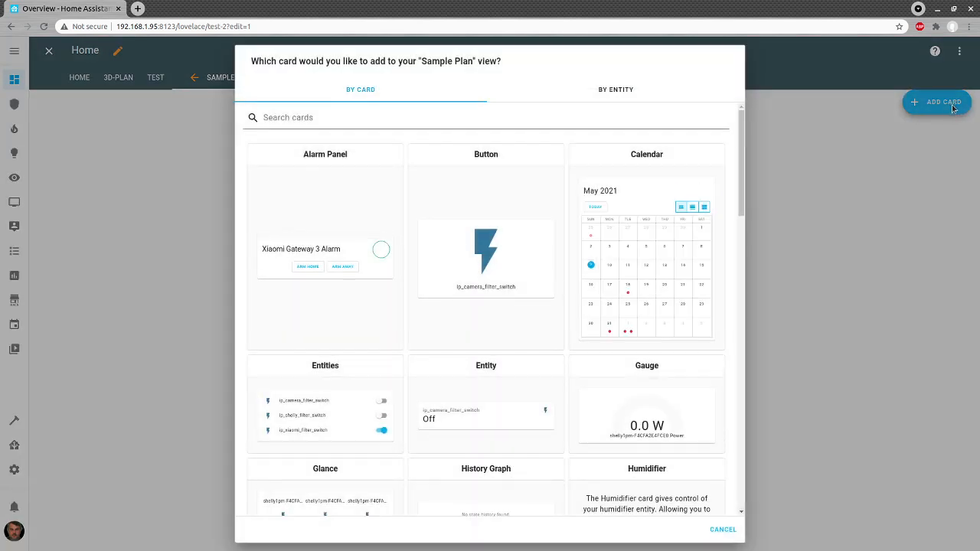
pyautogui.scroll(-3)
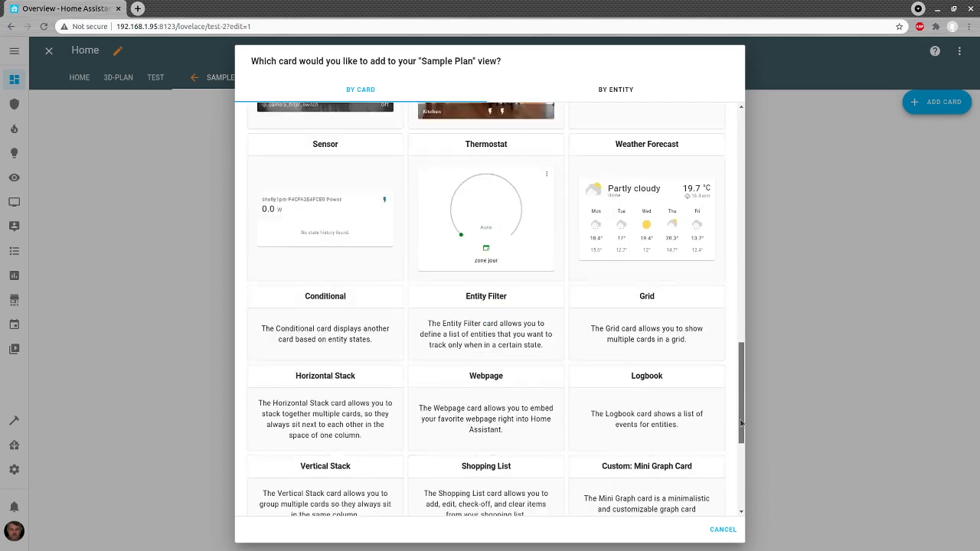
pyautogui.scroll(-3)
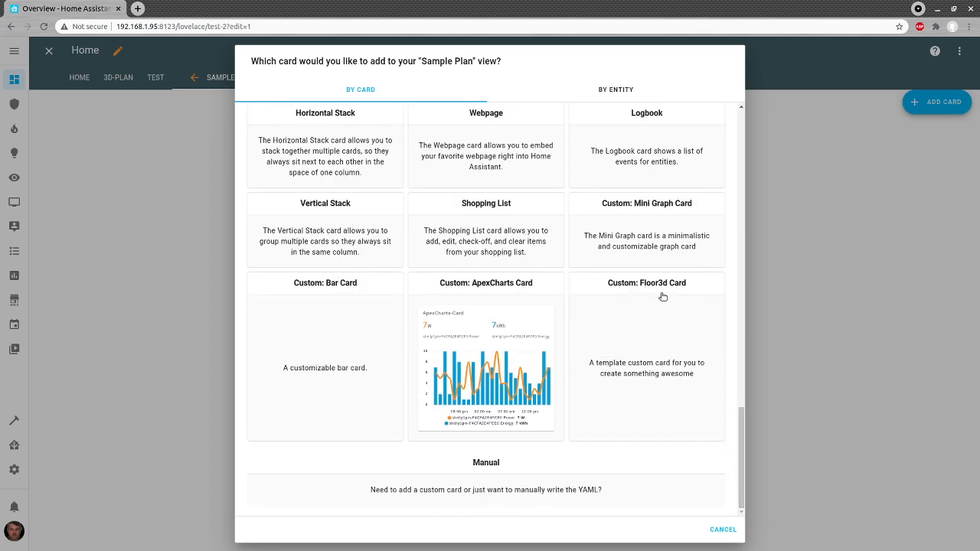
pyautogui.moveTo(663, 291)
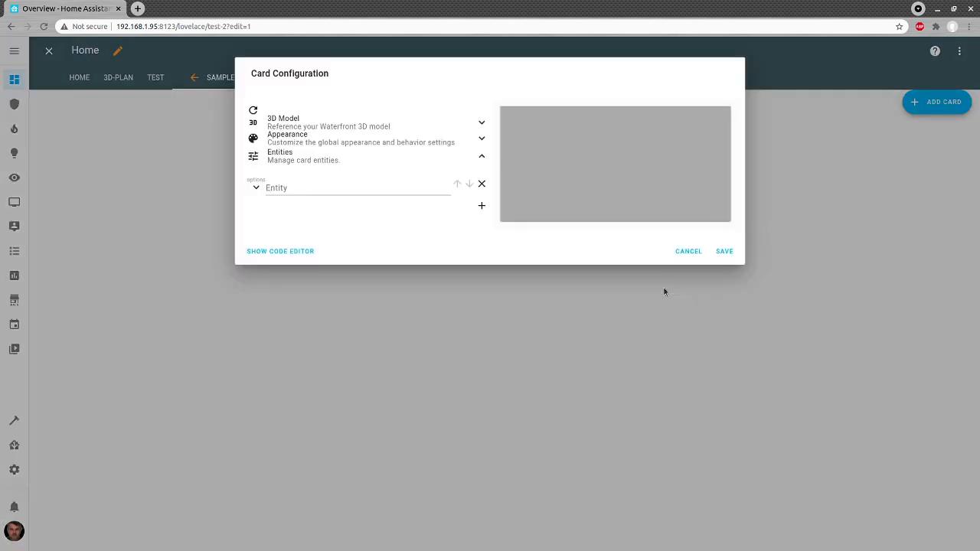
pyautogui.click(304, 193)
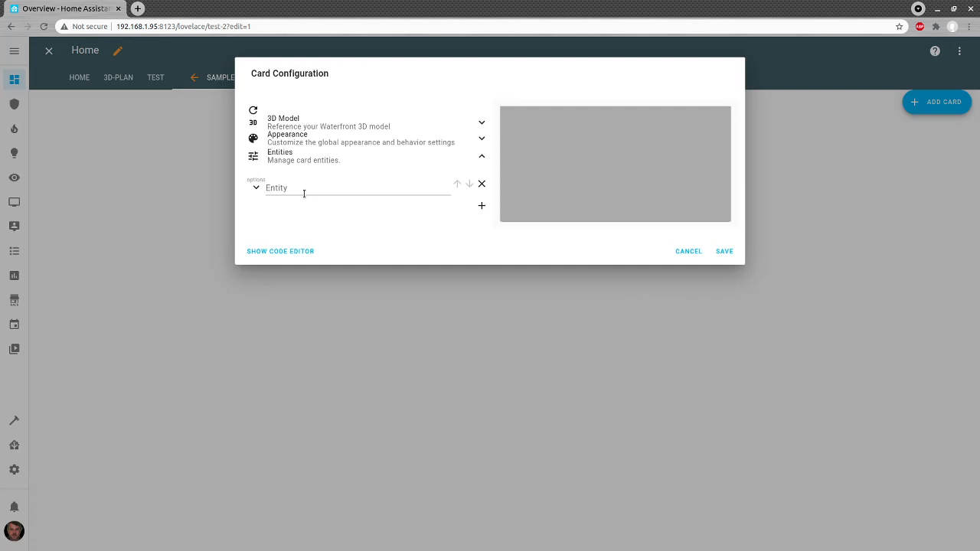
pyautogui.moveTo(291, 95)
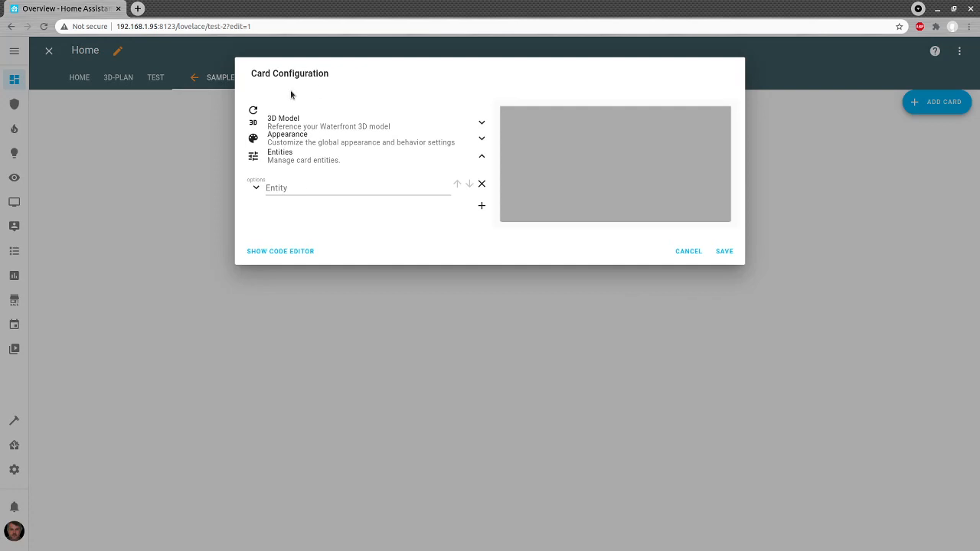
pyautogui.moveTo(284, 143)
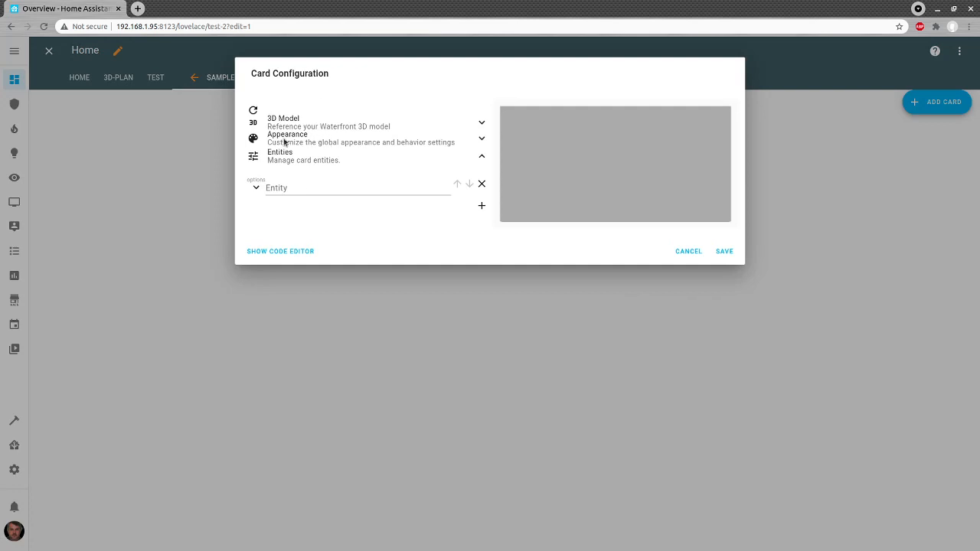
pyautogui.moveTo(313, 145)
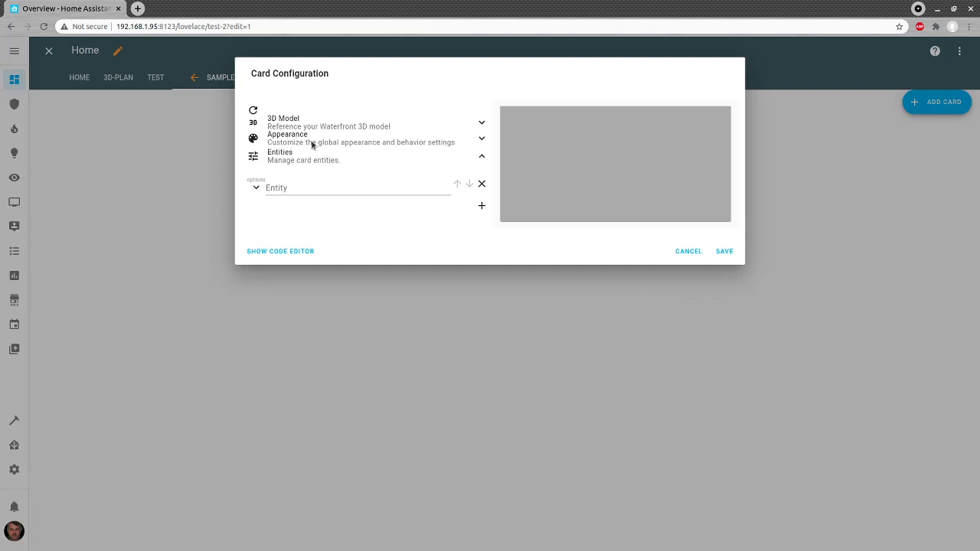
pyautogui.moveTo(329, 182)
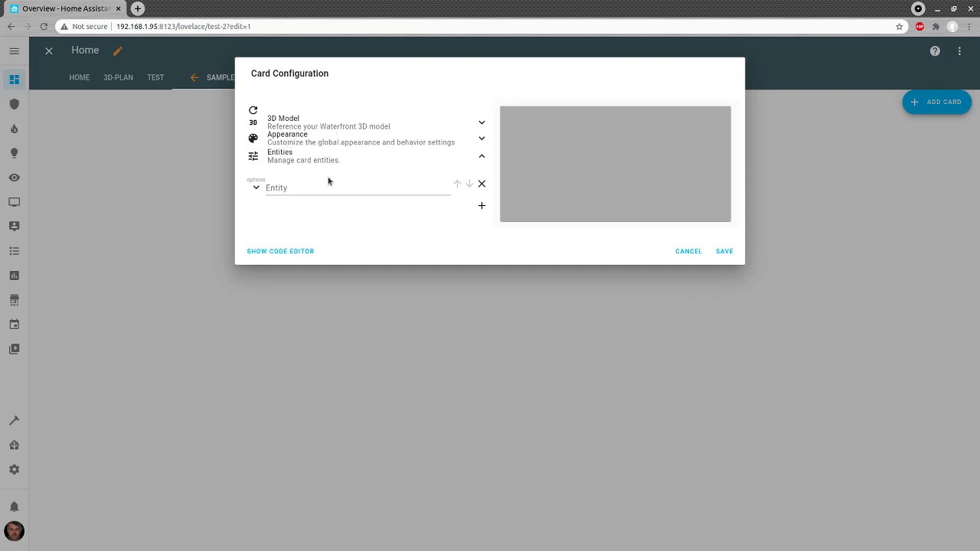
pyautogui.moveTo(334, 149)
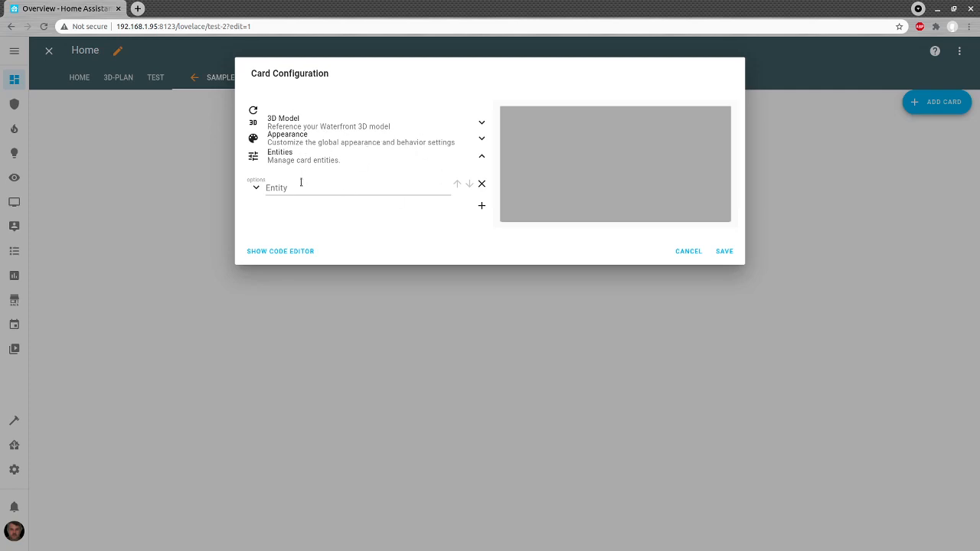
pyautogui.moveTo(293, 260)
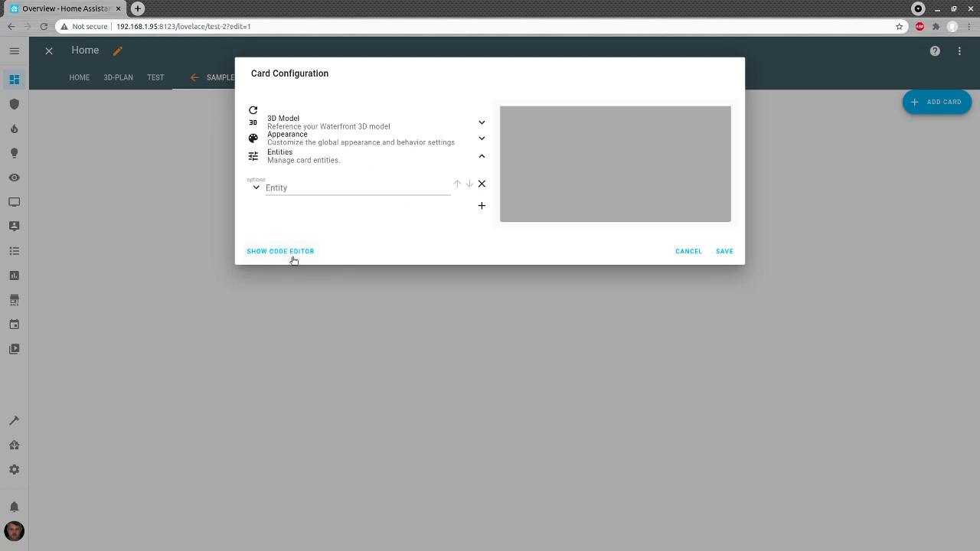
pyautogui.moveTo(286, 122)
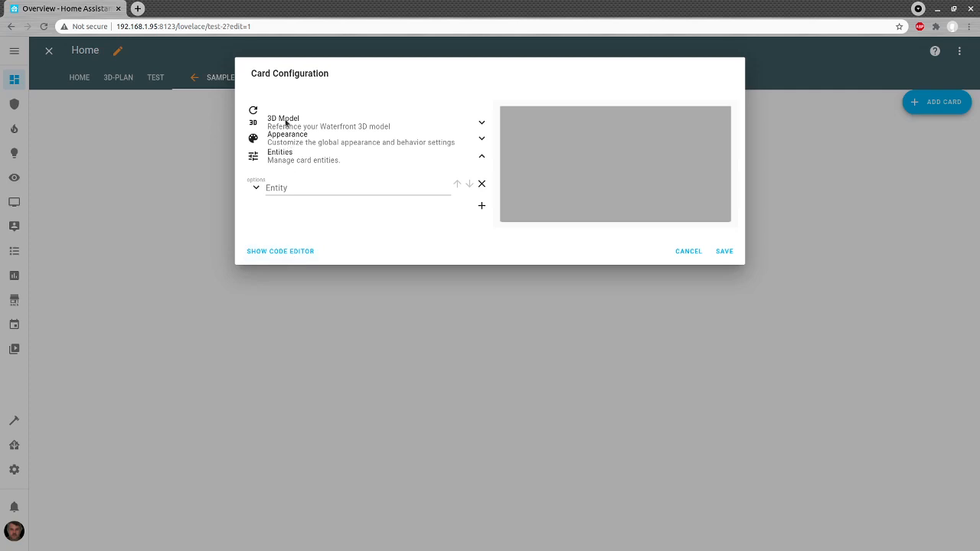
pyautogui.moveTo(304, 139)
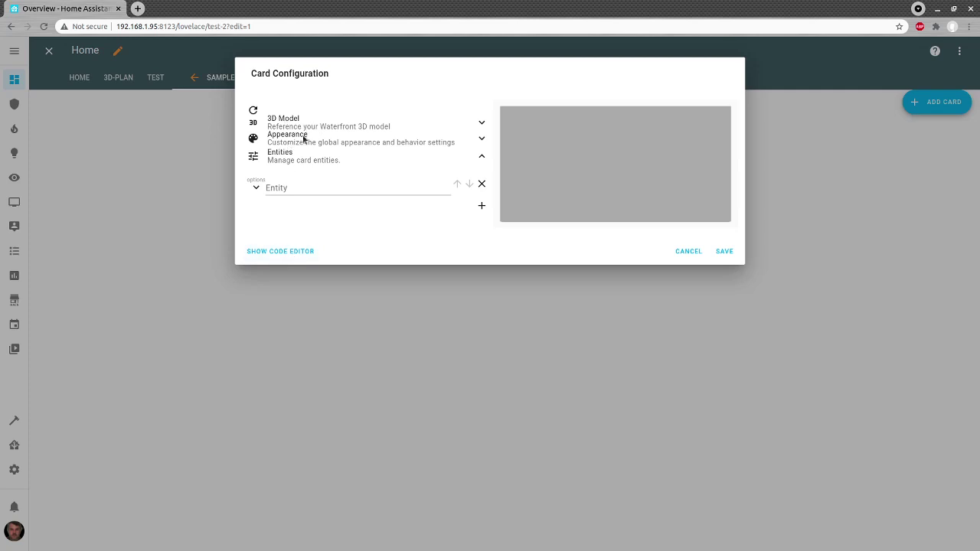
pyautogui.moveTo(297, 118)
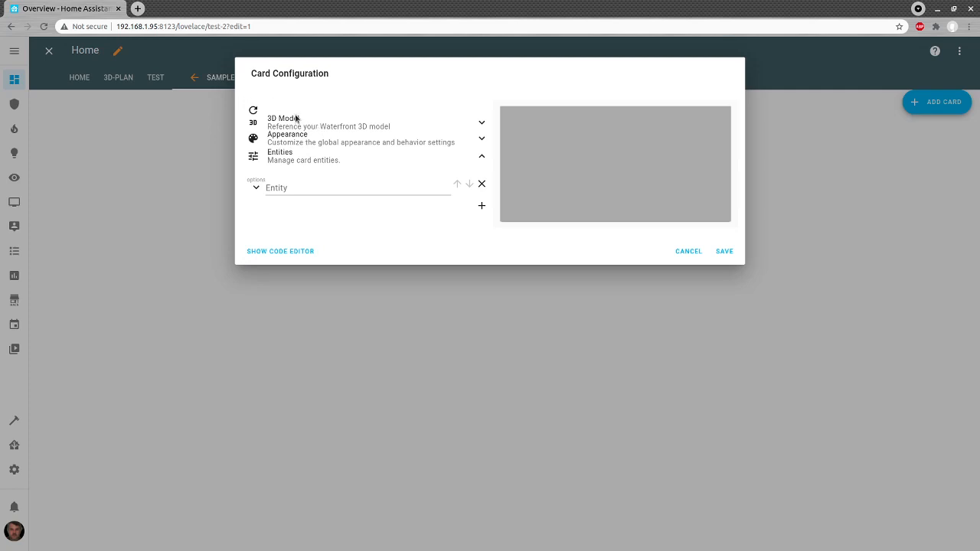
# In the 3D Model section, enter the model name Sample Home
pyautogui.click(283, 122)
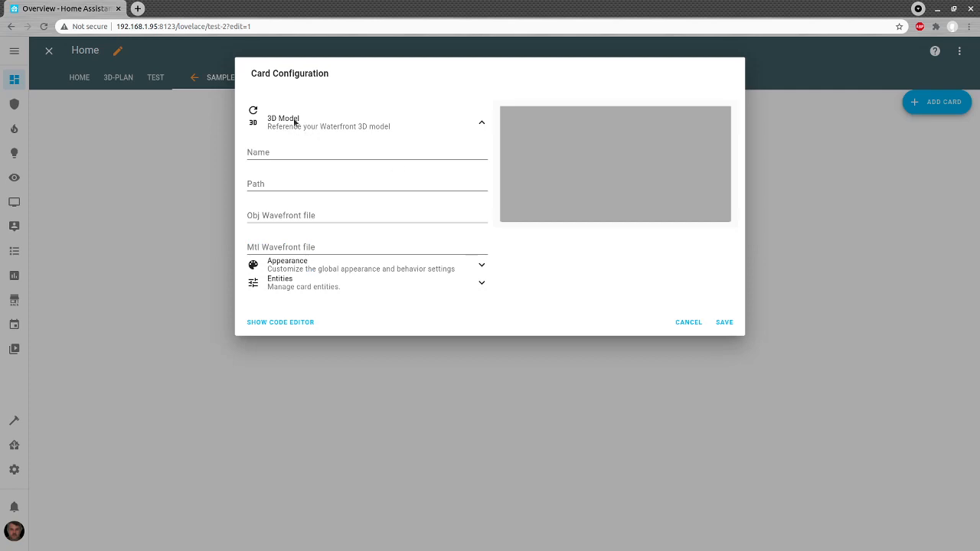
pyautogui.moveTo(299, 132)
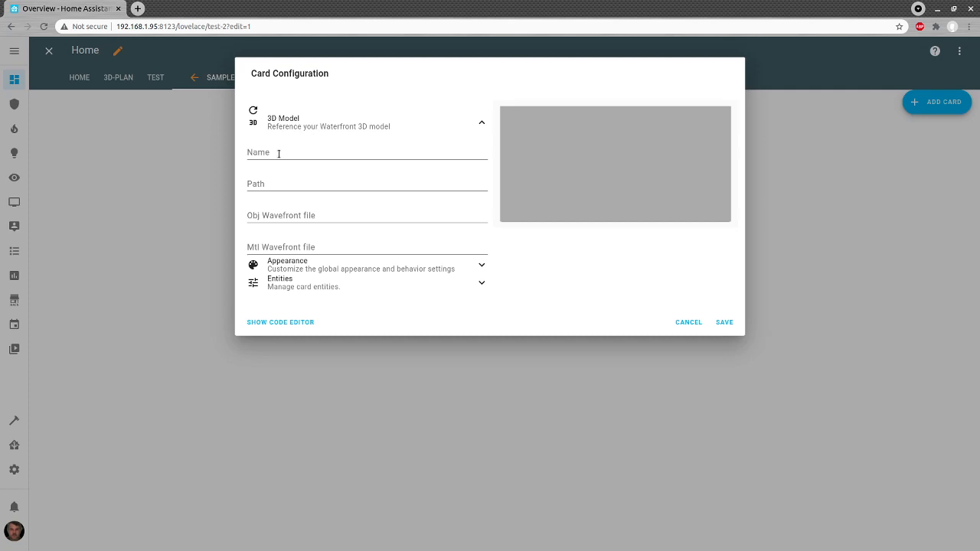
pyautogui.click(379, 157)
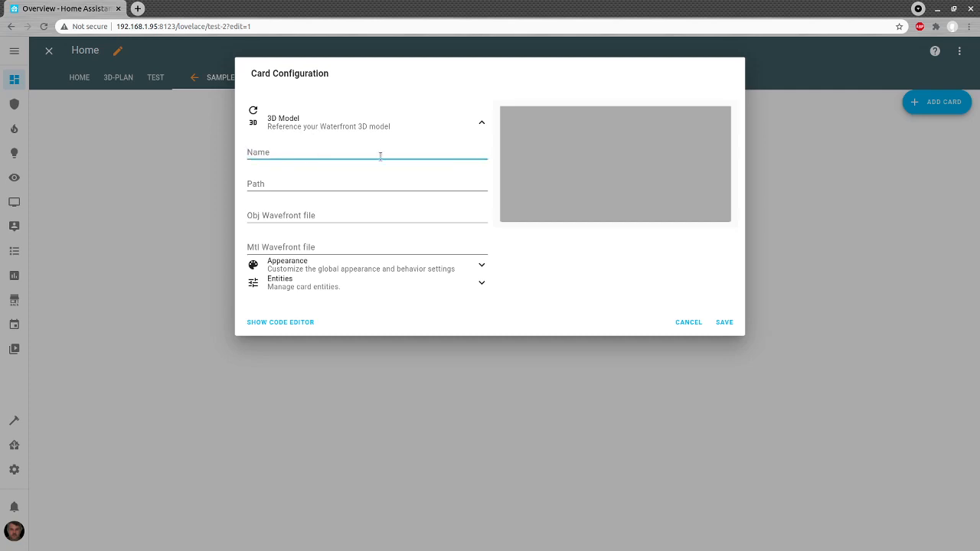
pyautogui.write('<')
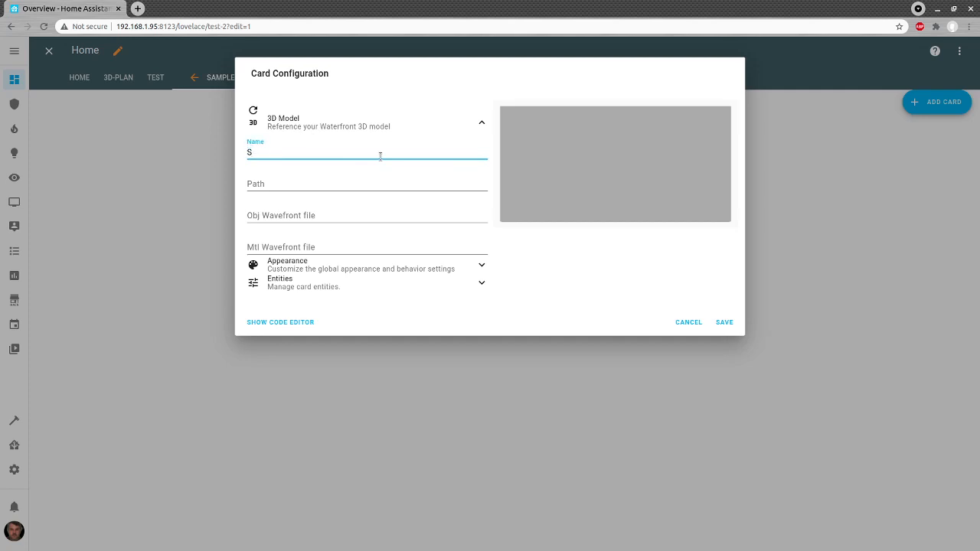
pyautogui.write('ample J')
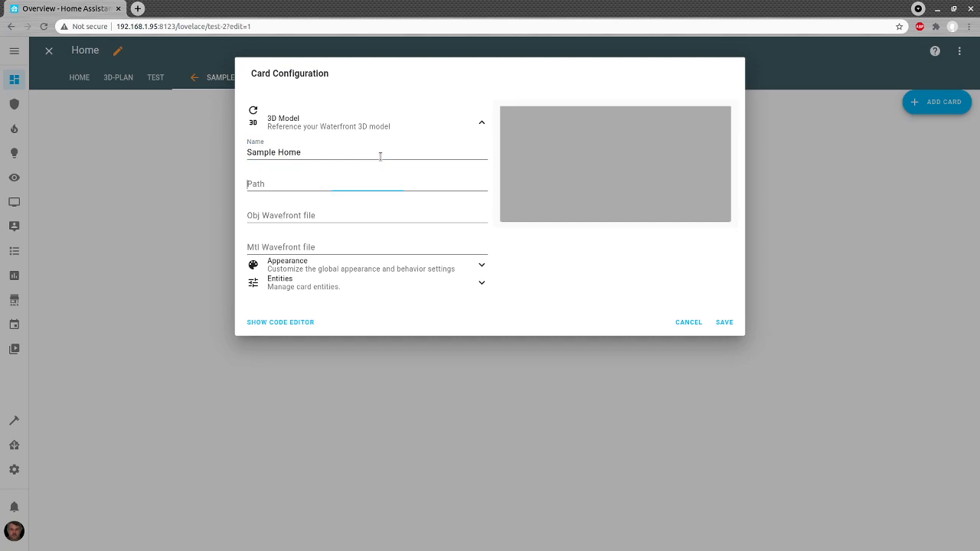
# Set the 3D model Path to /local/home3/
pyautogui.write('/')
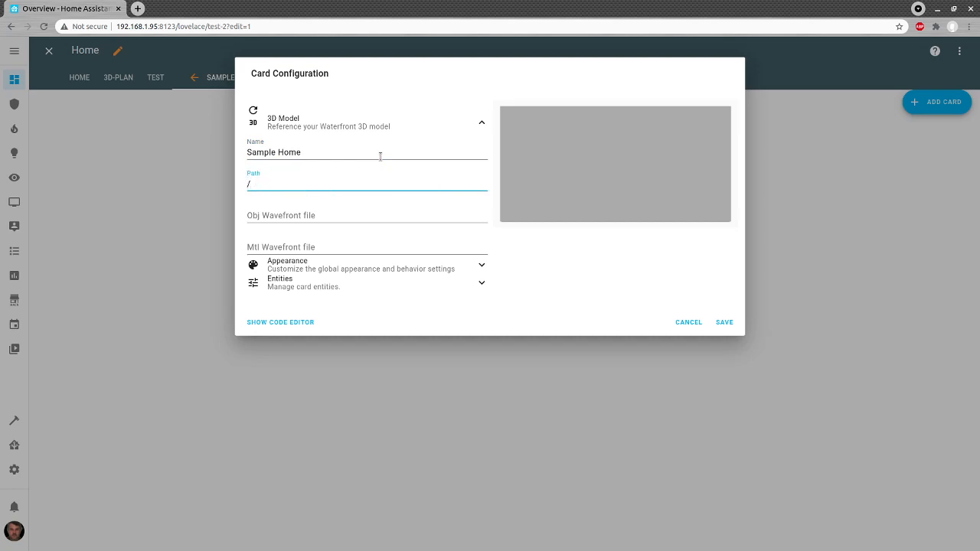
pyautogui.write('local/')
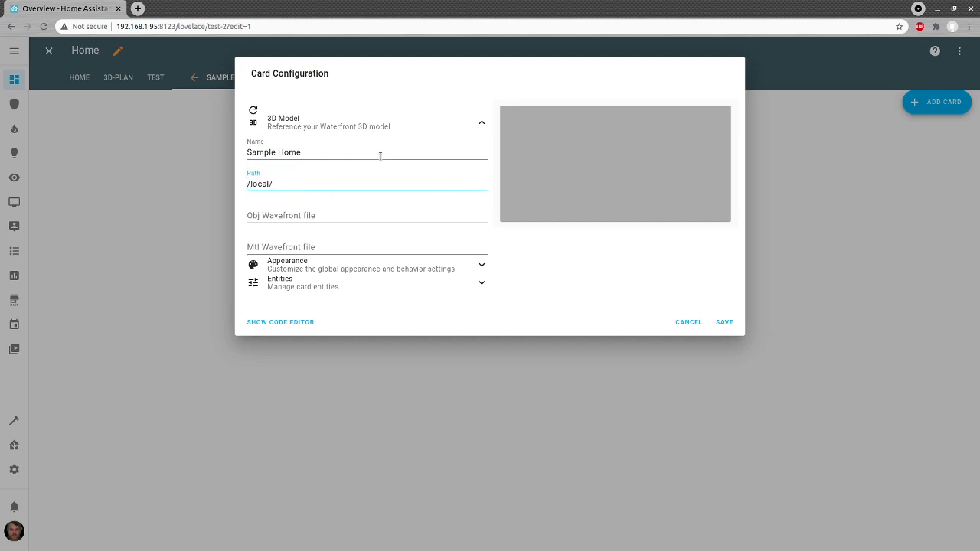
pyautogui.write('home3')
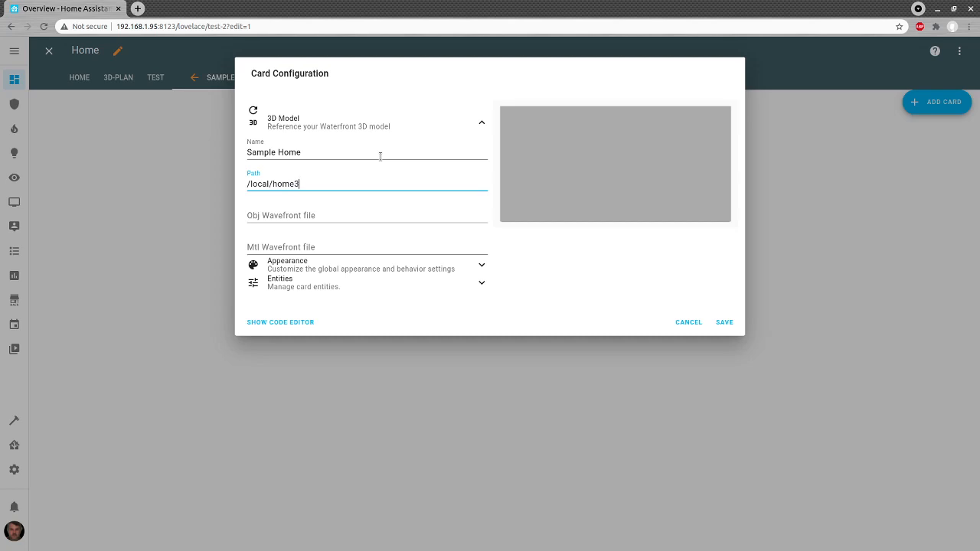
pyautogui.write('/')
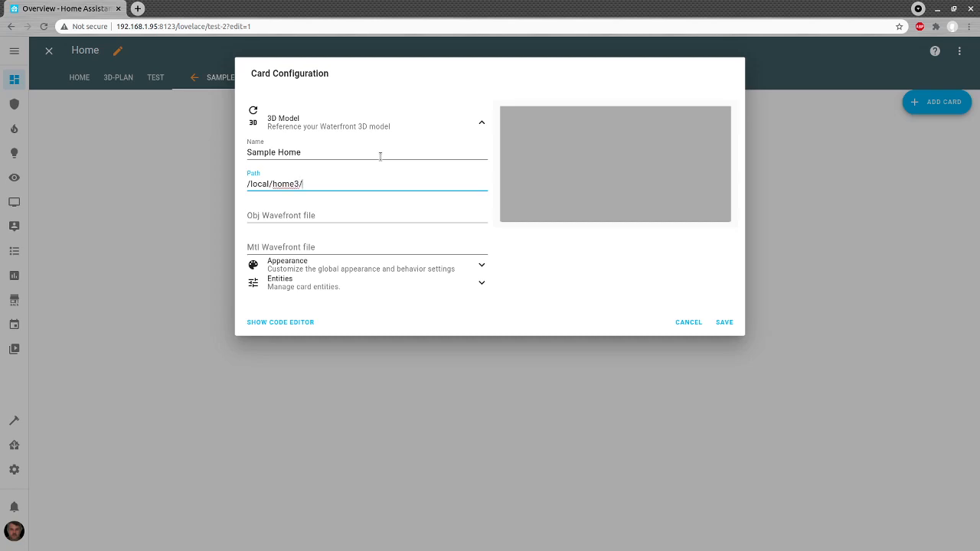
pyautogui.click(366, 215)
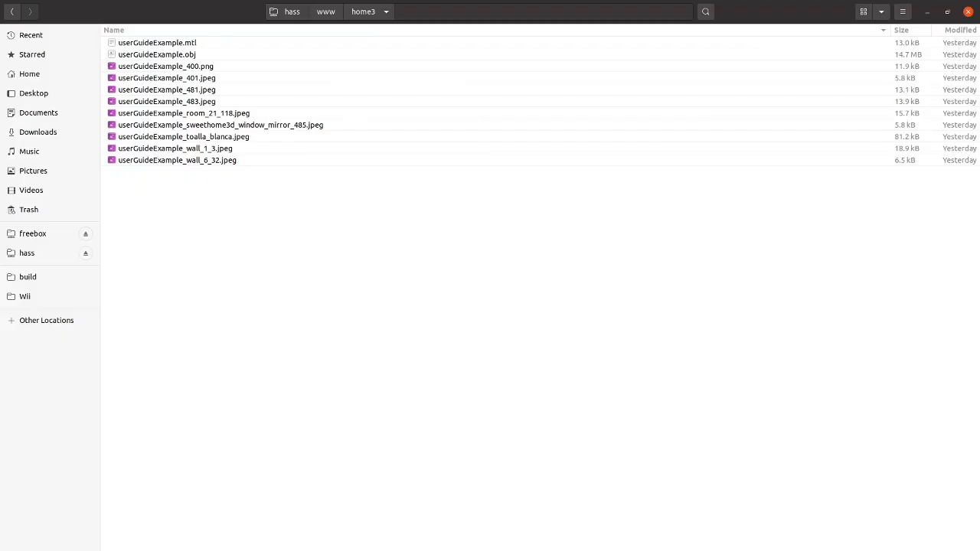
# Find userGuideExample.obj in the home3 folder, then return to the card configuration
pyautogui.click(157, 42)
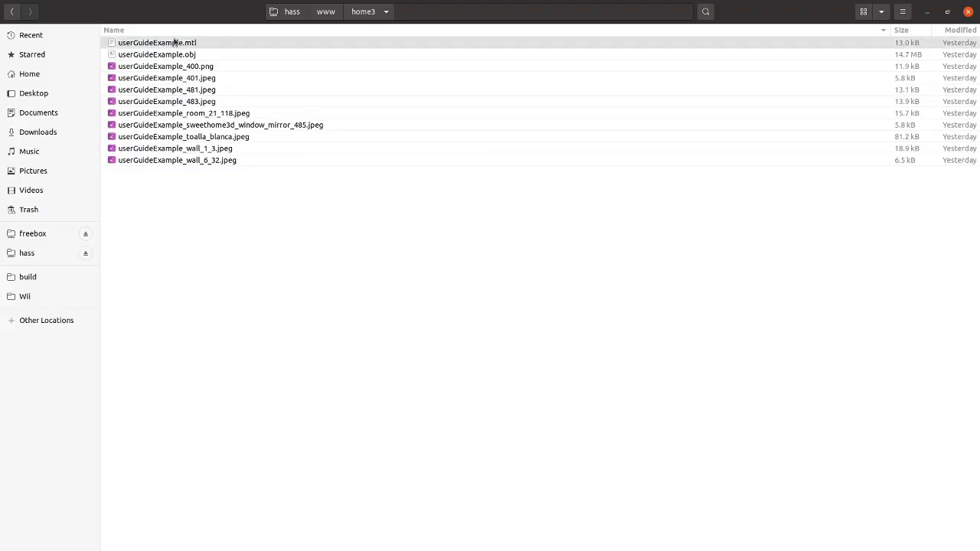
pyautogui.click(157, 54)
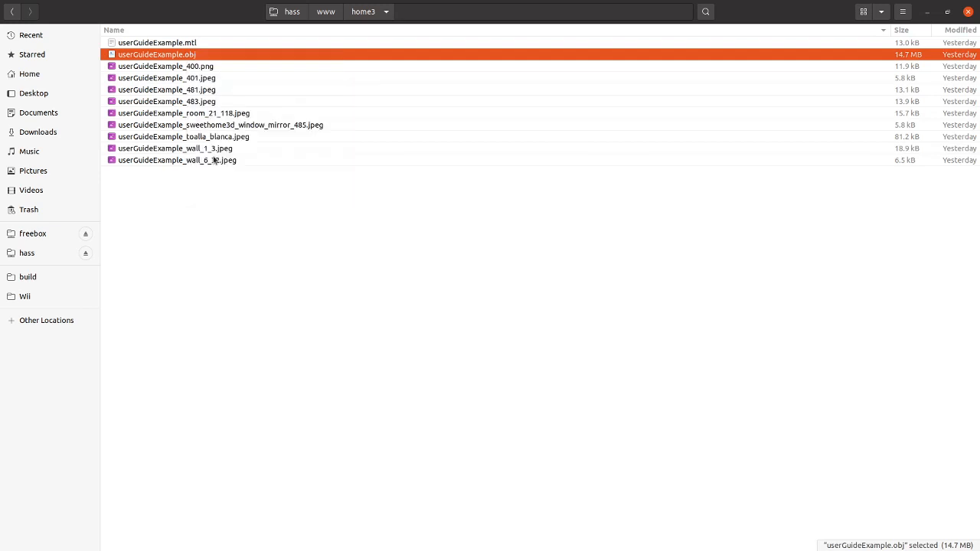
pyautogui.press('F2')
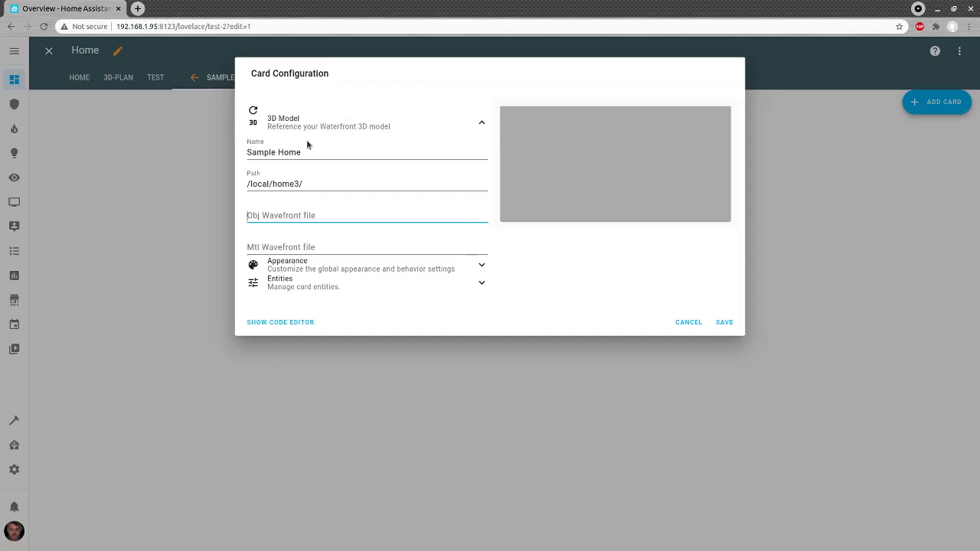
# Enter userGuideExample.obj and userGuideExample.mtl as the card's OBJ and MTL files
pyautogui.write('userGuideExample')
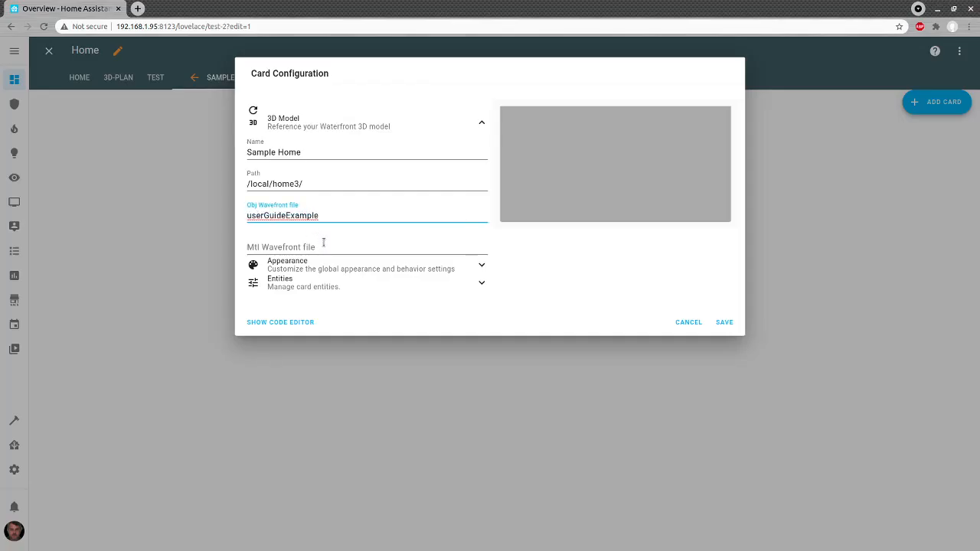
pyautogui.write('.obj')
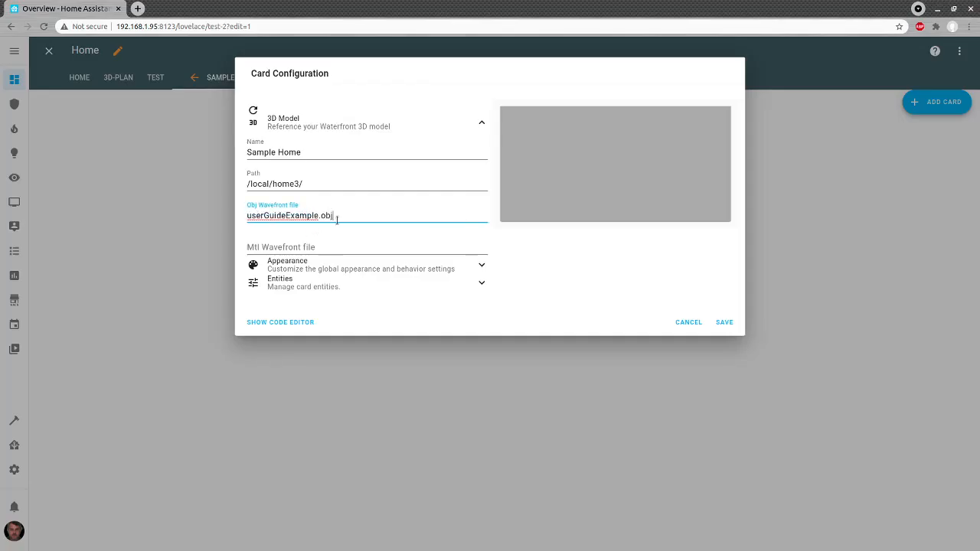
pyautogui.write('userGuideExample')
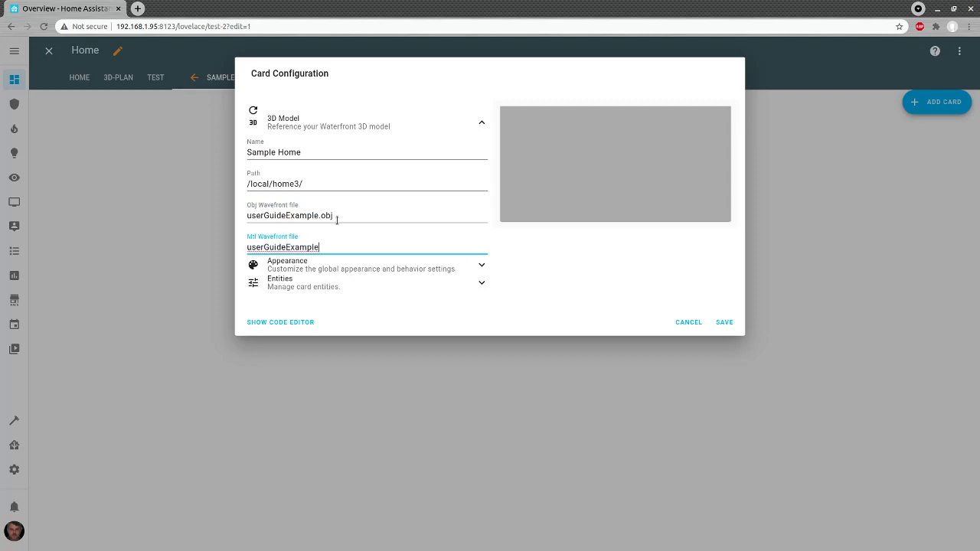
pyautogui.write('.mtl')
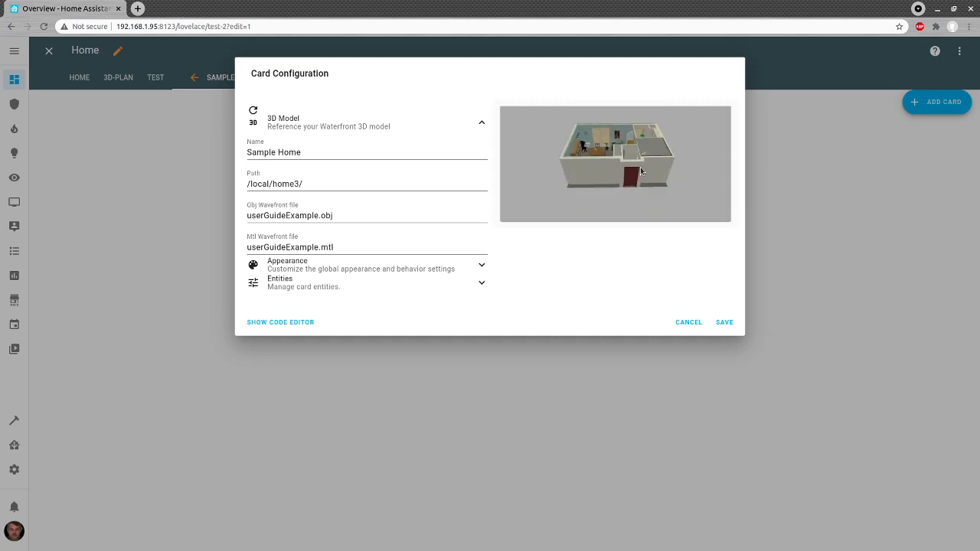
pyautogui.moveTo(599, 196)
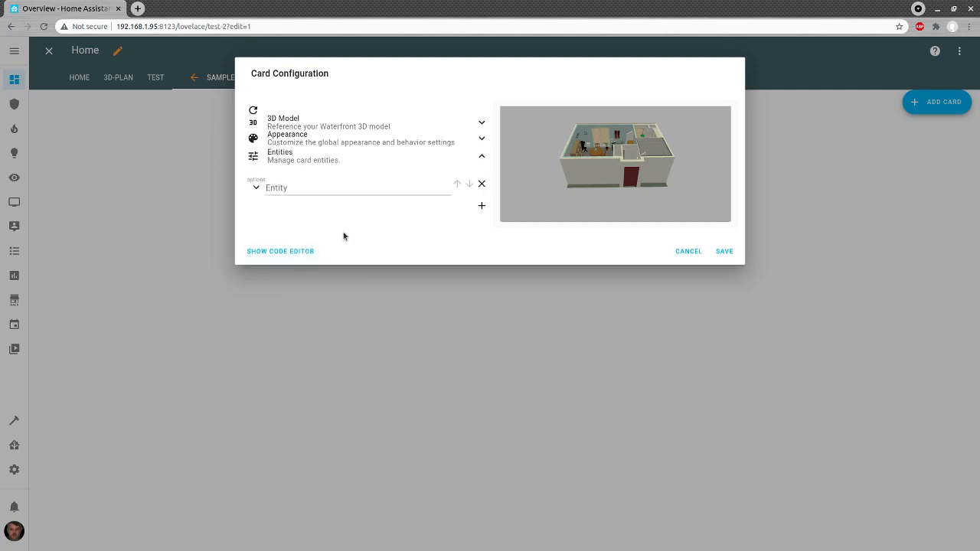
pyautogui.moveTo(966, 32)
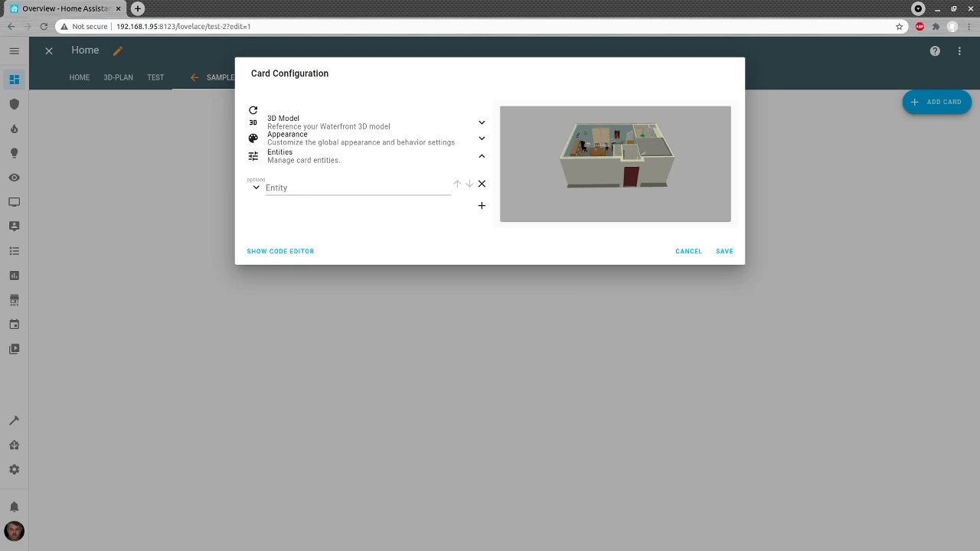
pyautogui.moveTo(673, 236)
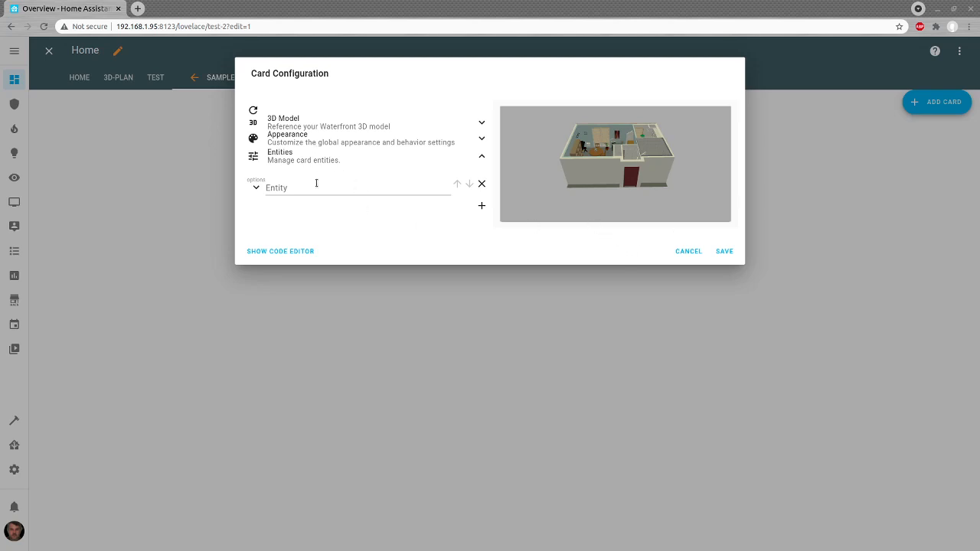
pyautogui.moveTo(329, 200)
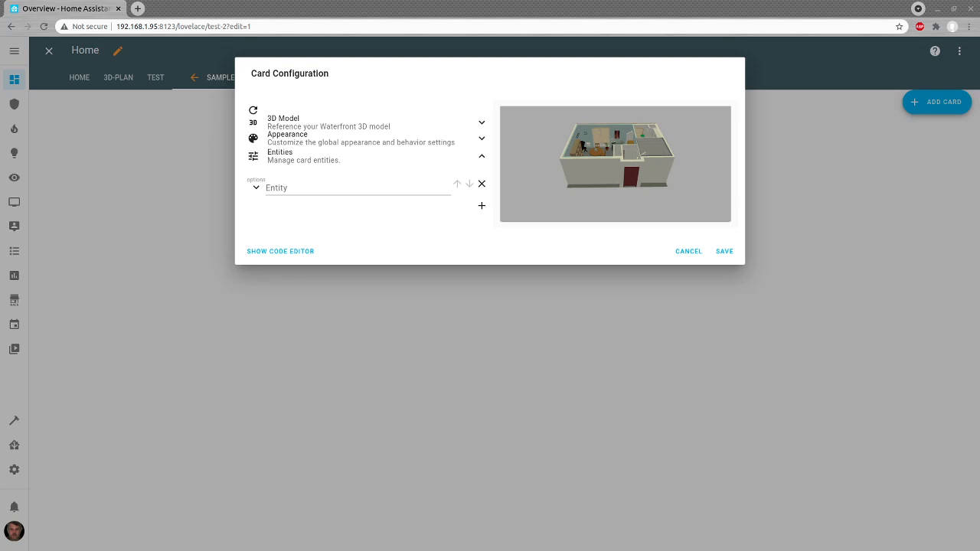
pyautogui.moveTo(477, 276)
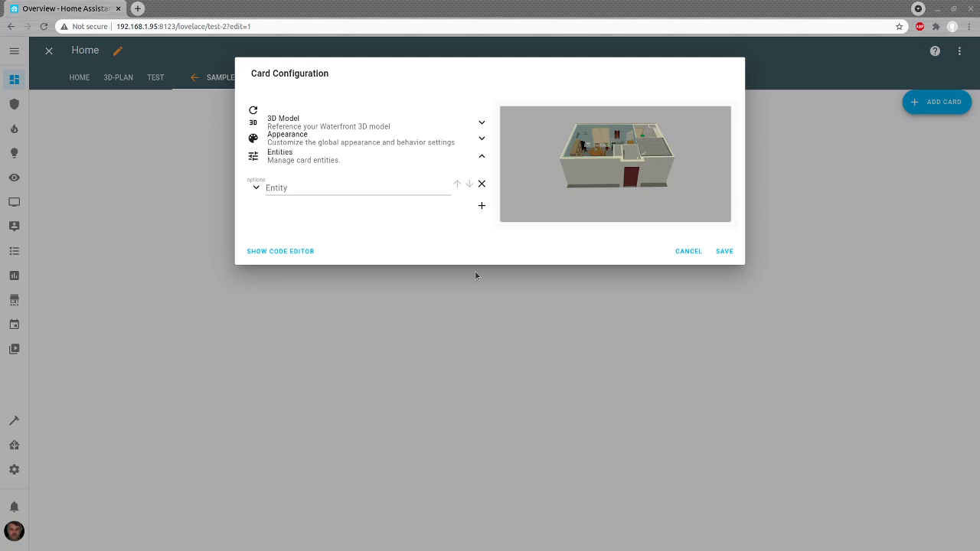
# Add entity switch.lumi_lumi_plug_d97fa601_on_off with 3D type light, orbiting the preview toward the lamp
pyautogui.click(357, 188)
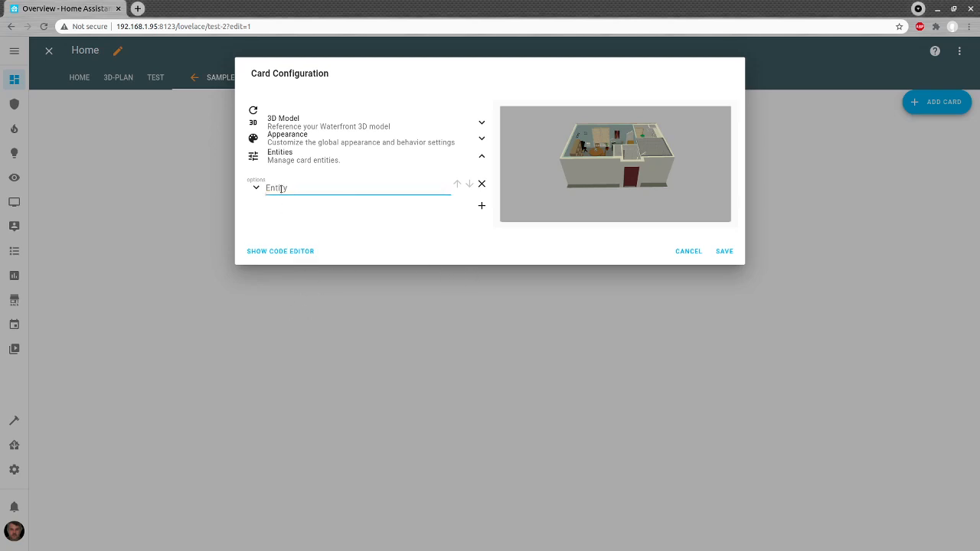
pyautogui.write('switch.lumi_lumi_plug_d97fa601_on_off')
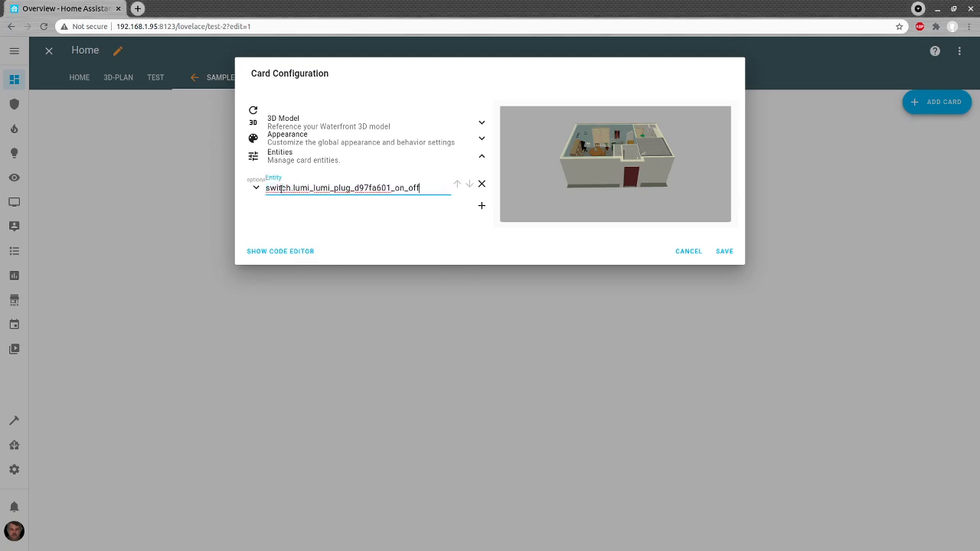
pyautogui.click(256, 188)
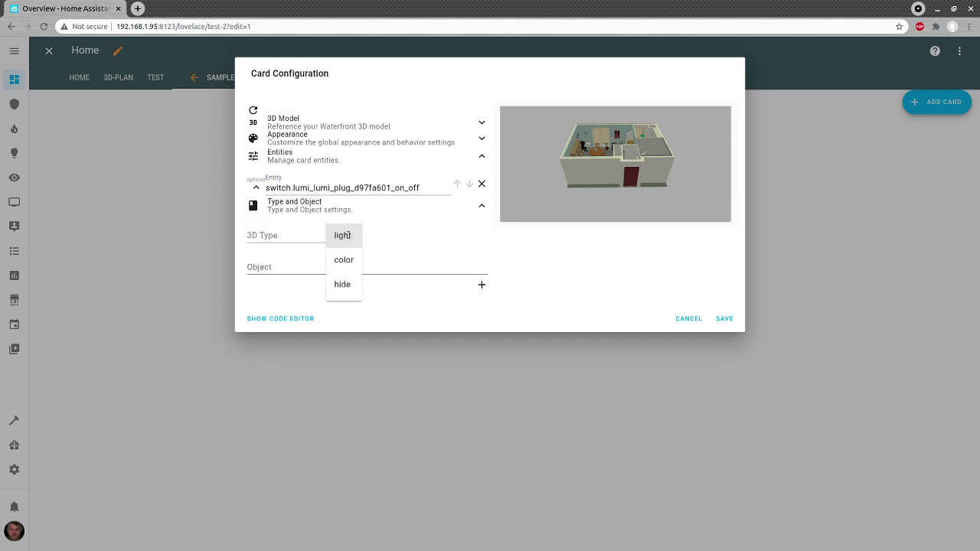
pyautogui.click(343, 235)
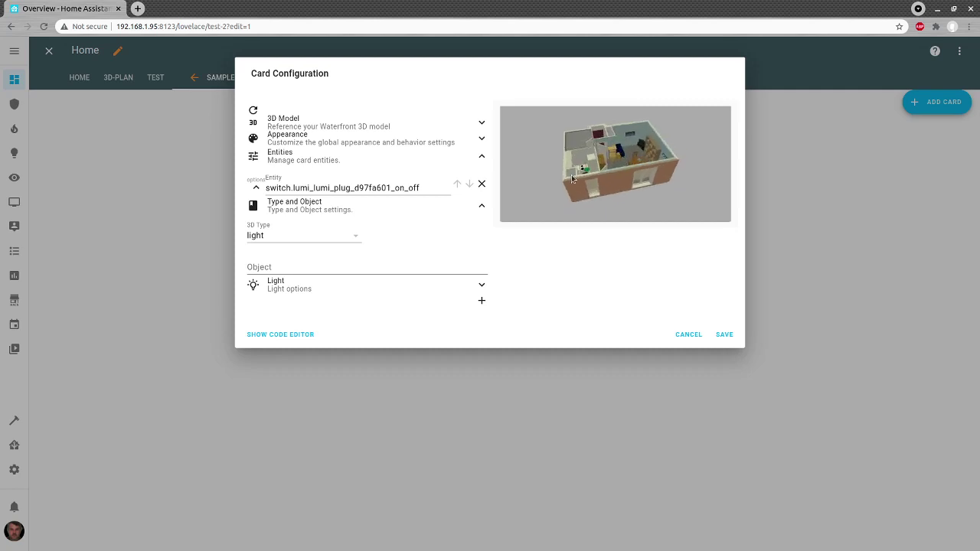
pyautogui.moveTo(570, 176); pyautogui.dragTo(643, 153)
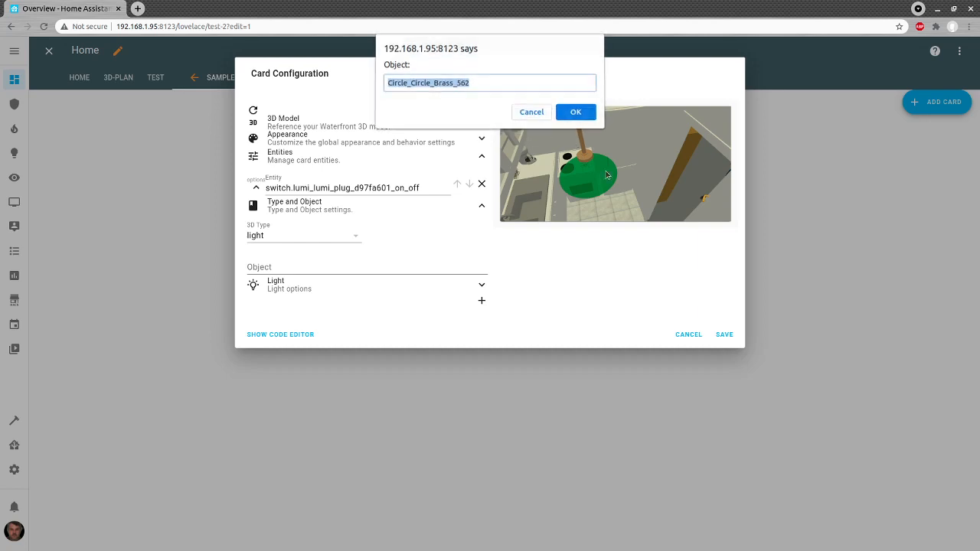
# Set object Circle_Circle_Brass_562, light name Circle_Circle_Brass_562_light, and brightness 1000 lumens
pyautogui.click(575, 112)
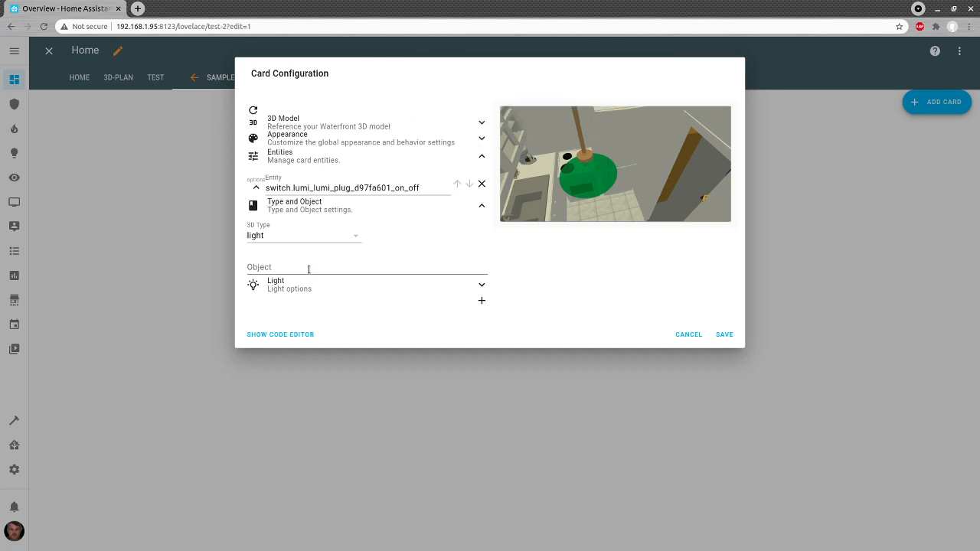
pyautogui.write('Circle_Circle_Brass_562')
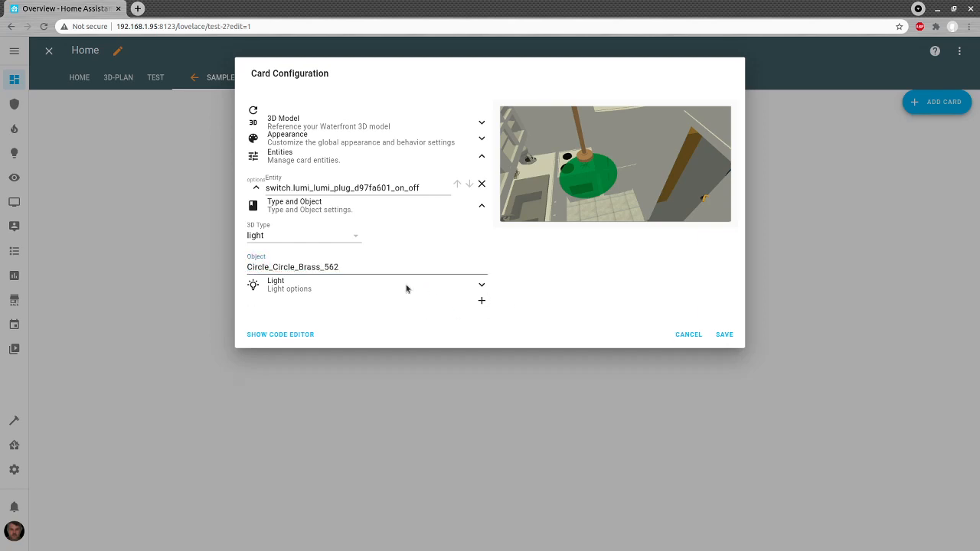
pyautogui.click(481, 285)
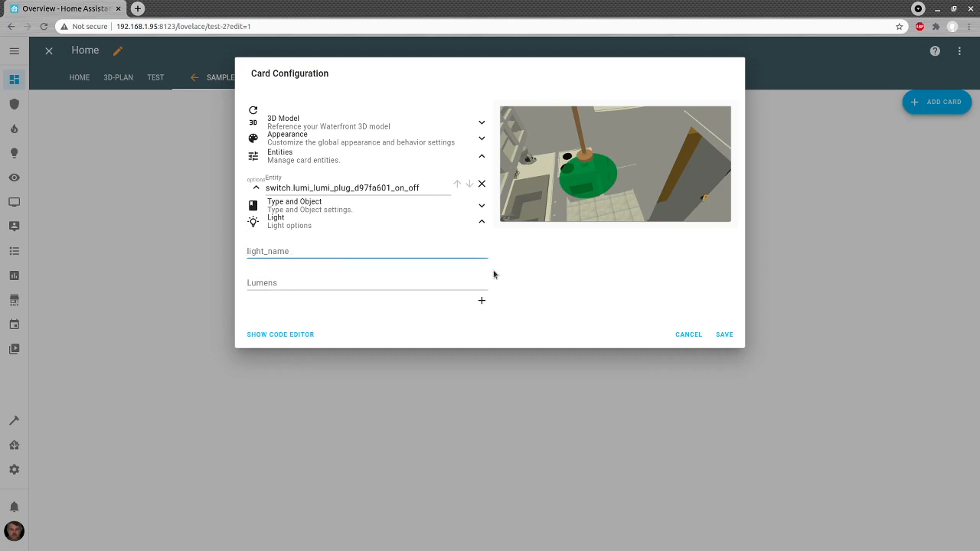
pyautogui.write('Circle_Circle_Brass_562')
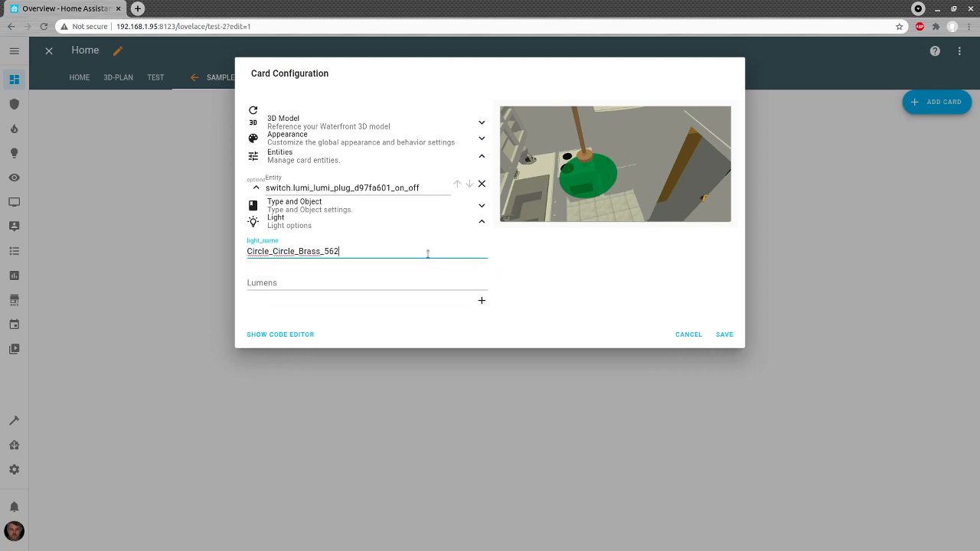
pyautogui.write('_')
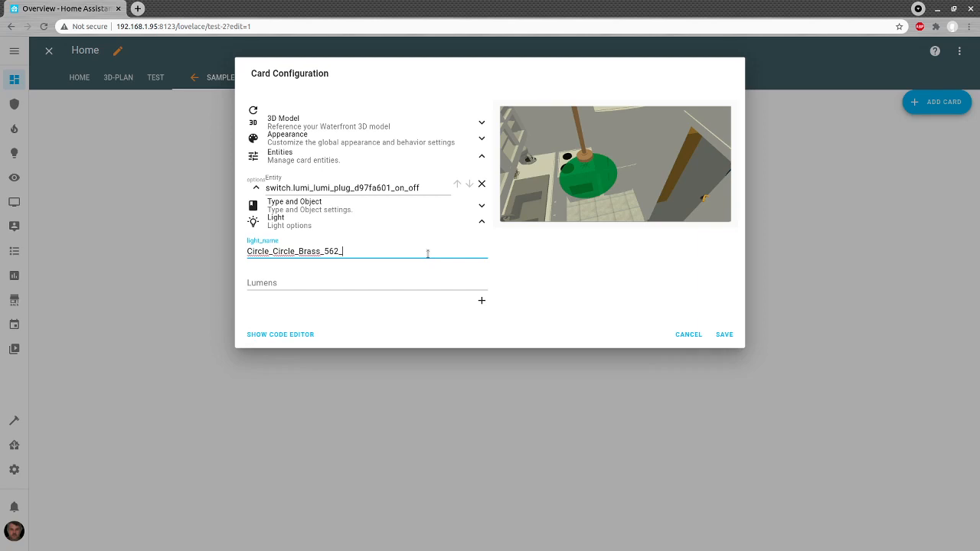
pyautogui.write('ligh')
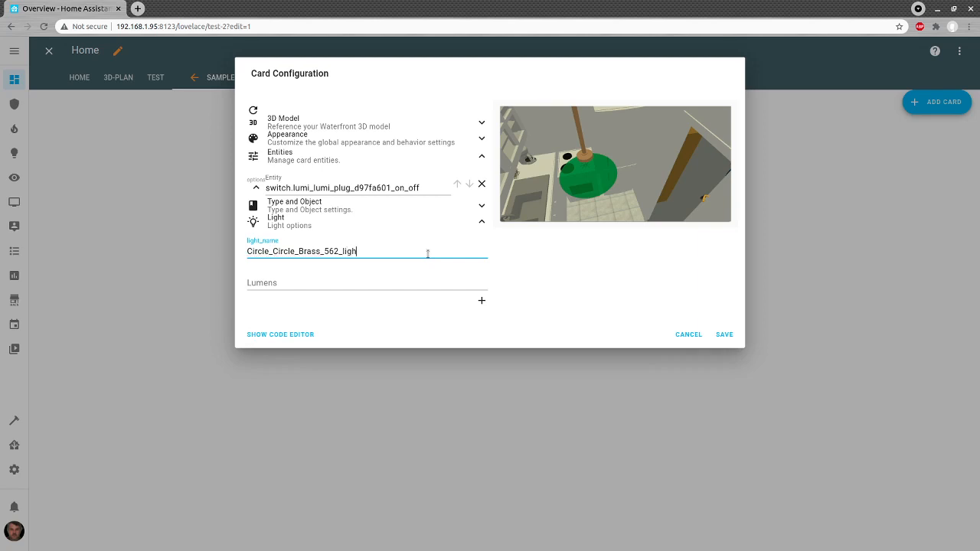
pyautogui.write('t')
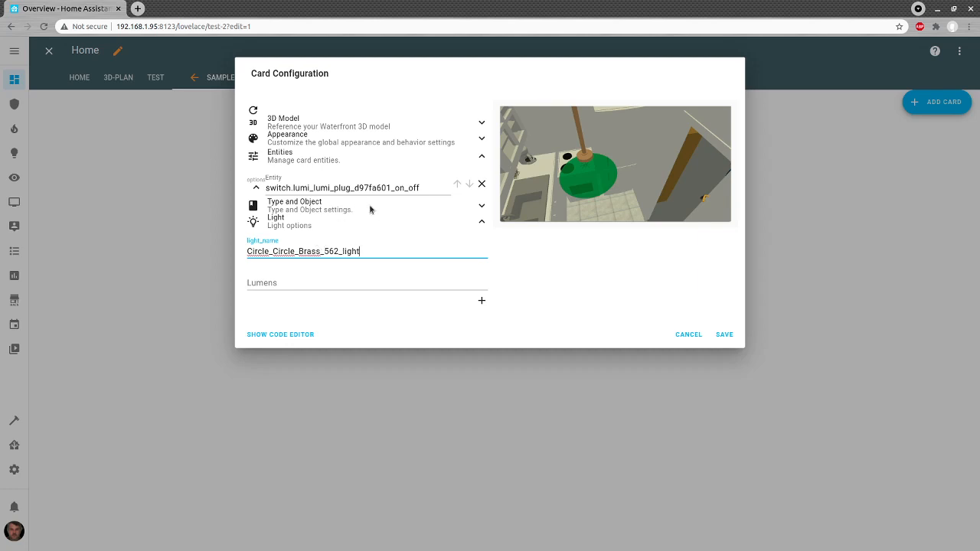
pyautogui.moveTo(365, 235)
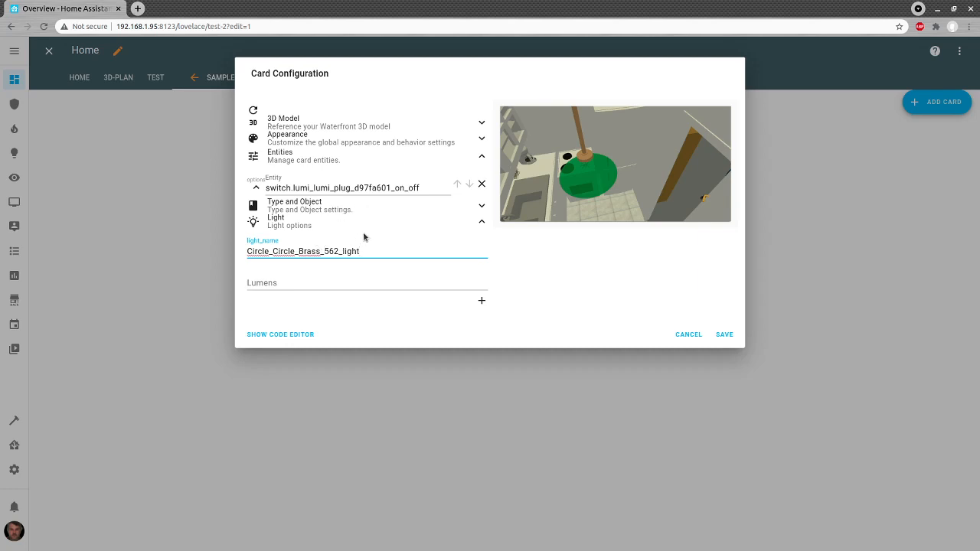
pyautogui.click(366, 283)
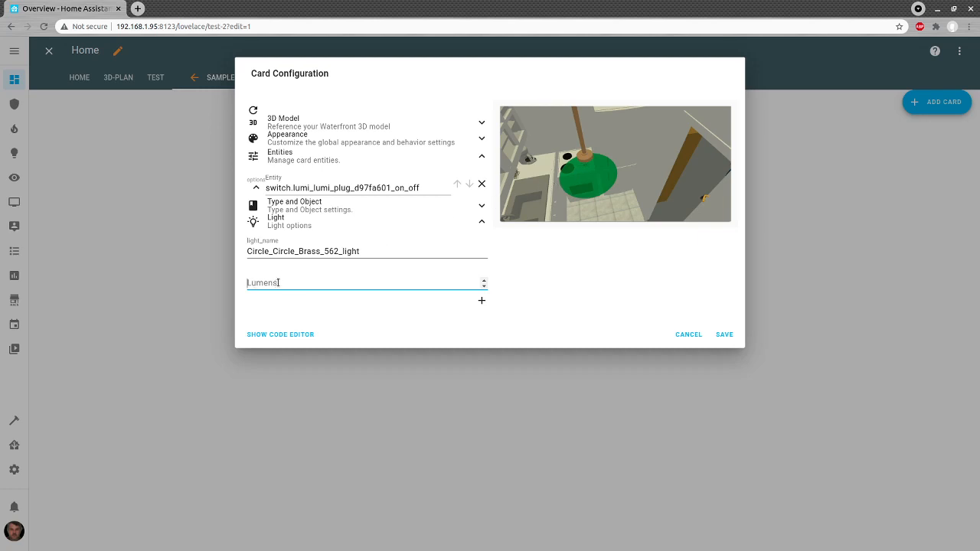
pyautogui.write('1000')
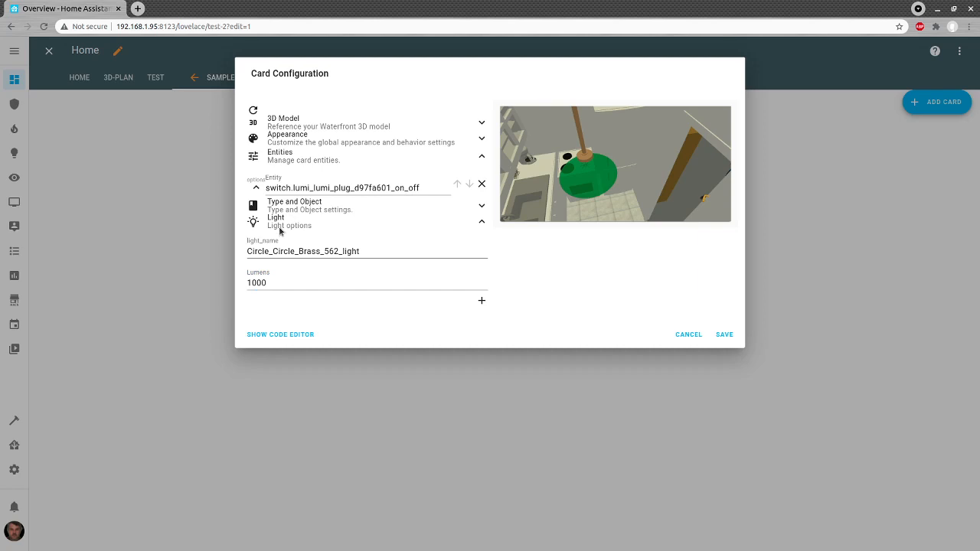
pyautogui.moveTo(312, 212)
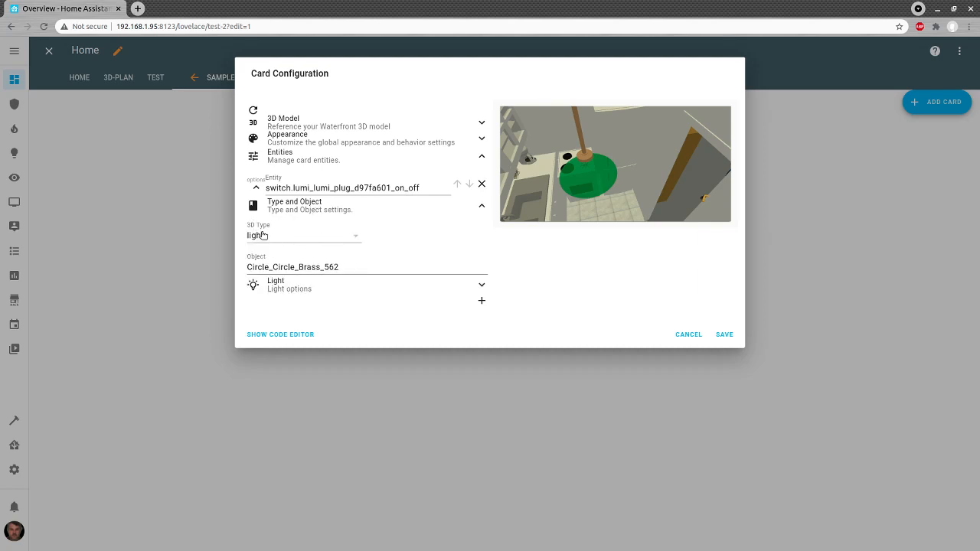
# Reselect light as the 3D type for the Circle_Circle_Brass_562 object
pyautogui.click(304, 235)
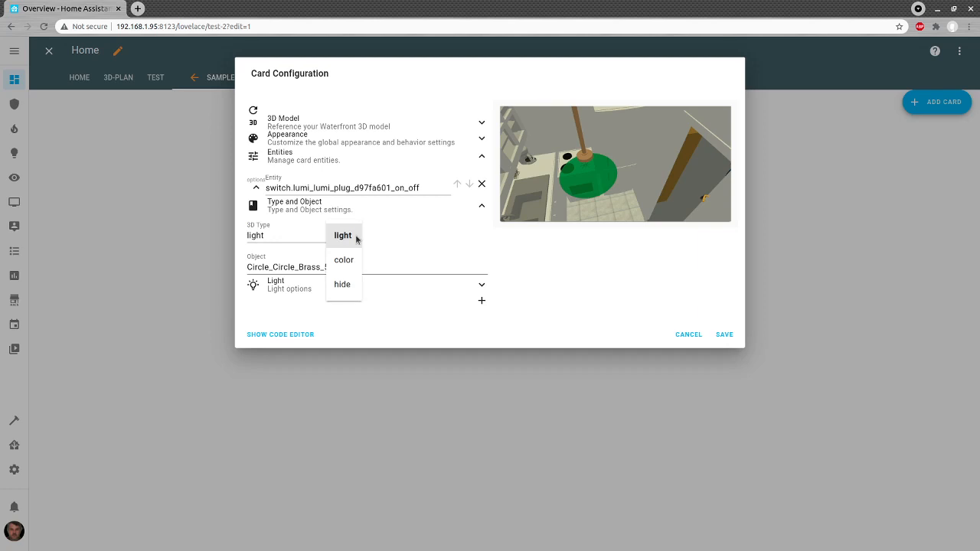
pyautogui.click(342, 235)
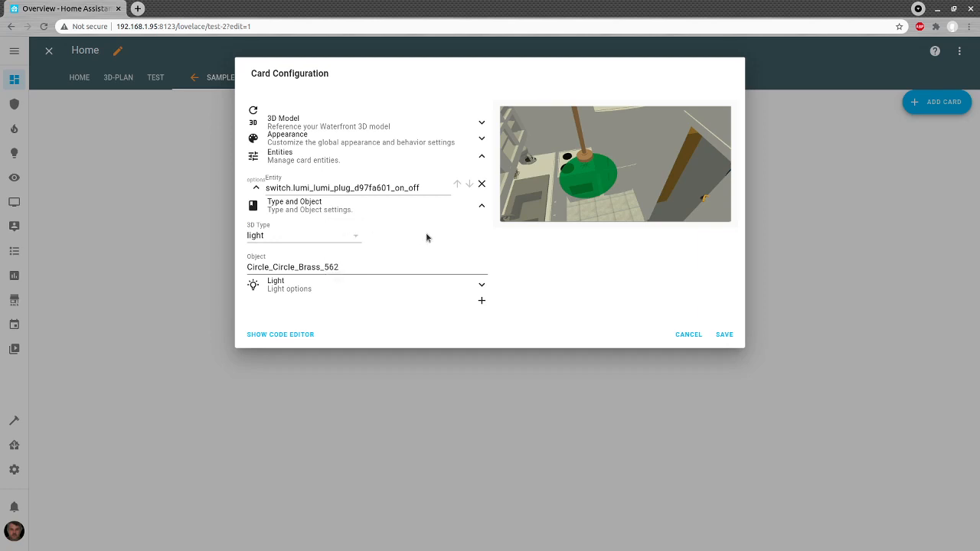
pyautogui.moveTo(407, 210)
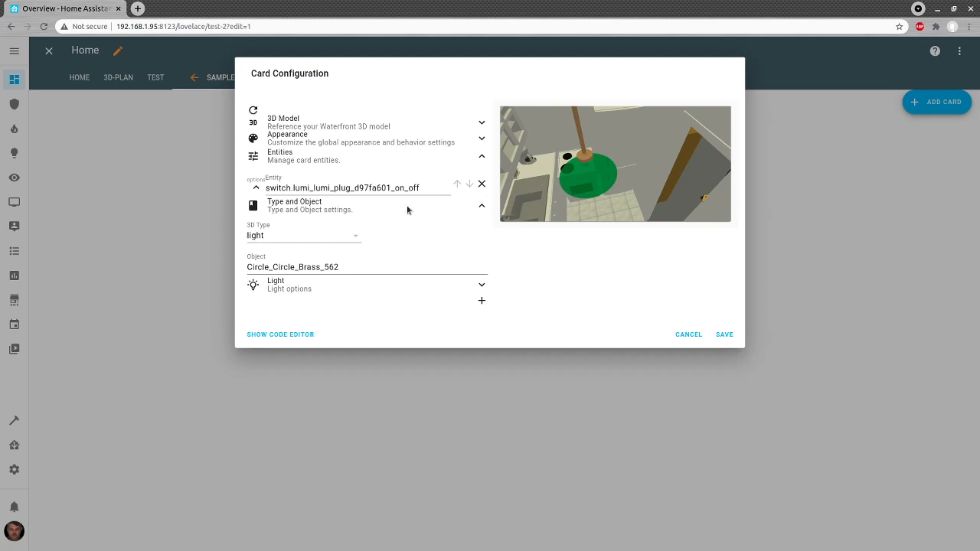
pyautogui.moveTo(333, 206)
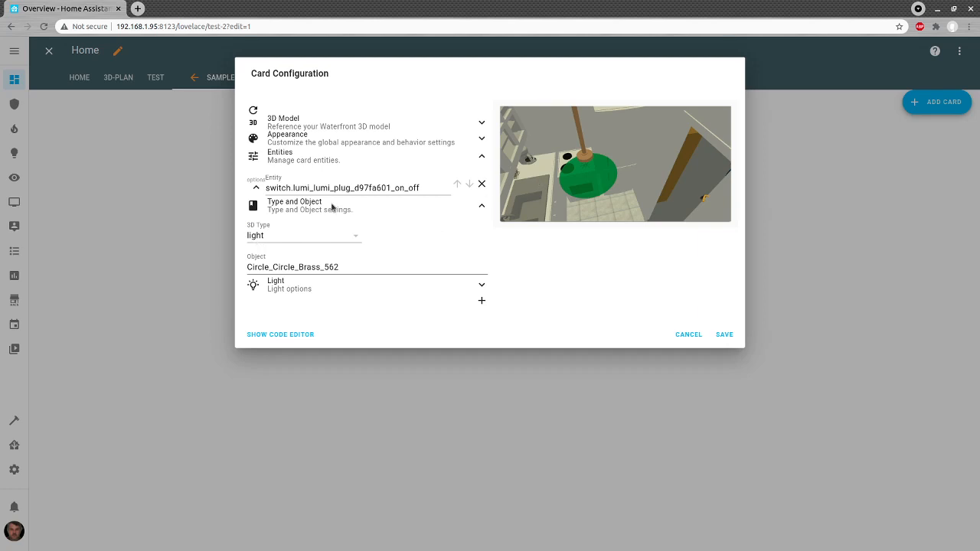
pyautogui.moveTo(403, 239)
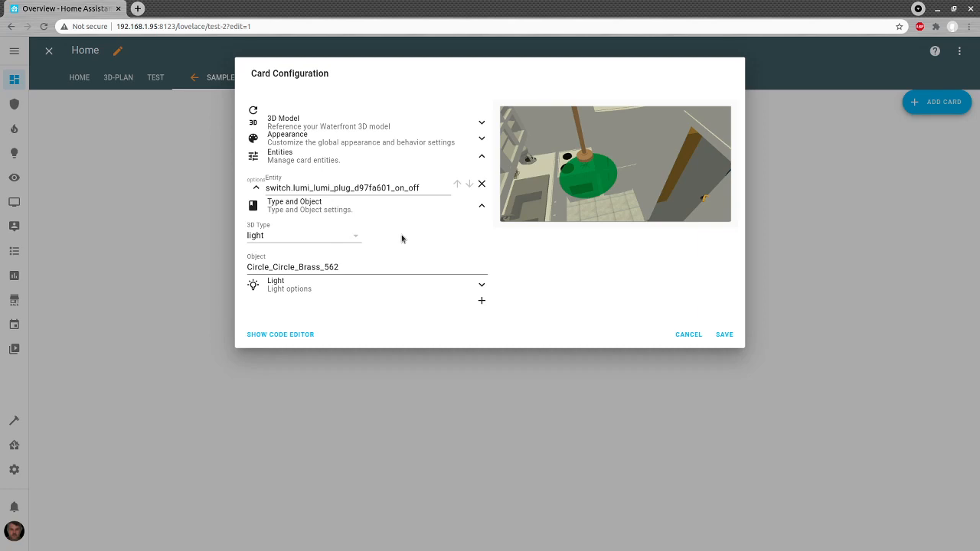
pyautogui.moveTo(412, 224)
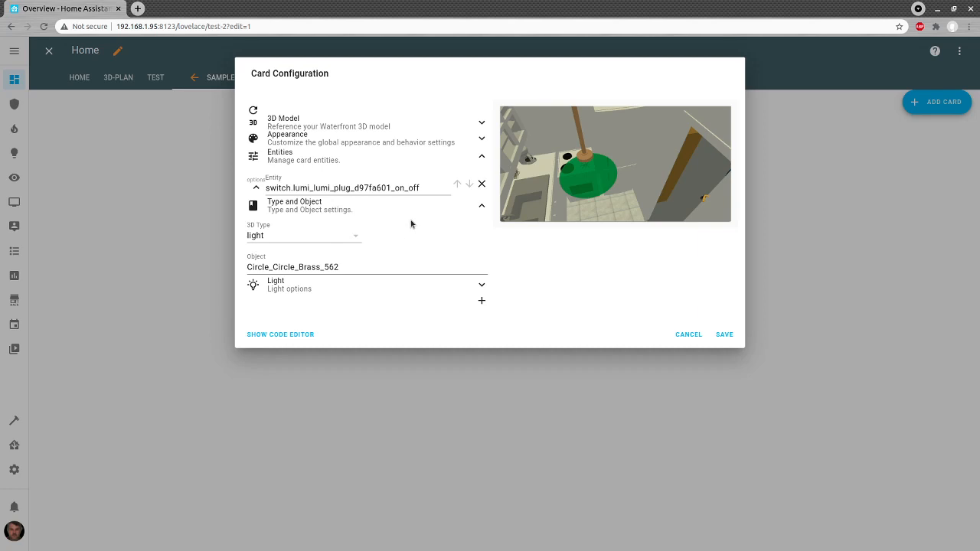
pyautogui.moveTo(527, 200)
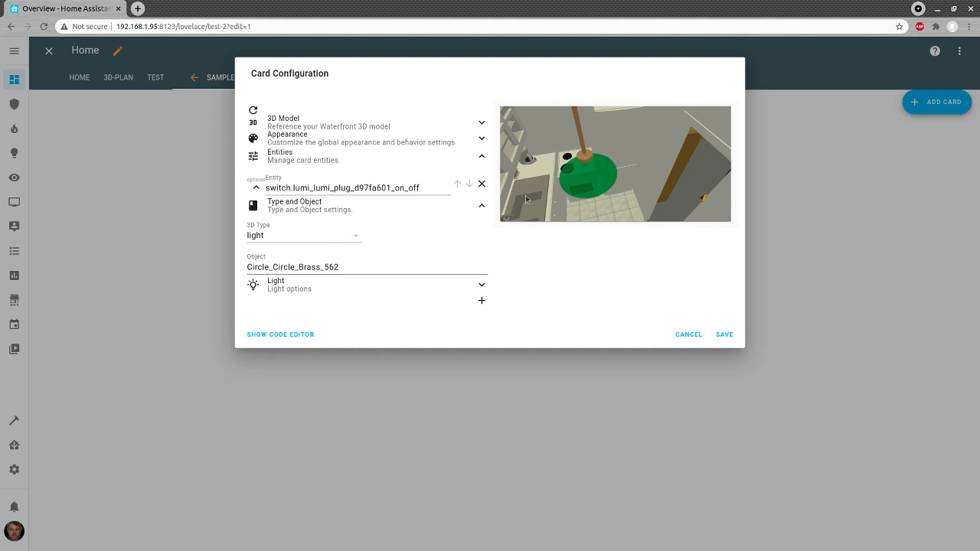
pyautogui.moveTo(482, 213)
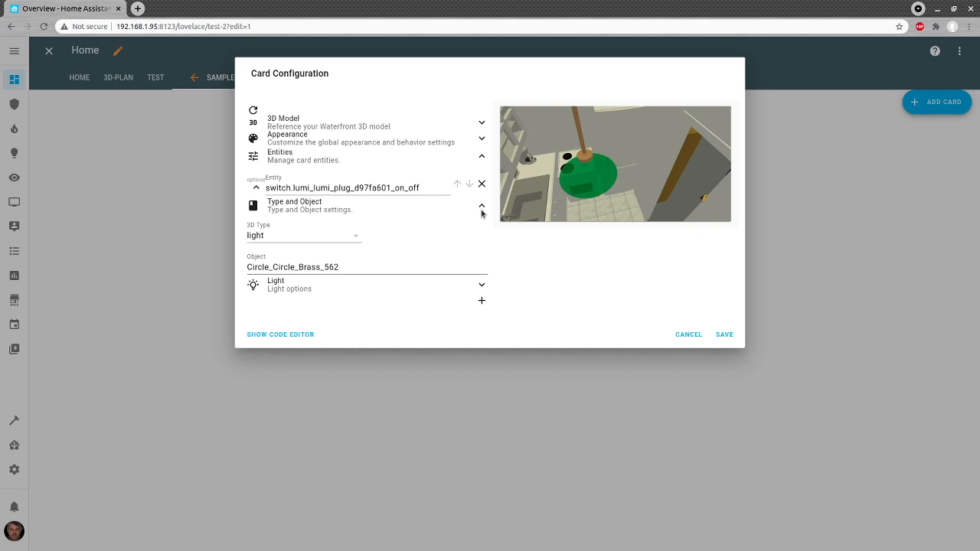
pyautogui.moveTo(377, 251)
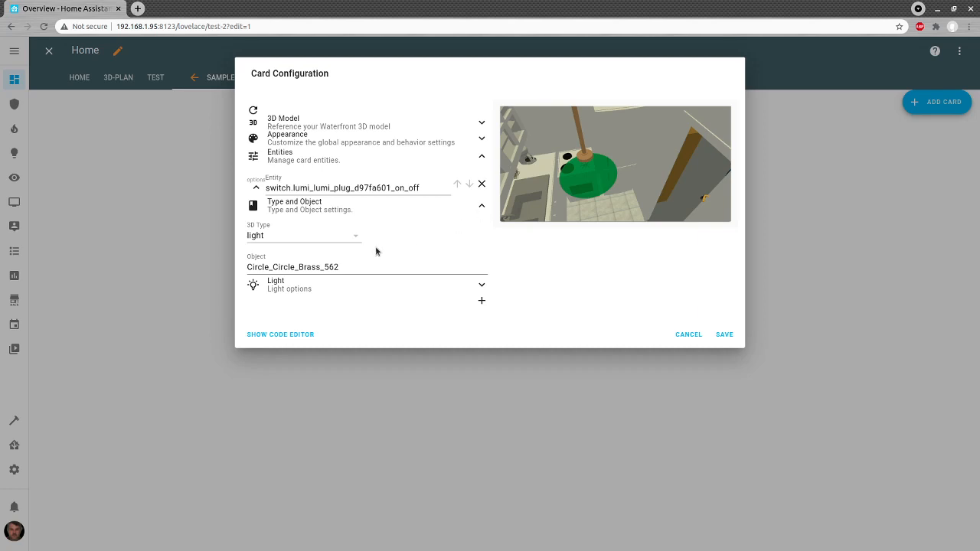
pyautogui.moveTo(698, 316)
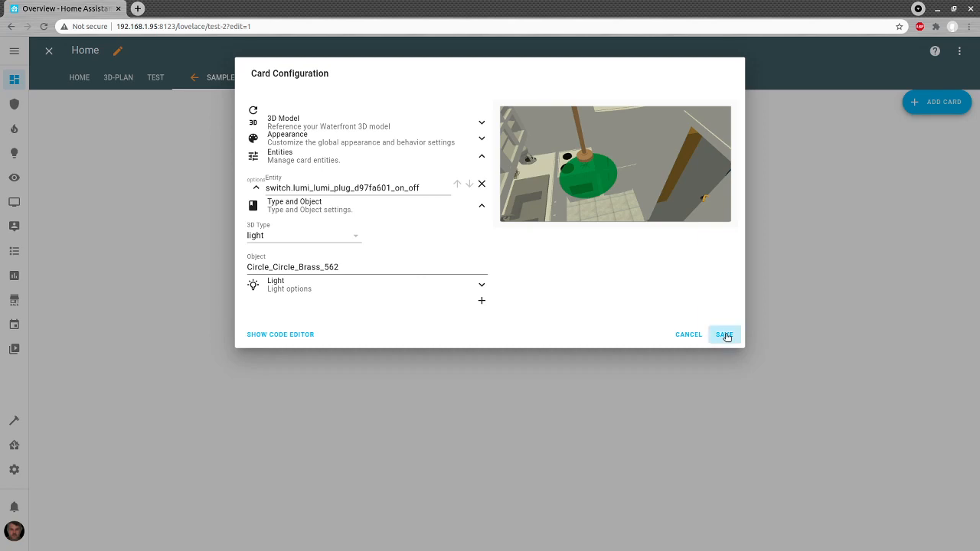
# Save the Floor3d card and orbit the live 3D apartment model around to inspect it
pyautogui.click(724, 334)
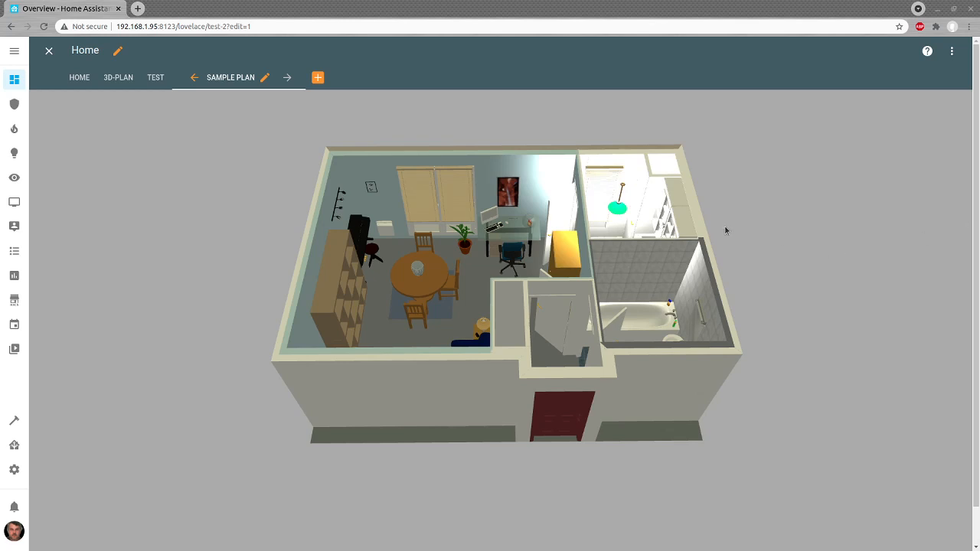
pyautogui.moveTo(571, 338)
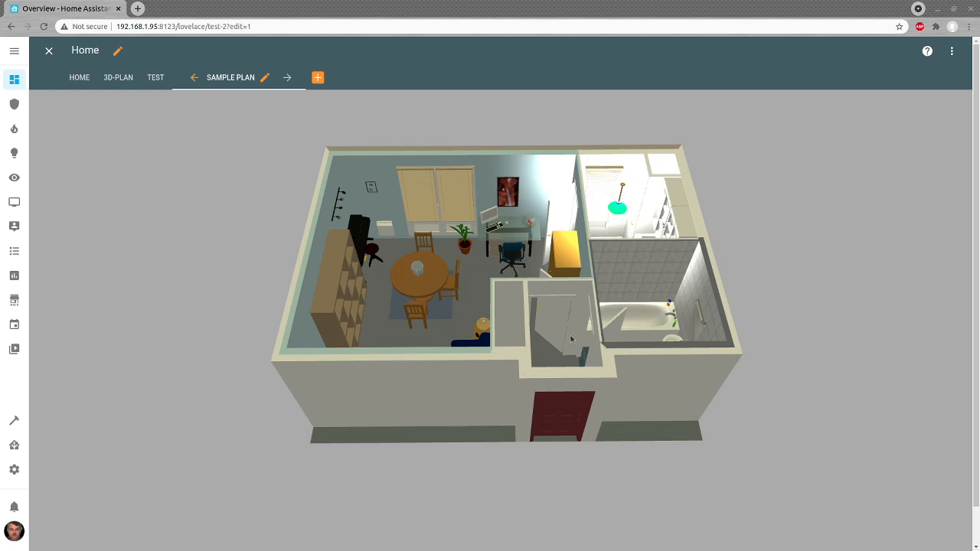
pyautogui.moveTo(571, 339); pyautogui.dragTo(616, 308)
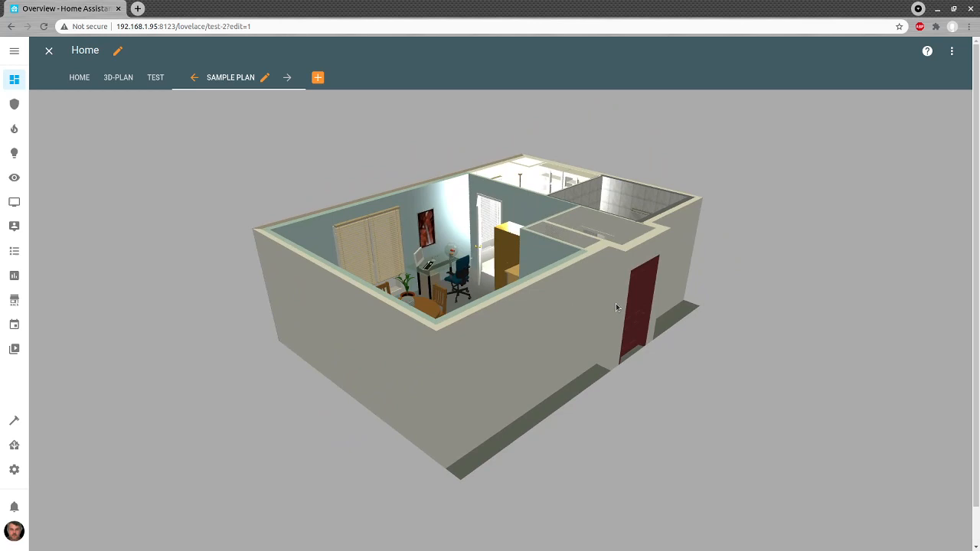
pyautogui.moveTo(617, 307); pyautogui.dragTo(521, 331)
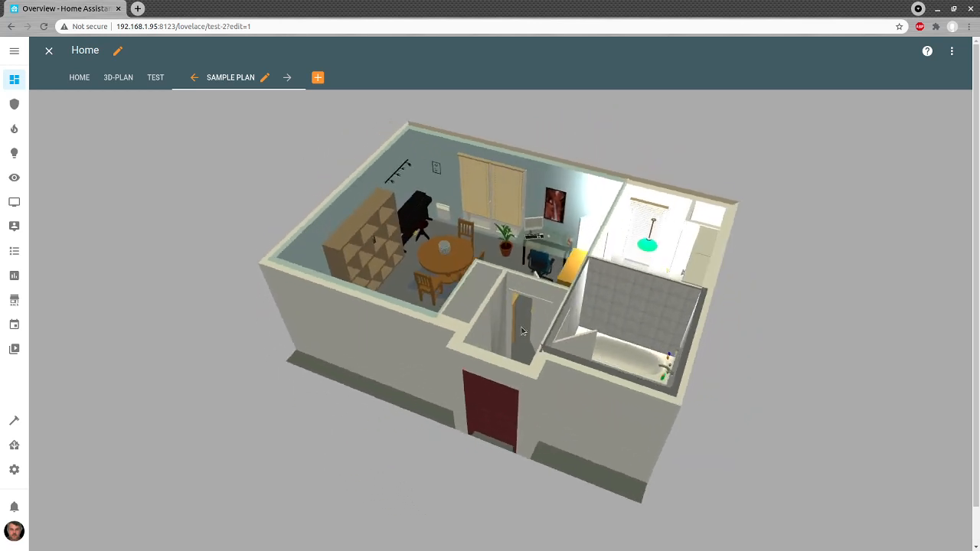
pyautogui.moveTo(521, 331); pyautogui.dragTo(563, 335)
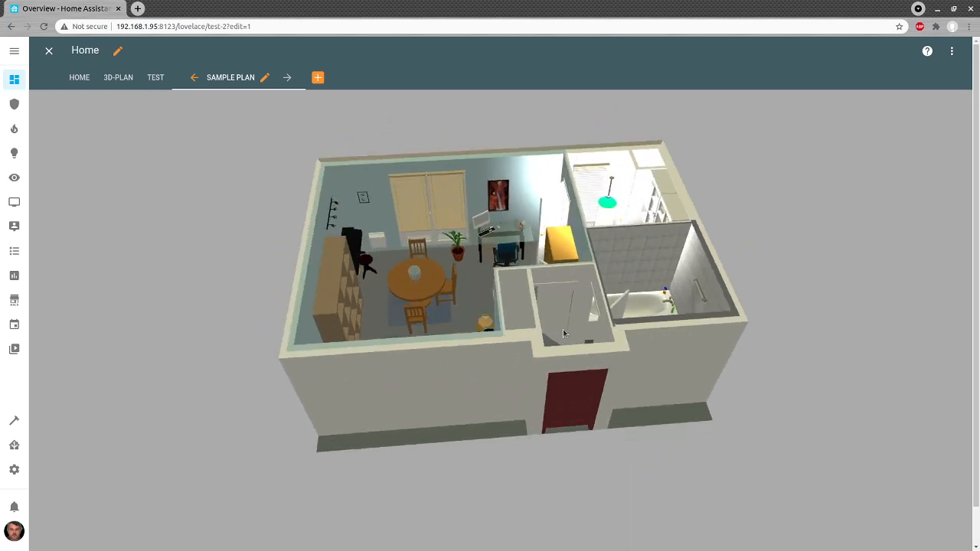
pyautogui.moveTo(564, 333); pyautogui.dragTo(571, 327)
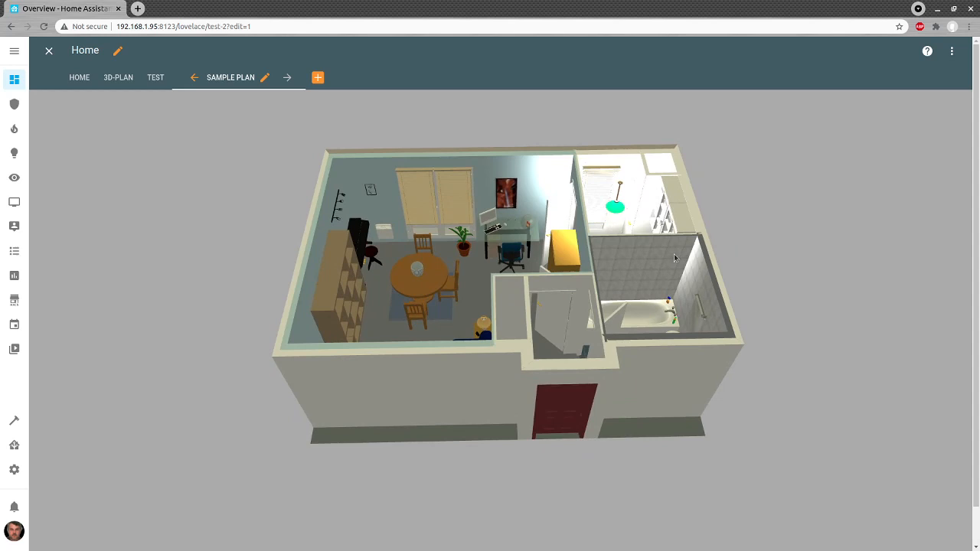
pyautogui.moveTo(327, 191)
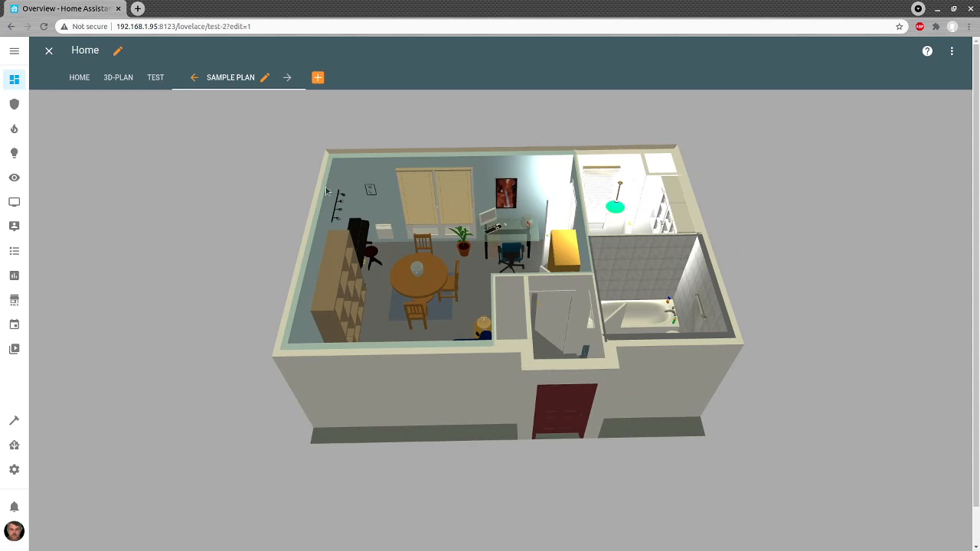
pyautogui.moveTo(333, 192)
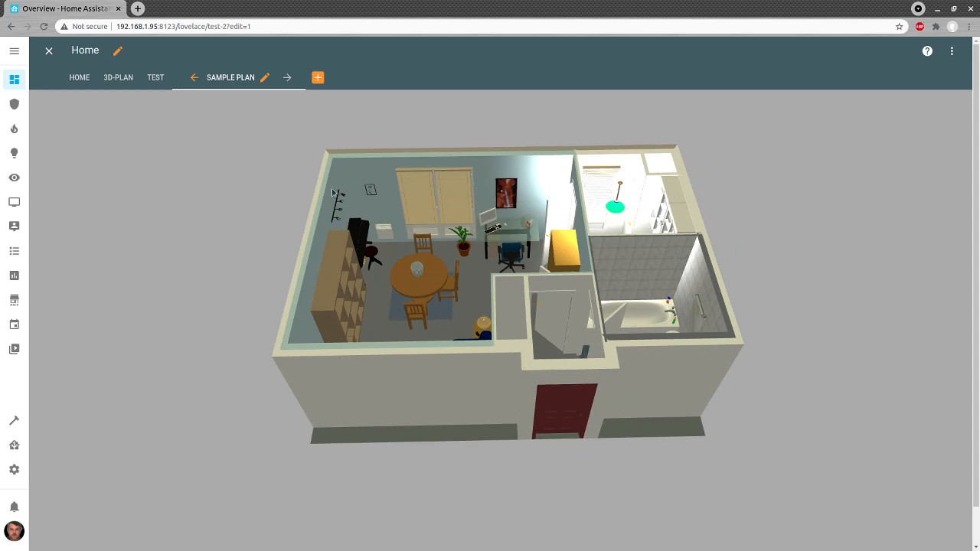
pyautogui.moveTo(366, 180)
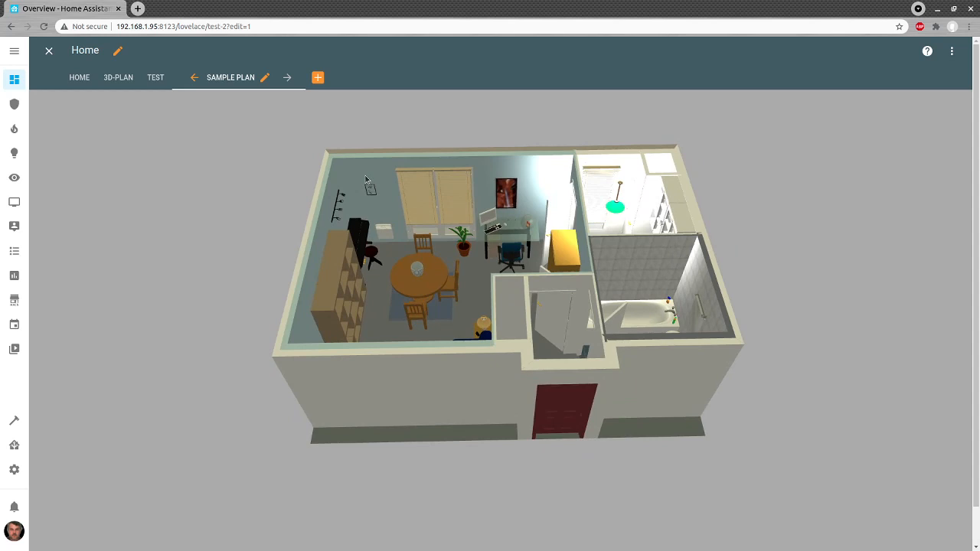
pyautogui.moveTo(388, 189)
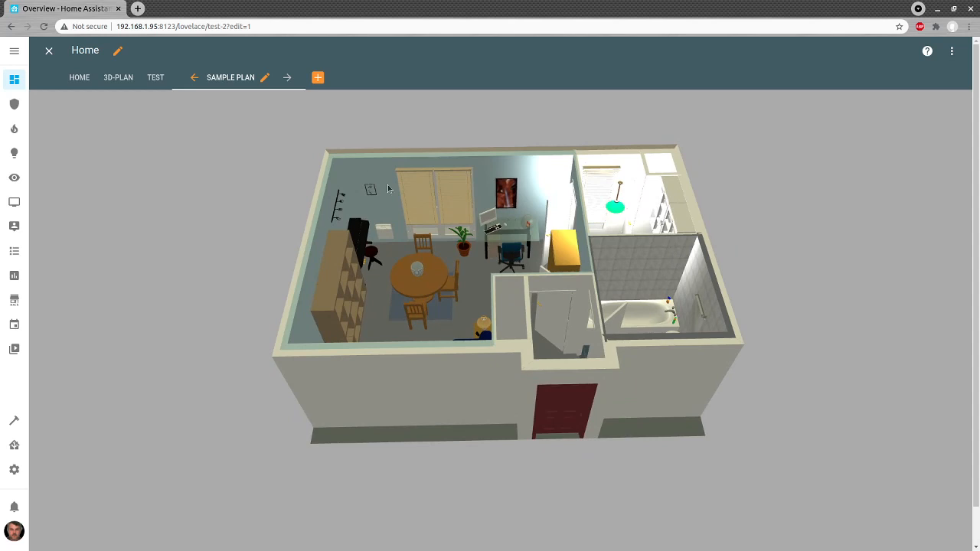